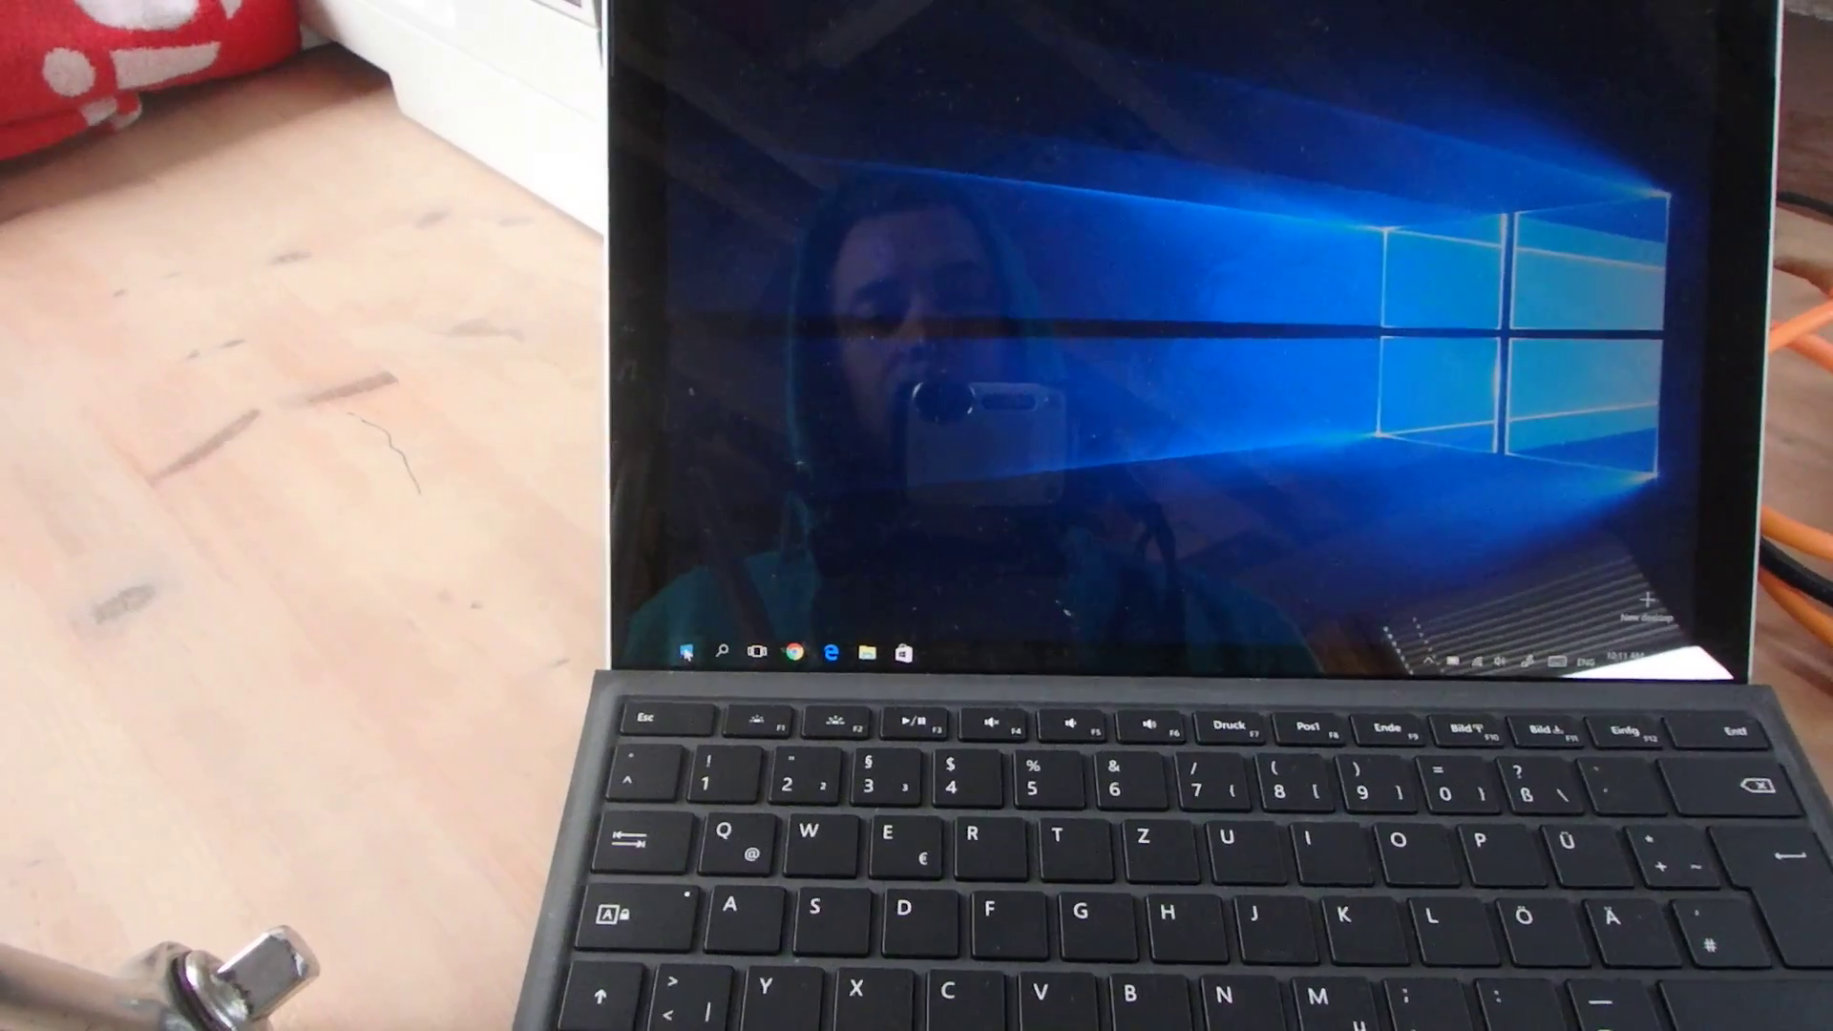
Go from the Start menu account picture to the administrator account's Sign-in options page.
{"action": "left_click", "coordinate": [688, 650]}
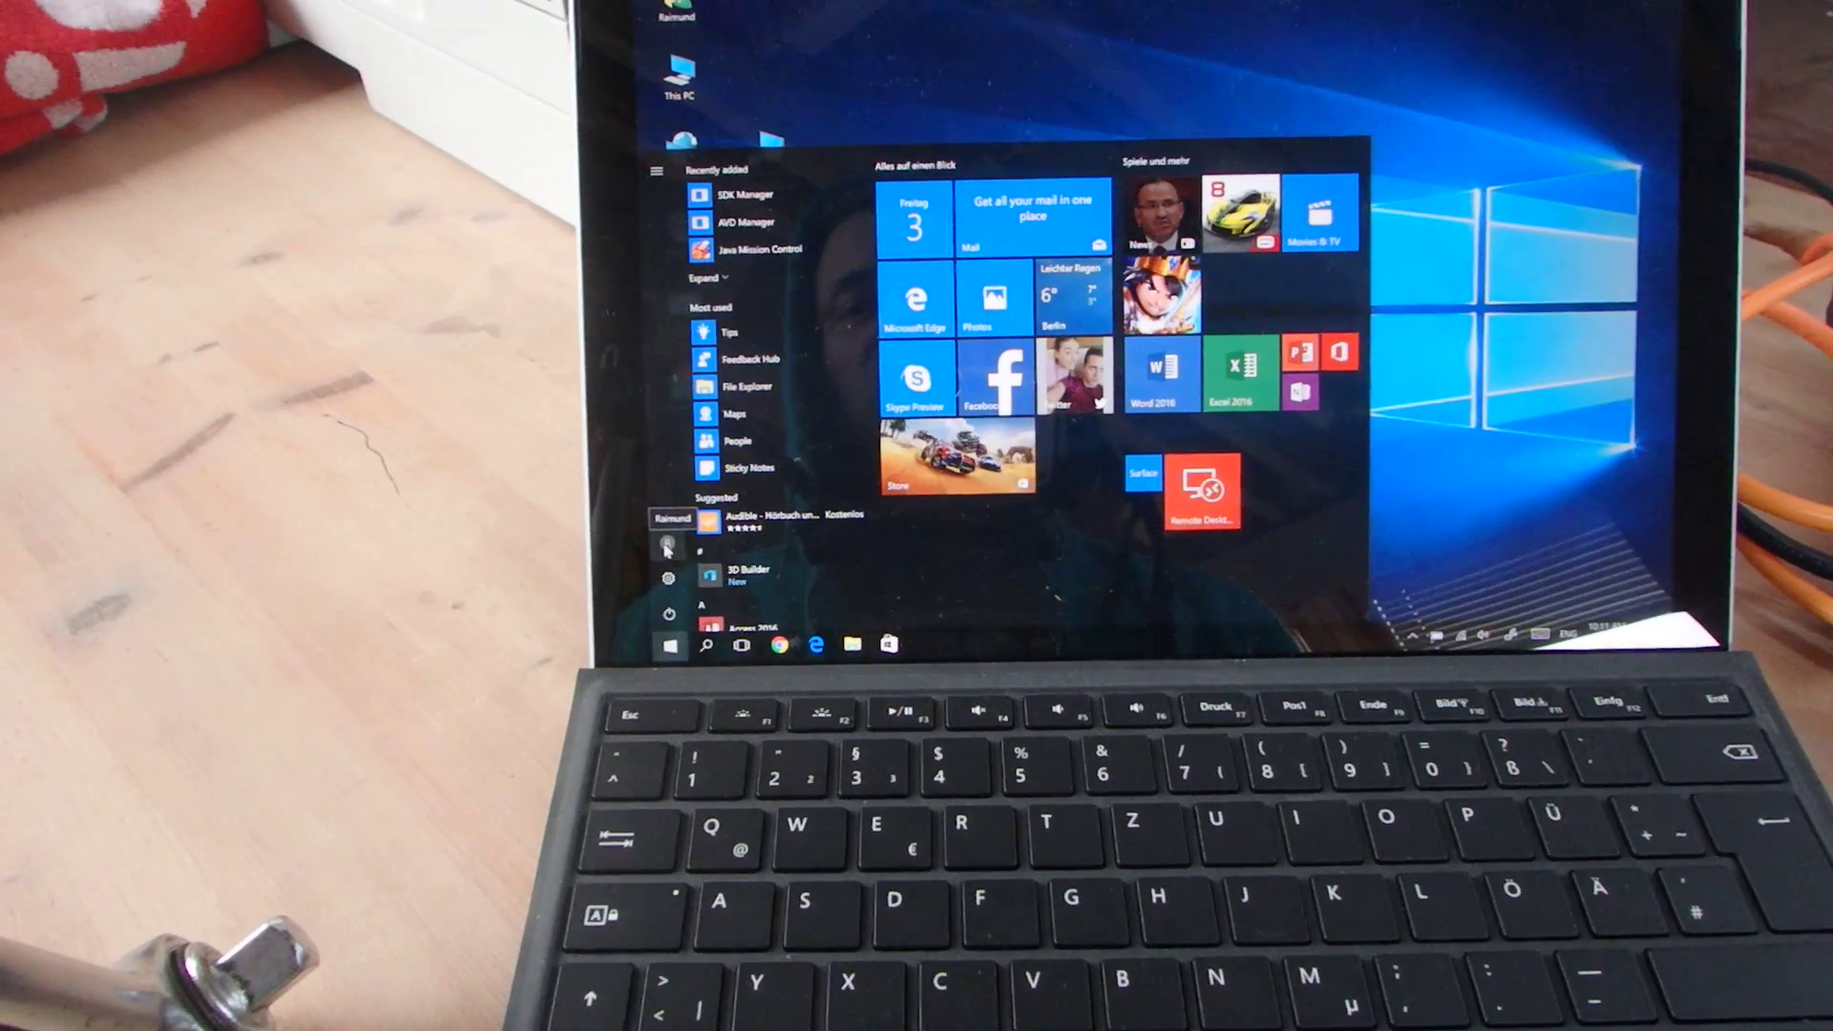
{"action": "left_click", "coordinate": [707, 518]}
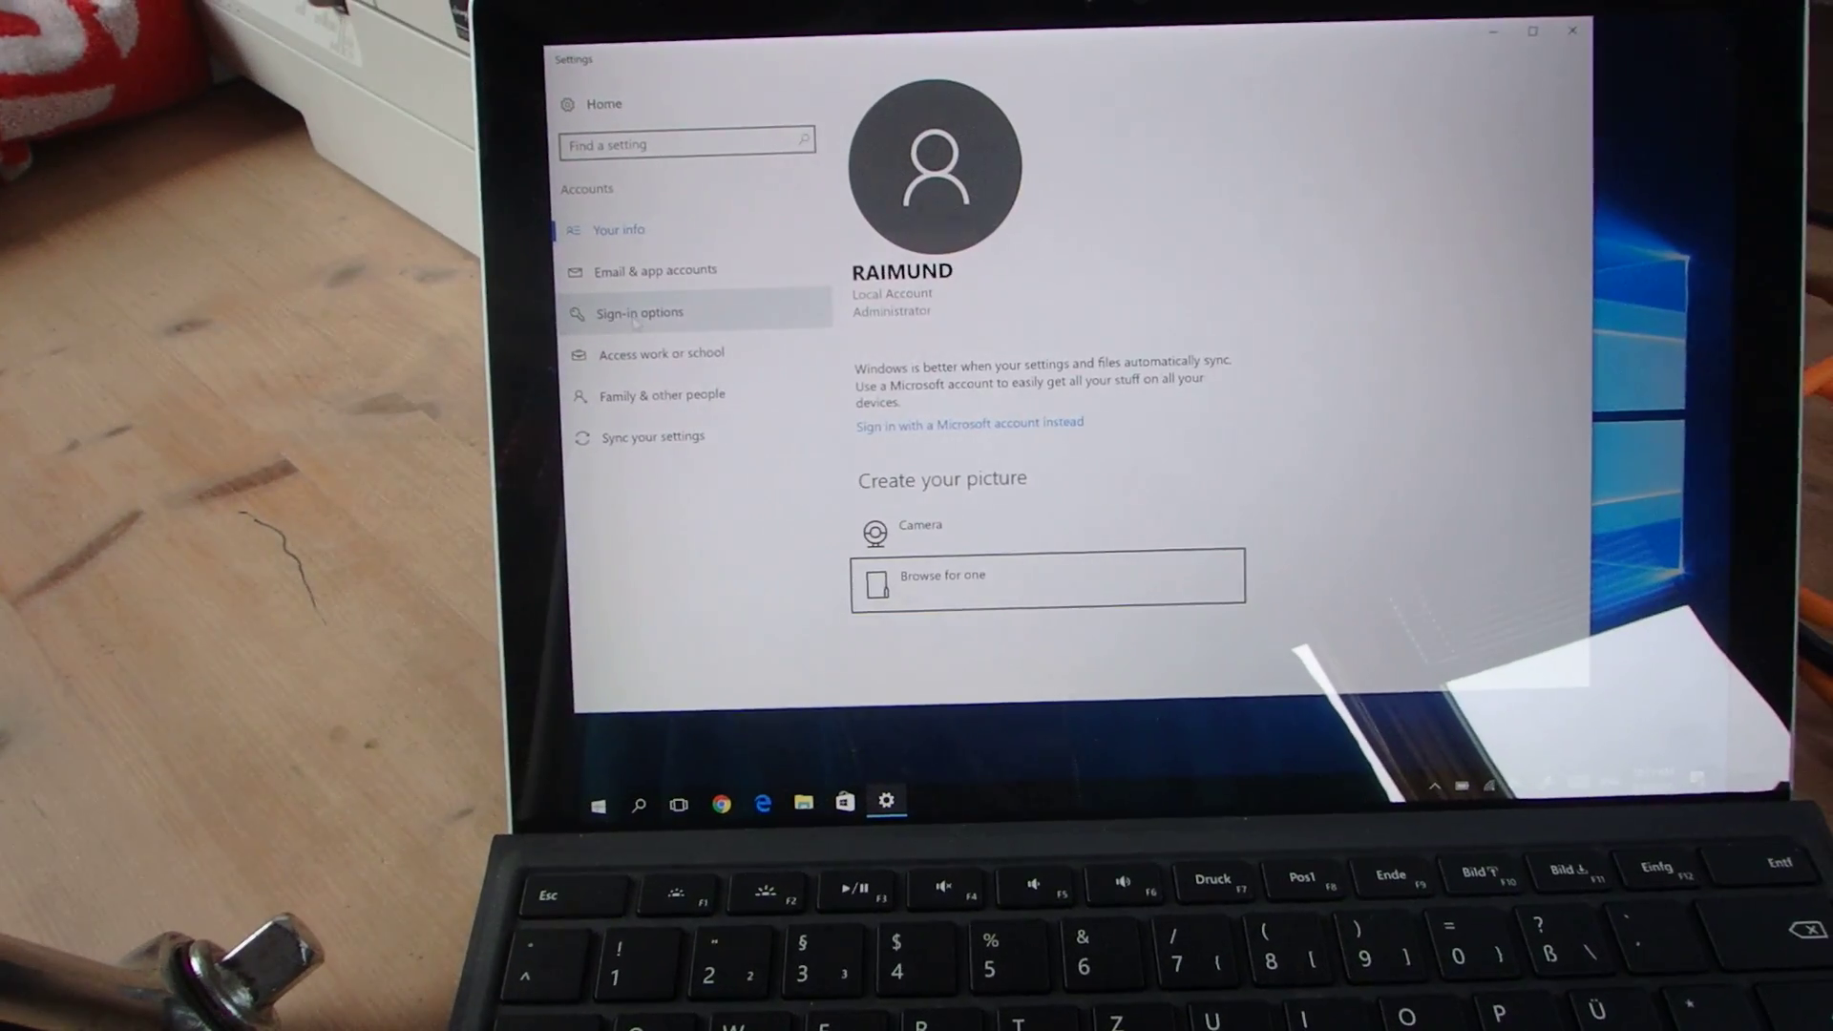
{"action": "left_click", "coordinate": [640, 312]}
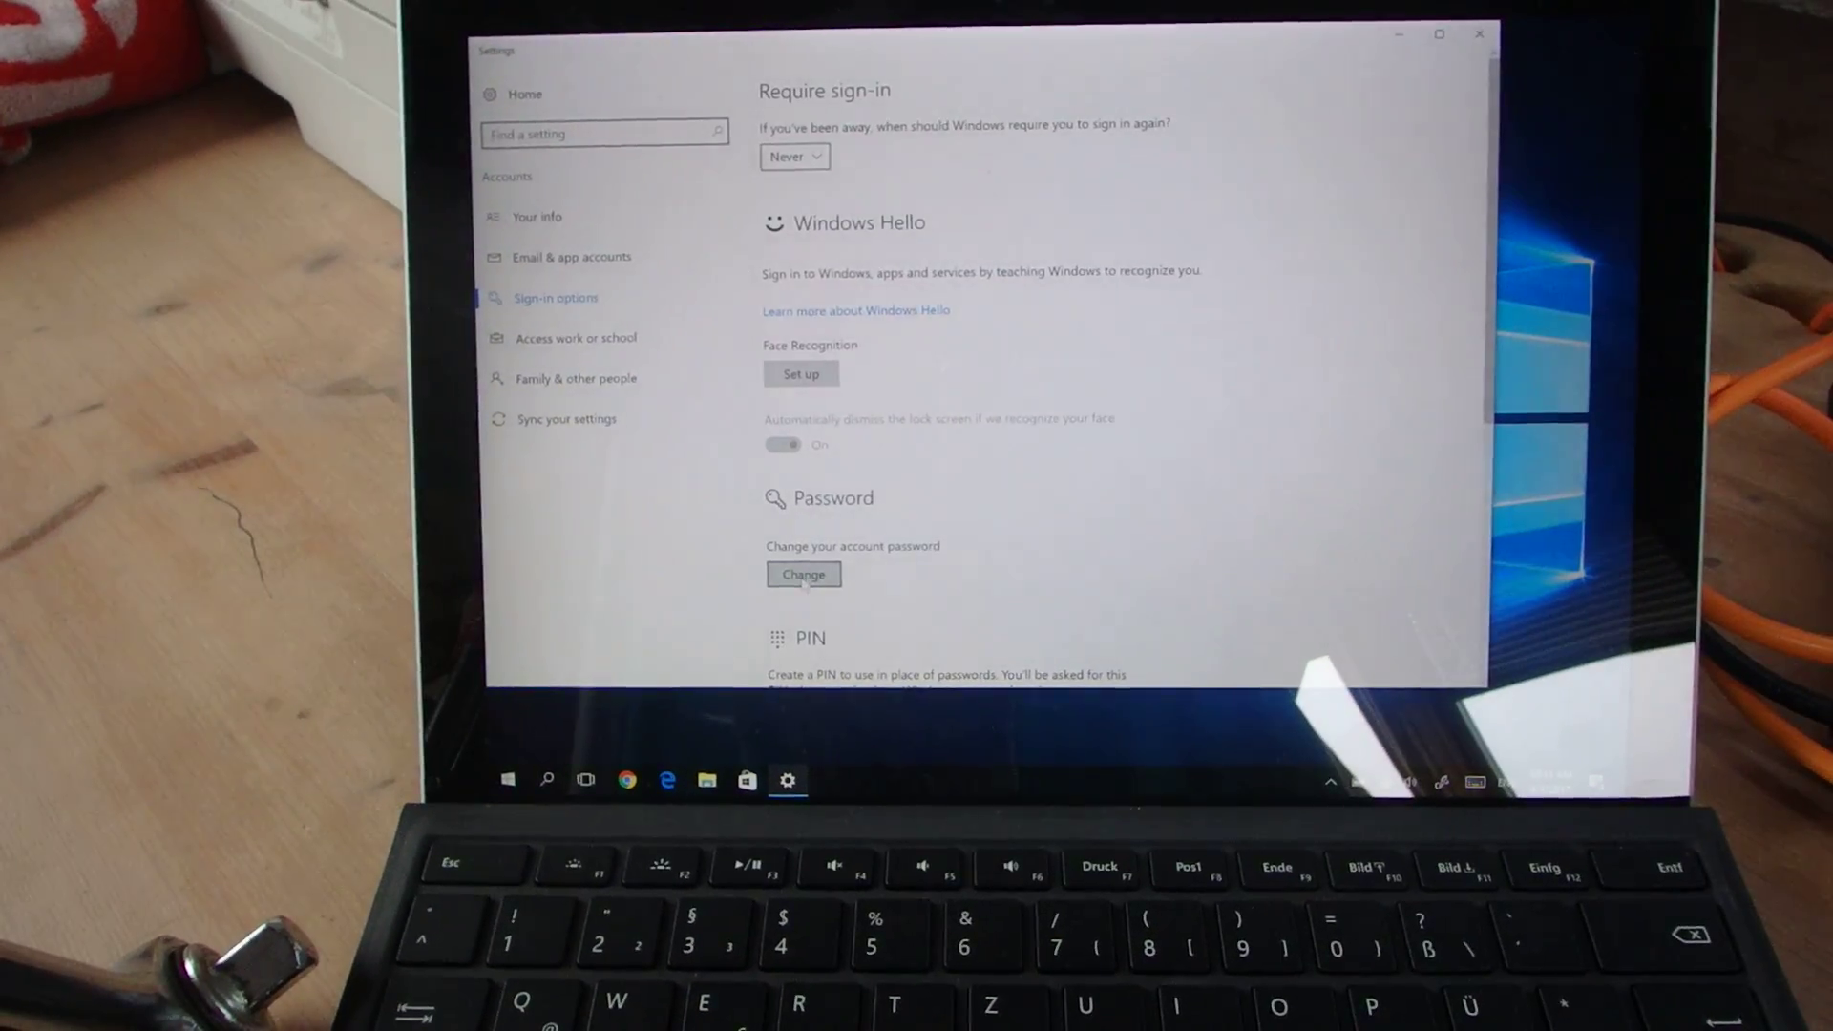
Replace the current account password with a new one plus a hint, finishing the wizard.
{"action": "left_click", "coordinate": [803, 574]}
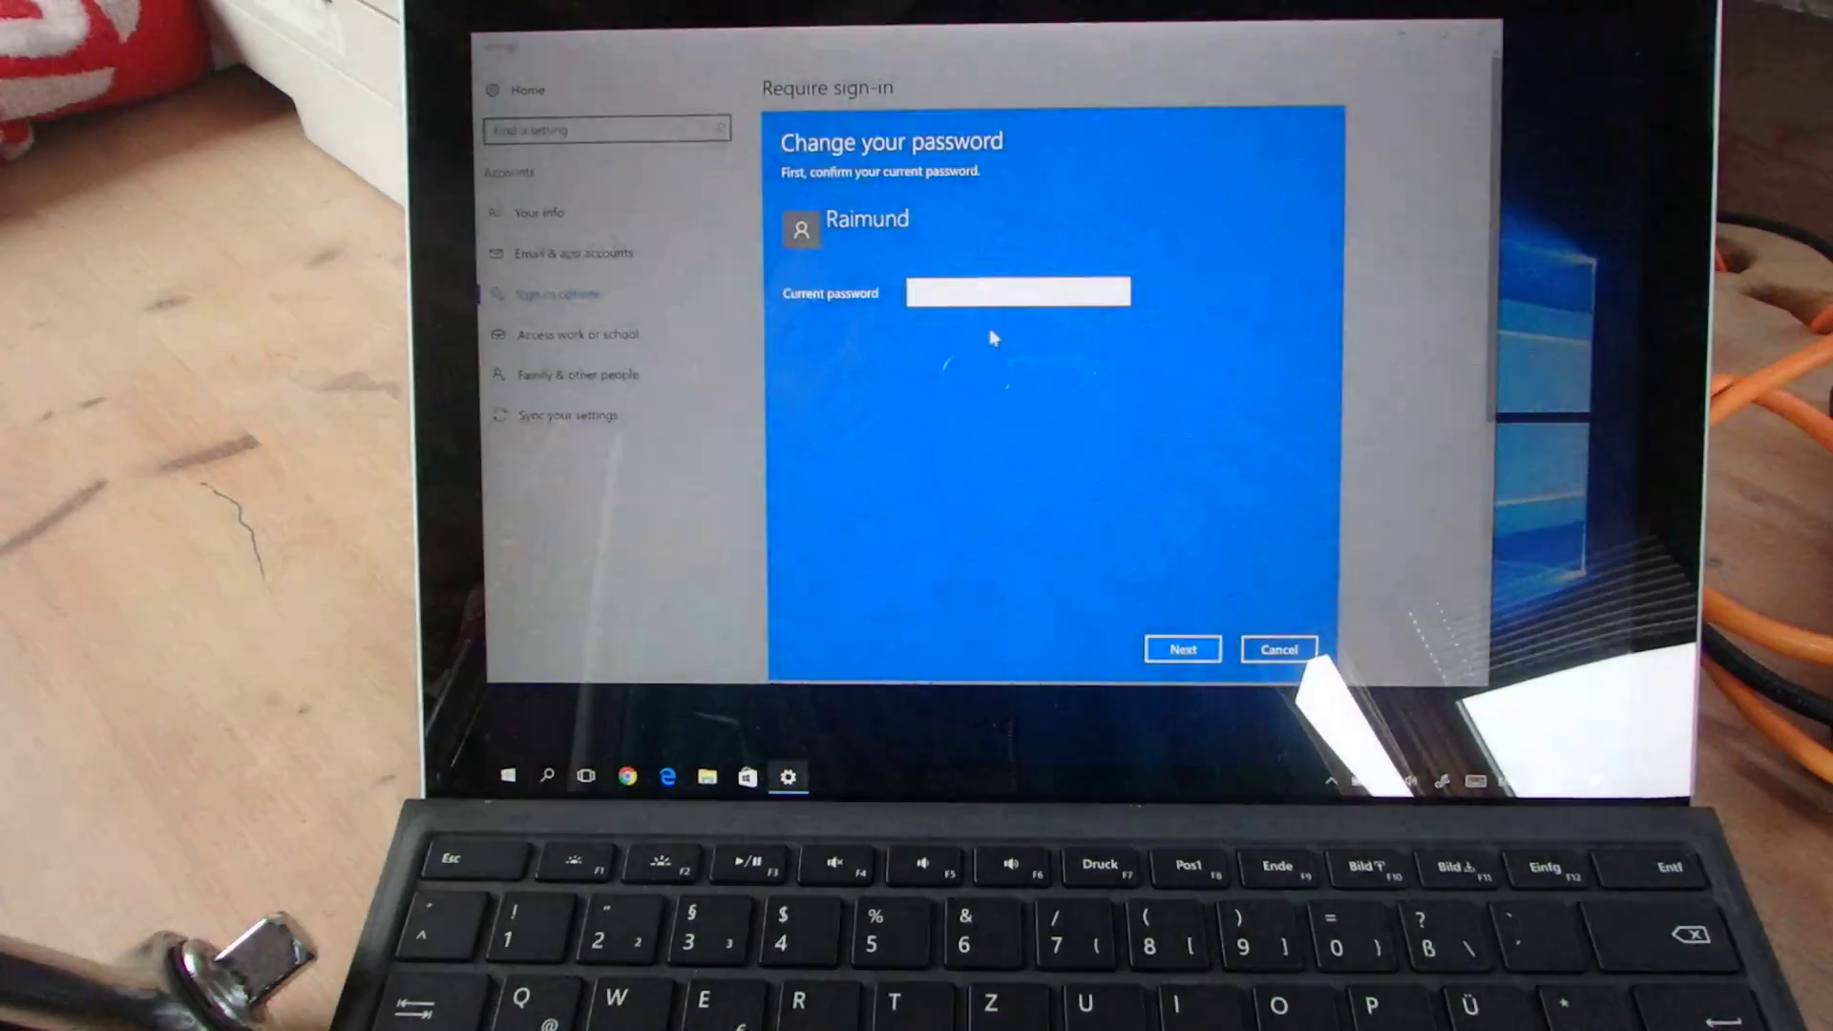
{"action": "left_click", "coordinate": [1017, 293]}
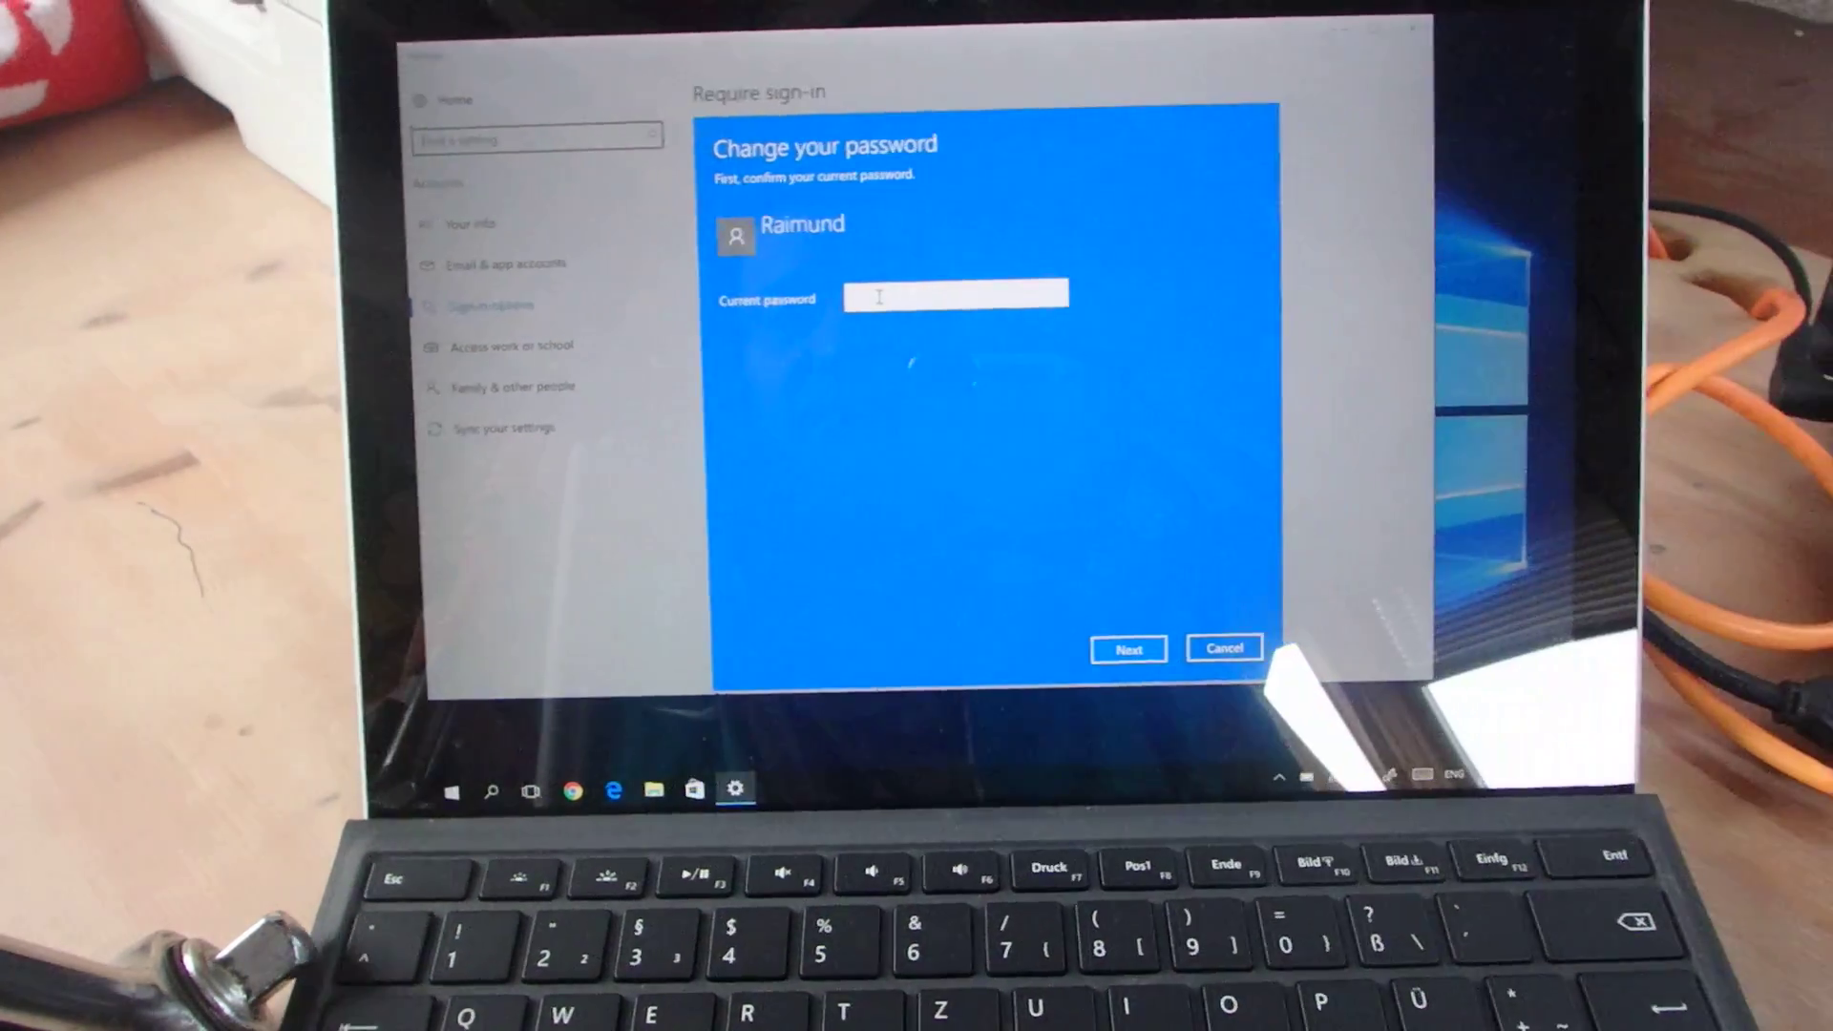
{"action": "type", "text": "•"}
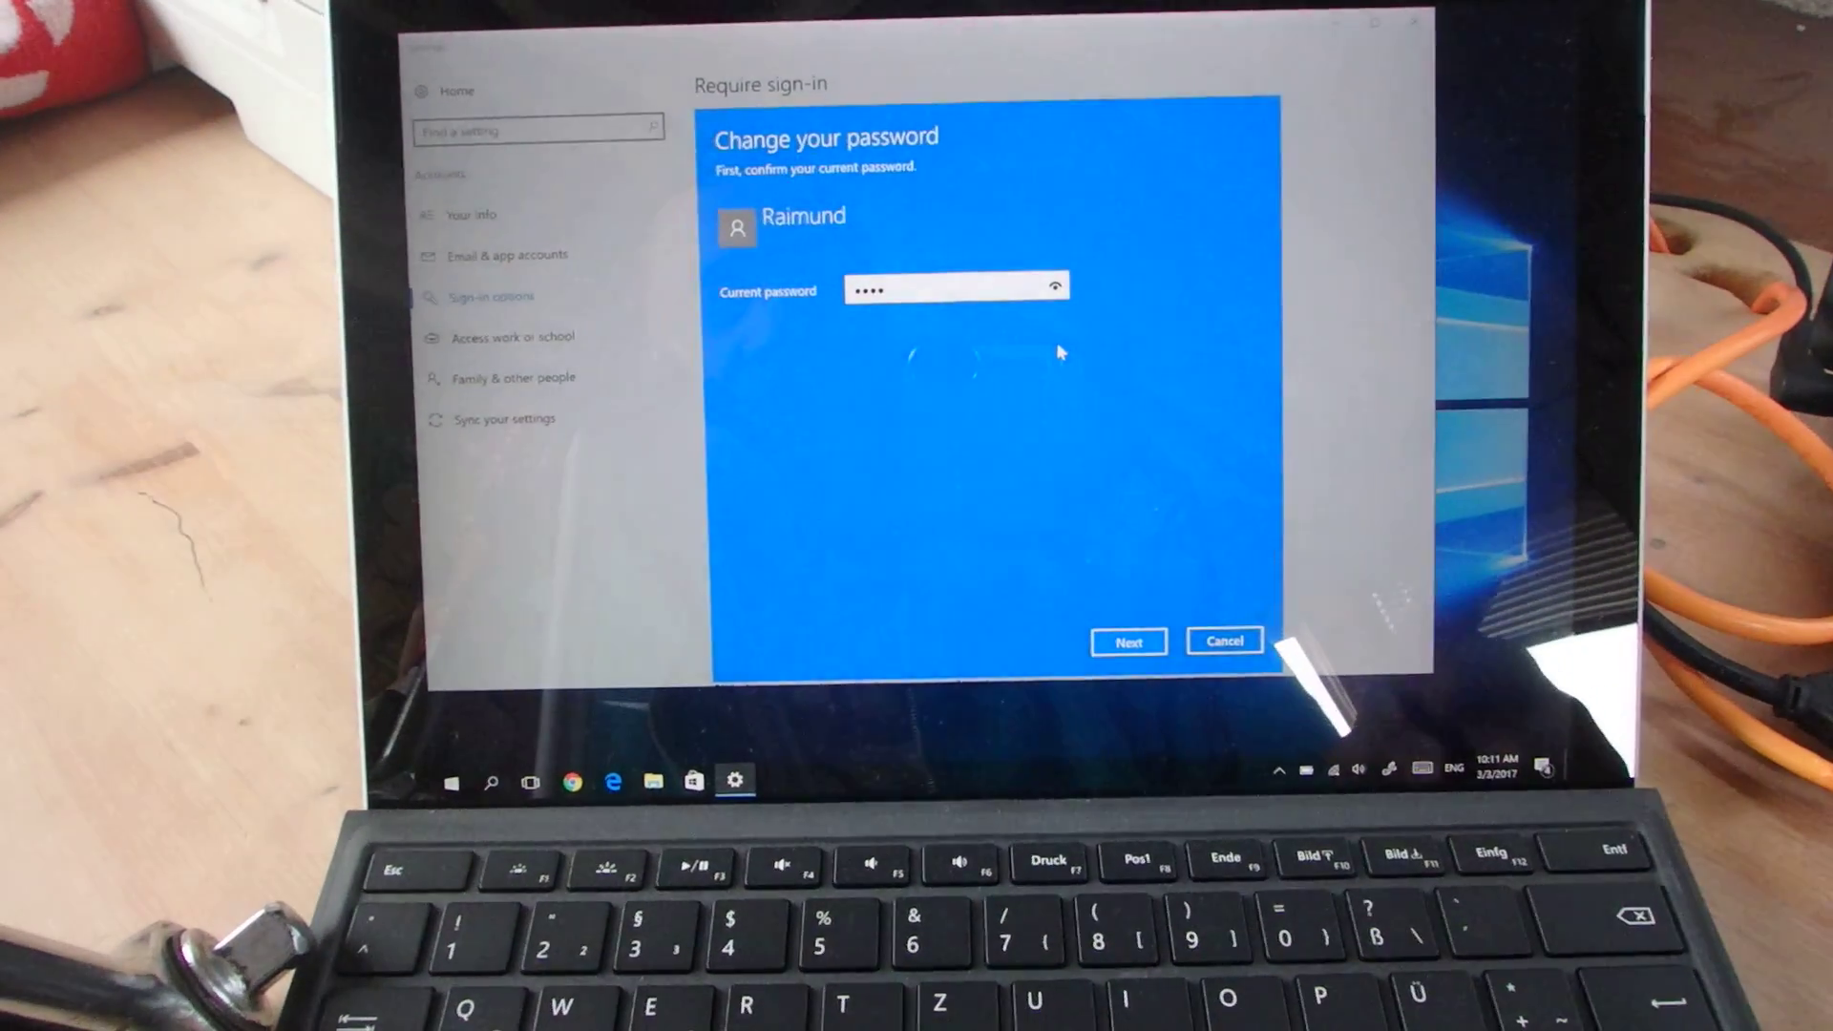
{"action": "left_click", "coordinate": [1126, 642]}
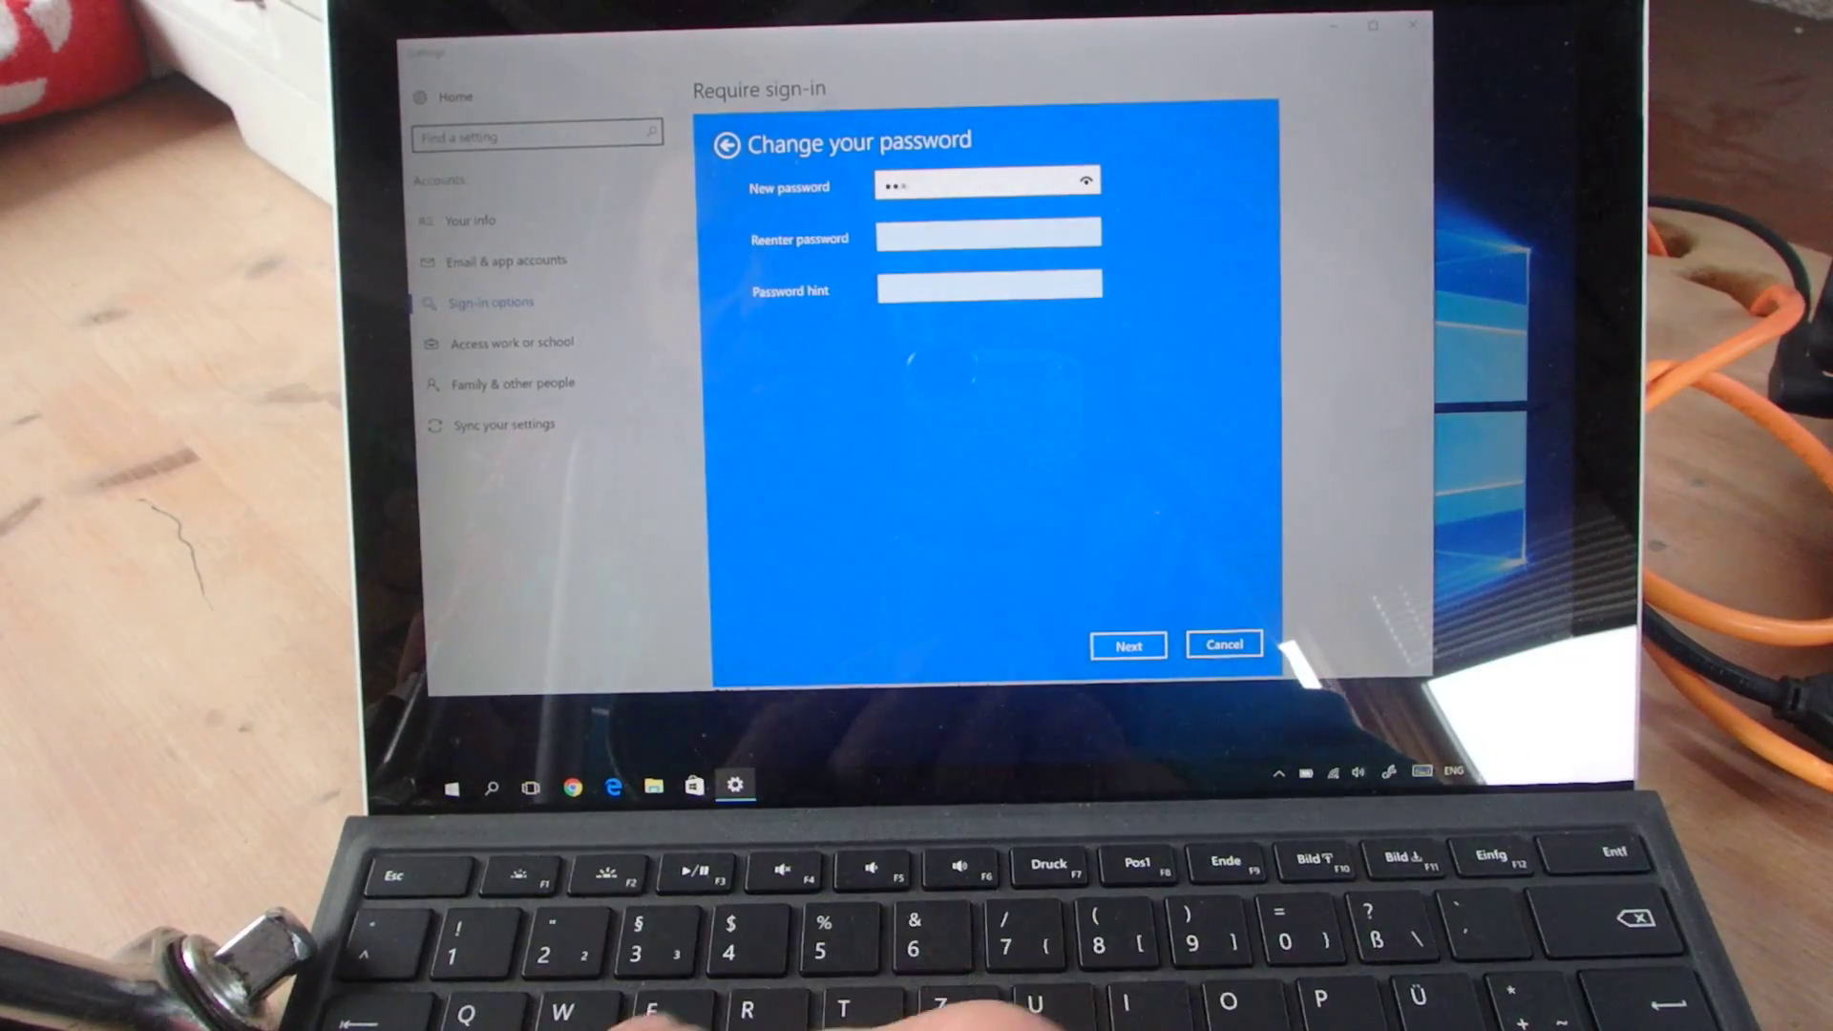
{"action": "type", "text": "x"}
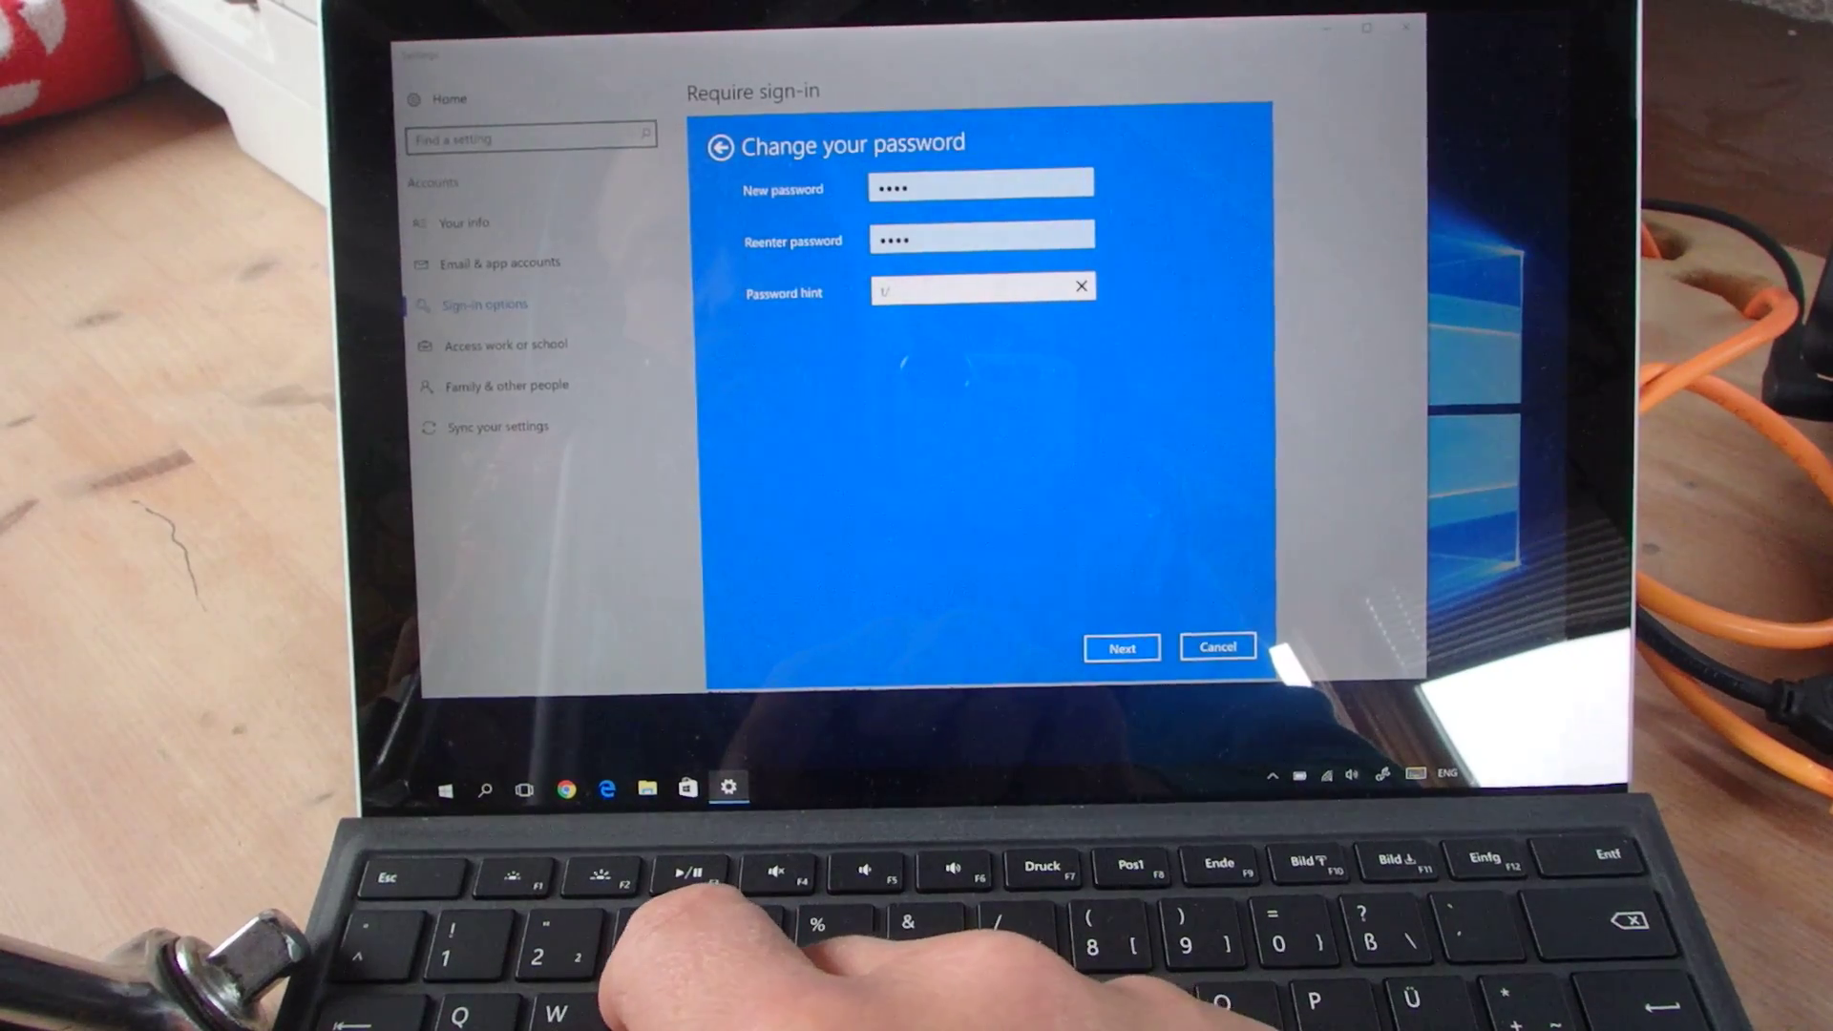
{"action": "left_click", "coordinate": [1120, 647]}
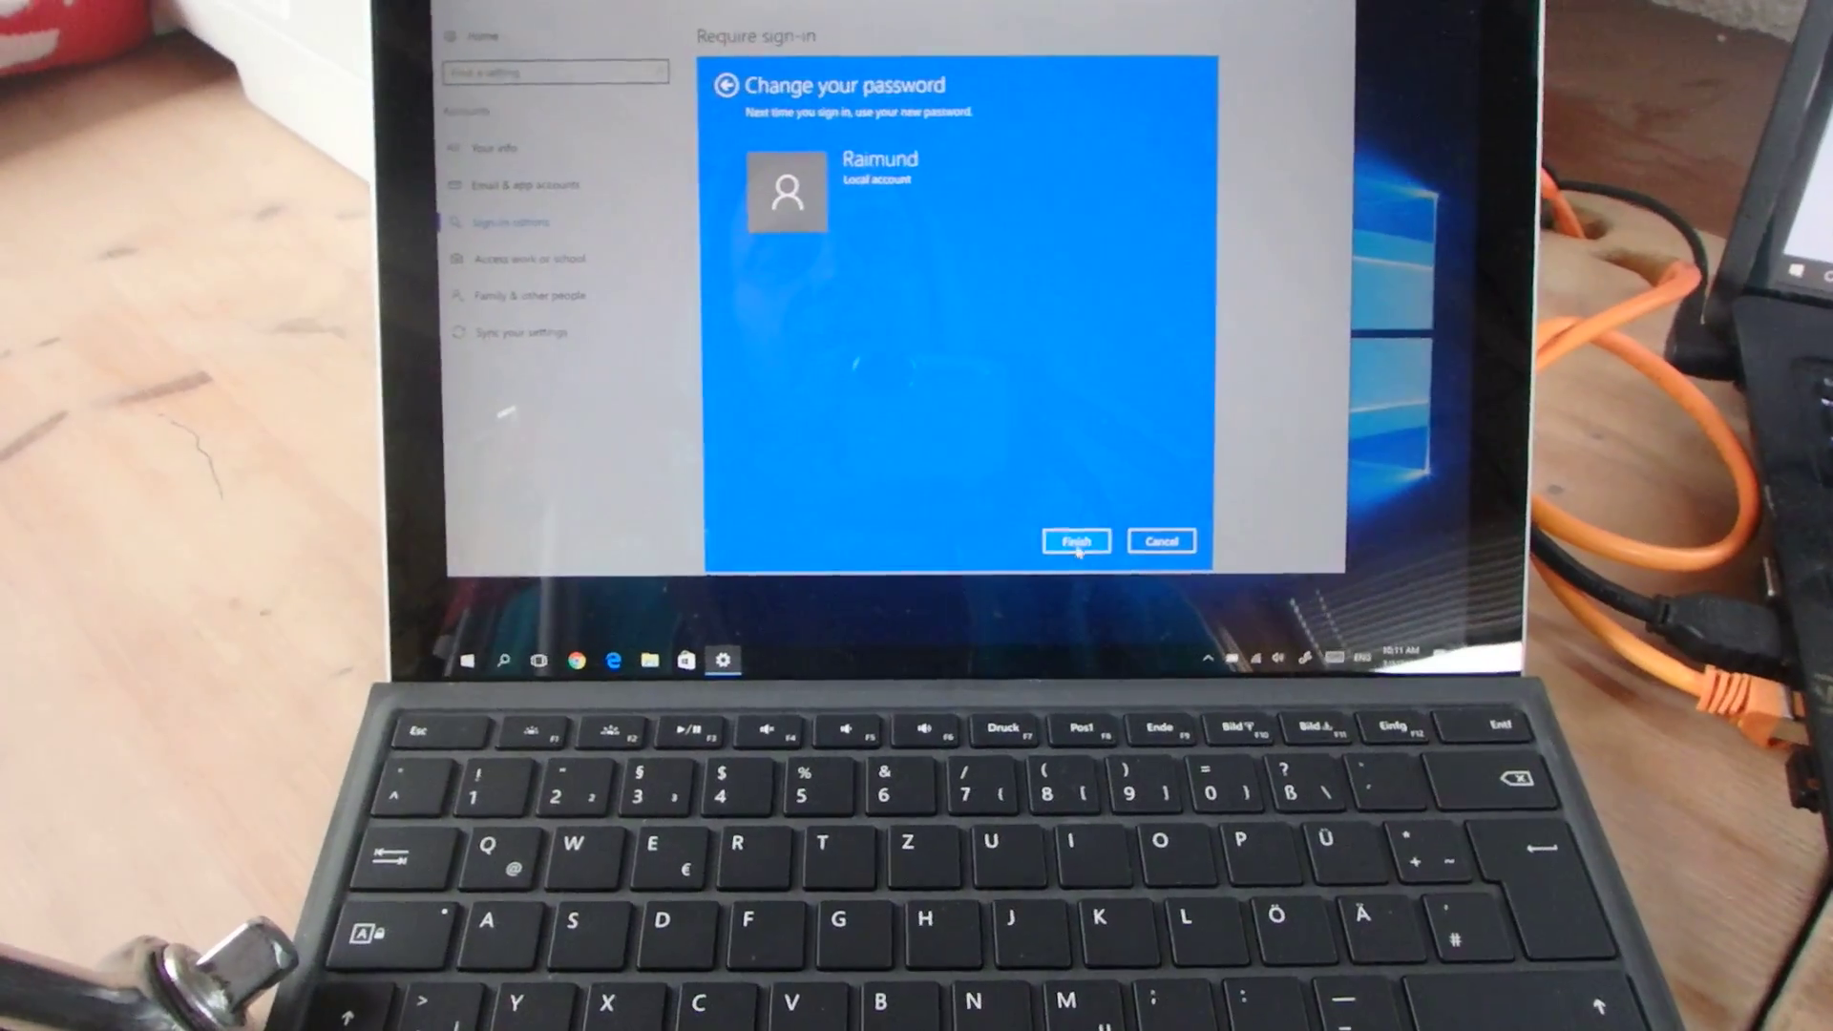
{"action": "left_click", "coordinate": [1074, 541]}
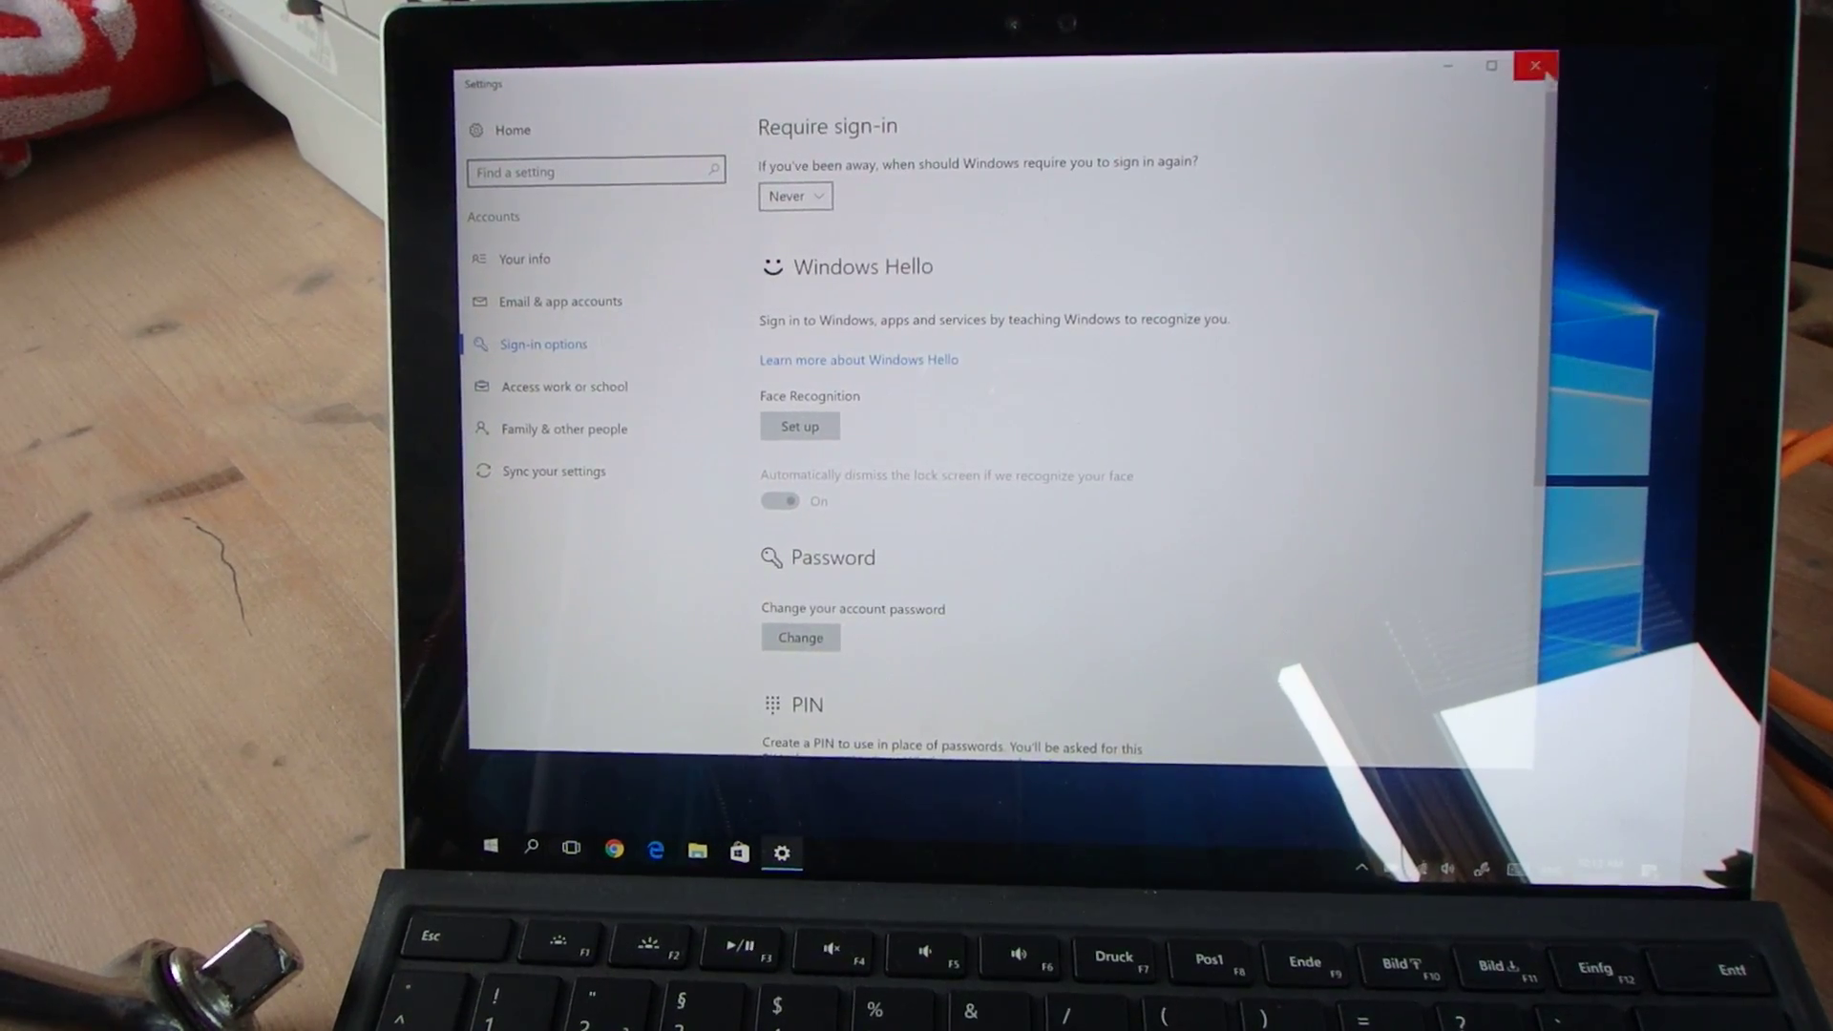
Enable remote connections without Network Level Authentication on System Properties' Remote tab, confirmed with OK.
{"action": "left_click", "coordinate": [1535, 64]}
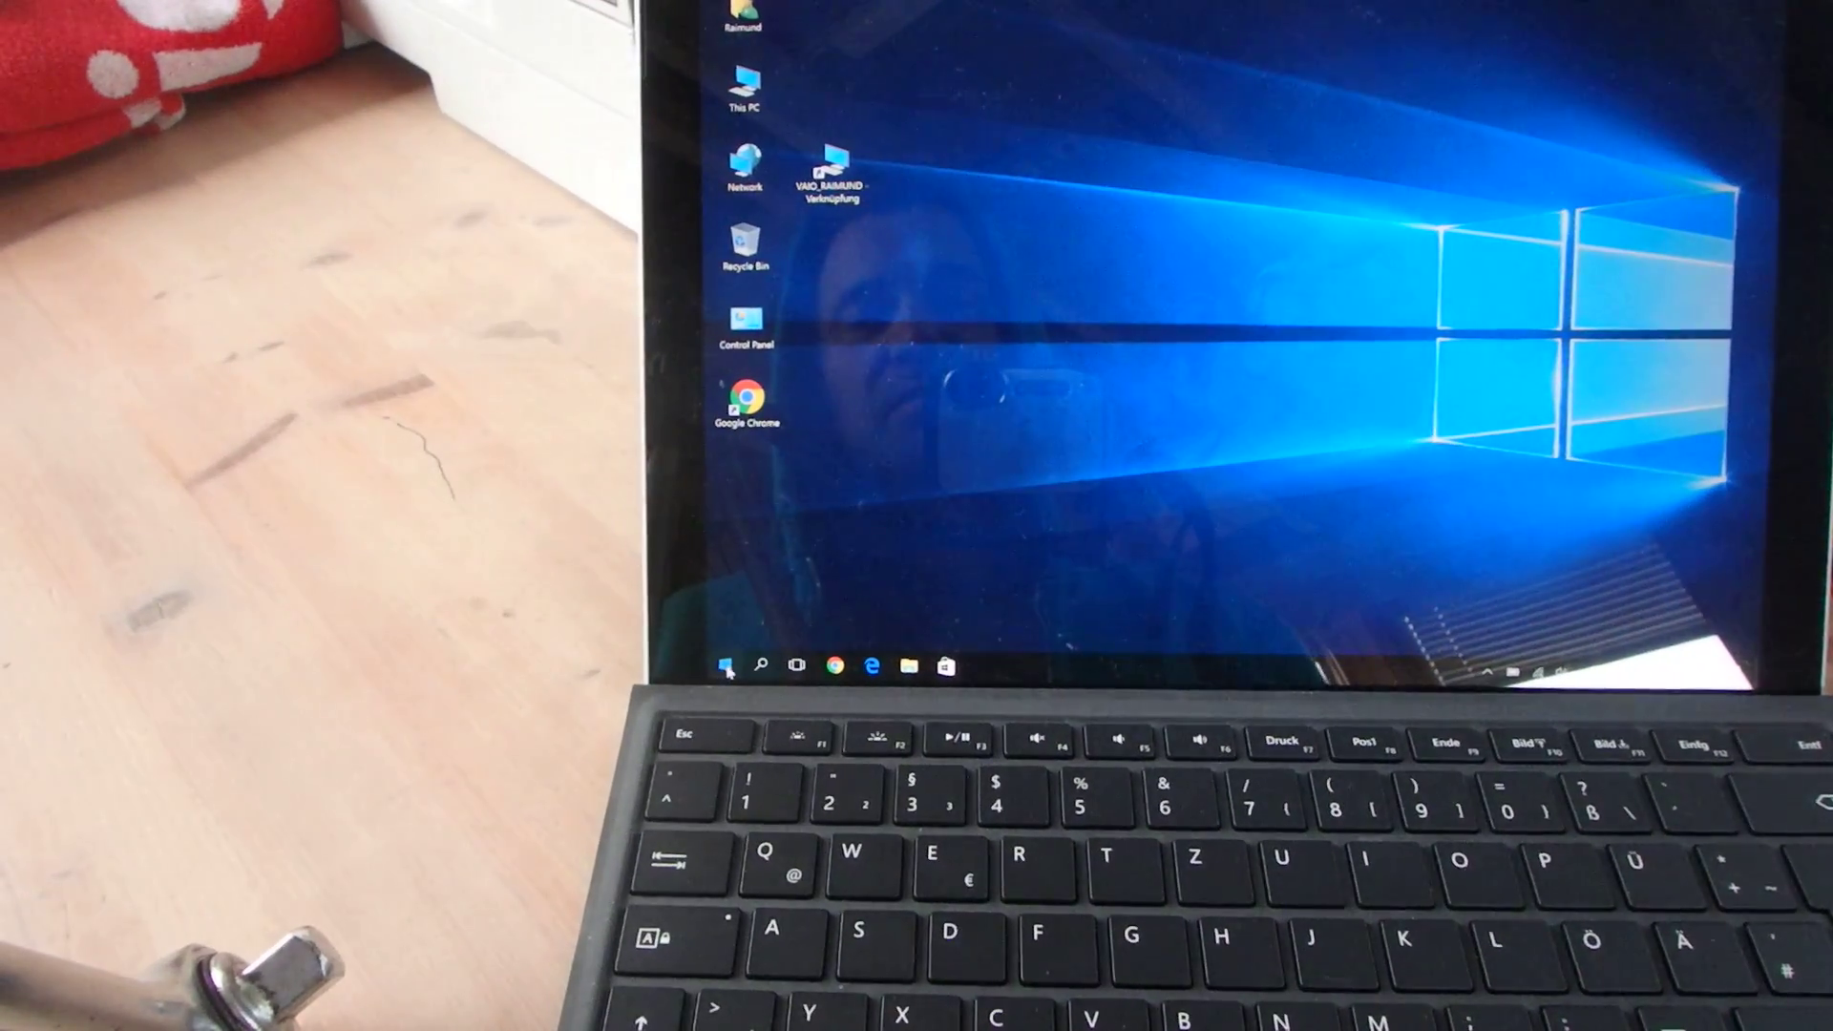
{"action": "right_click", "coordinate": [727, 666]}
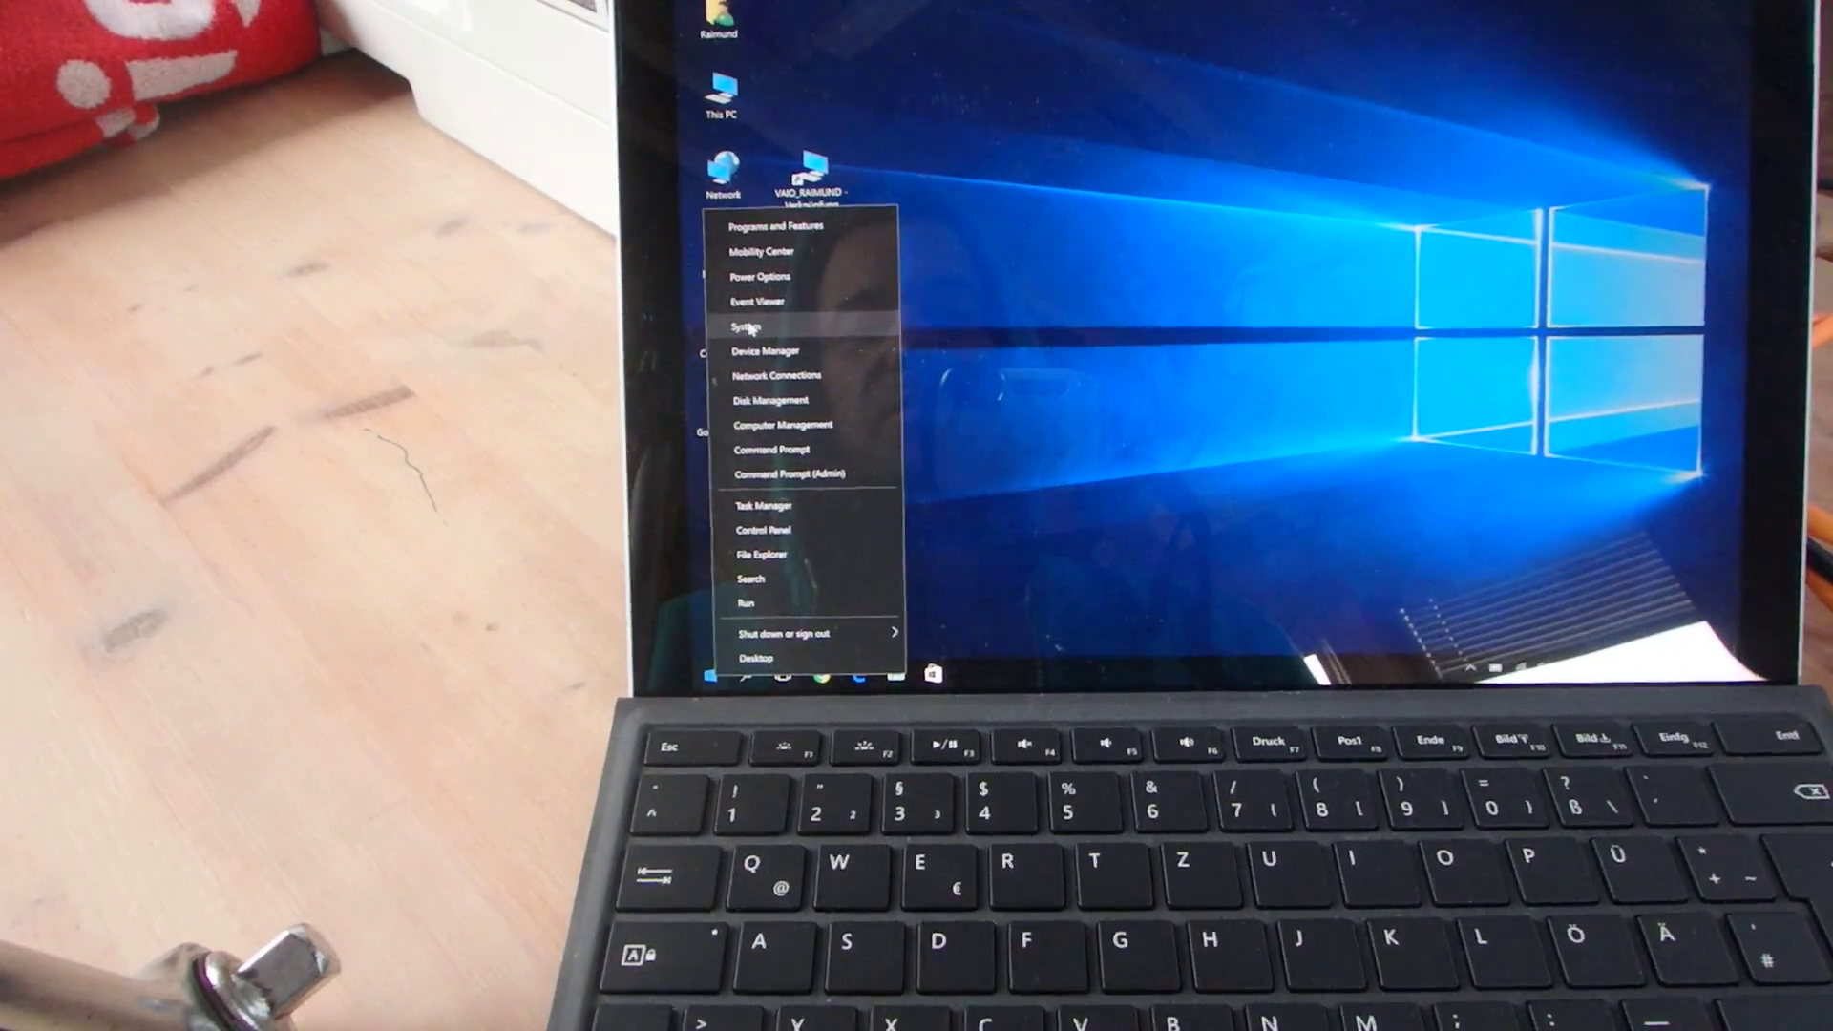
{"action": "left_click", "coordinate": [745, 327]}
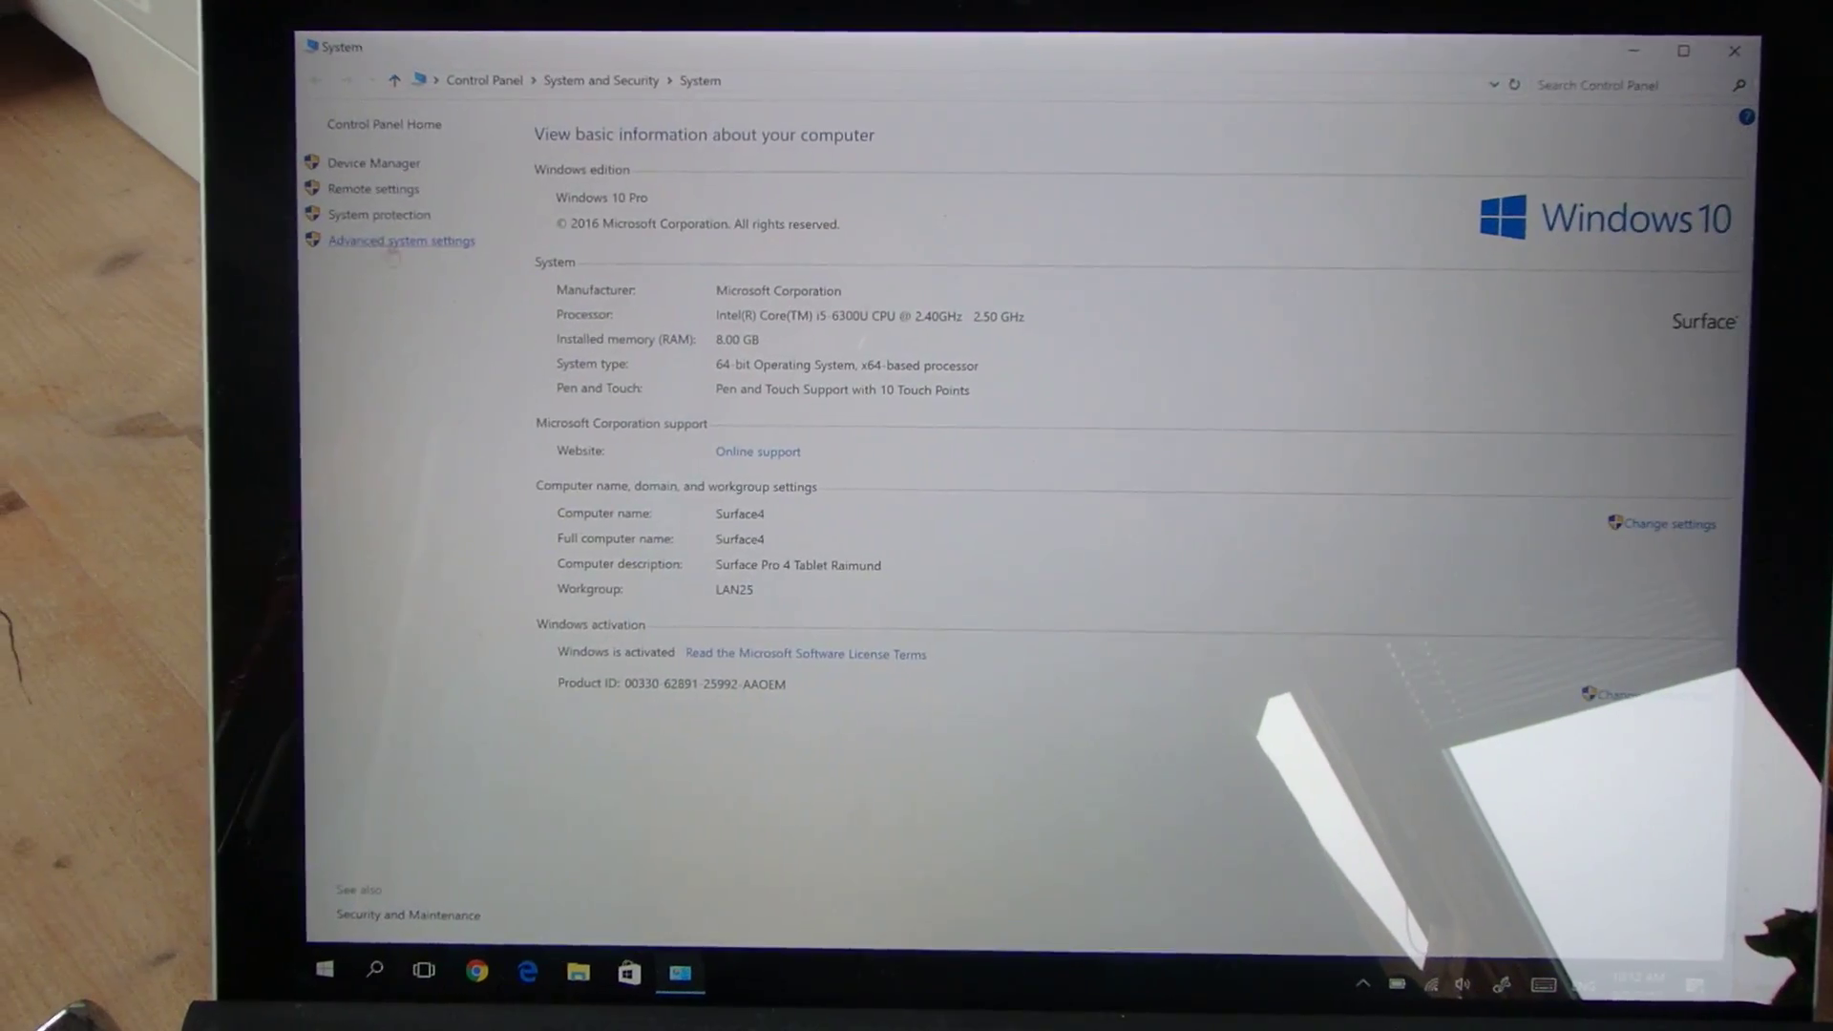
{"action": "left_click", "coordinate": [401, 240]}
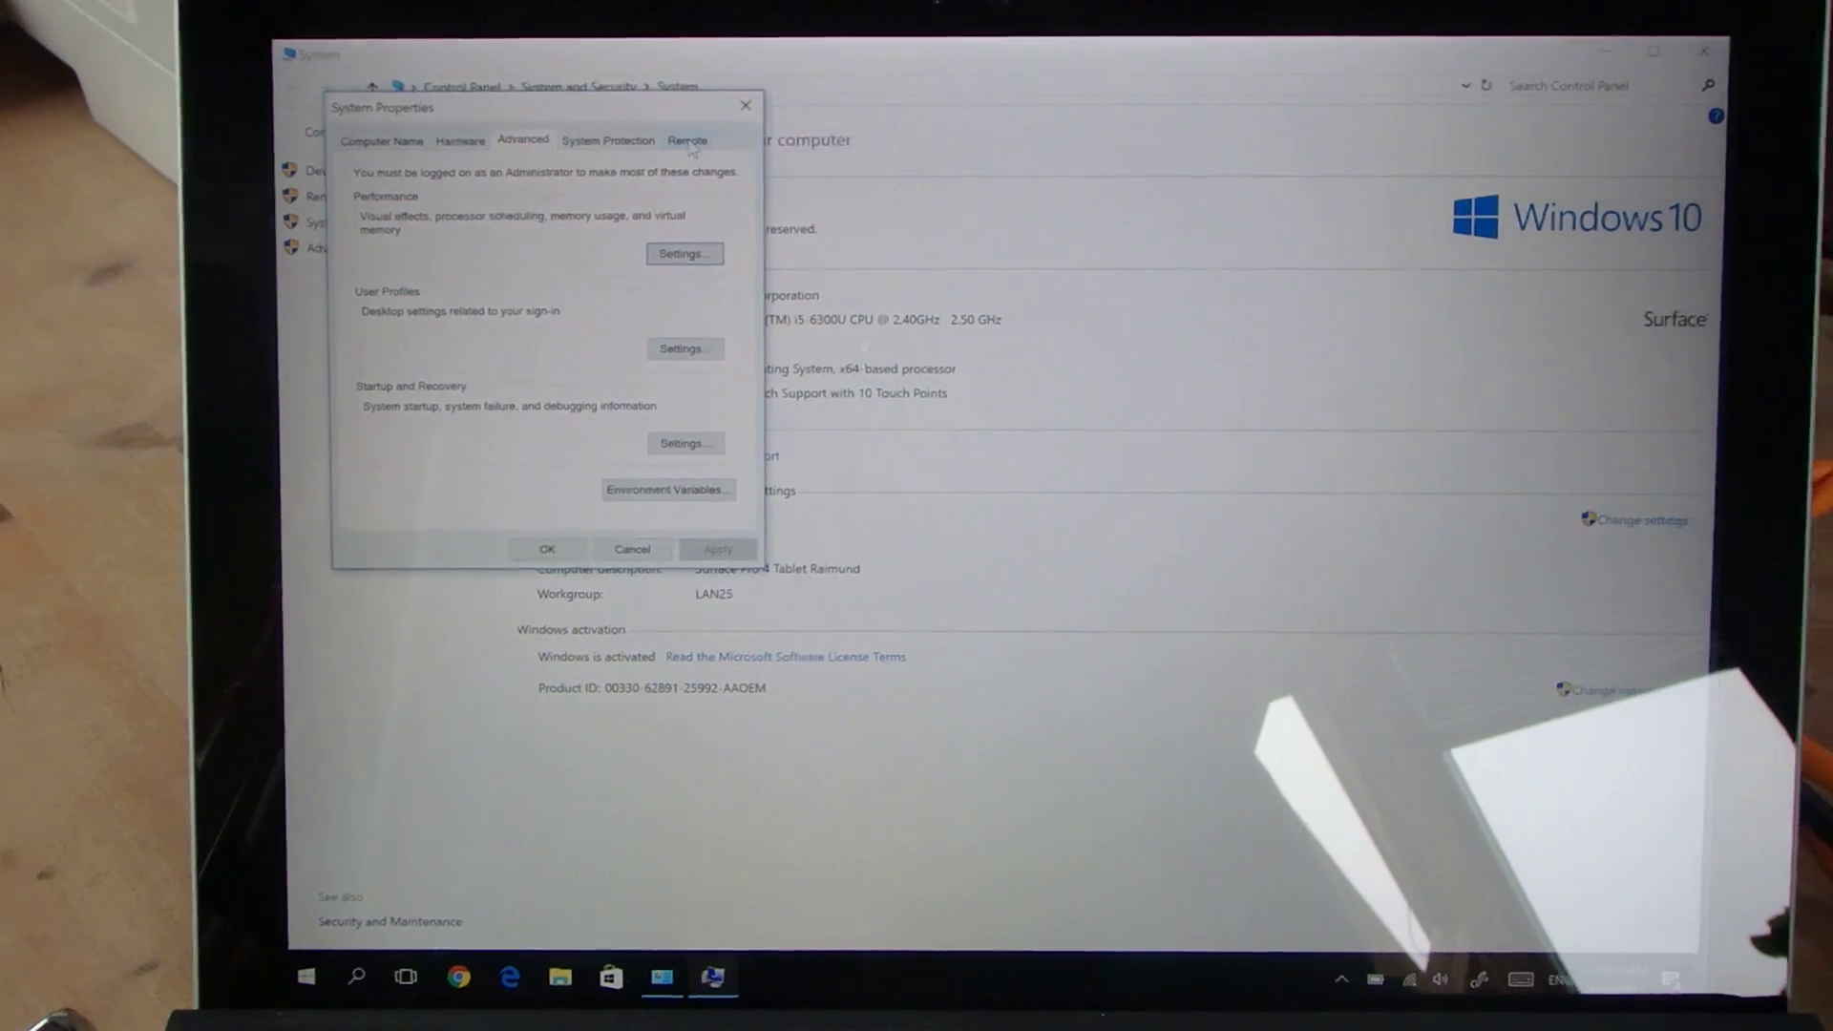
{"action": "left_click", "coordinate": [687, 139]}
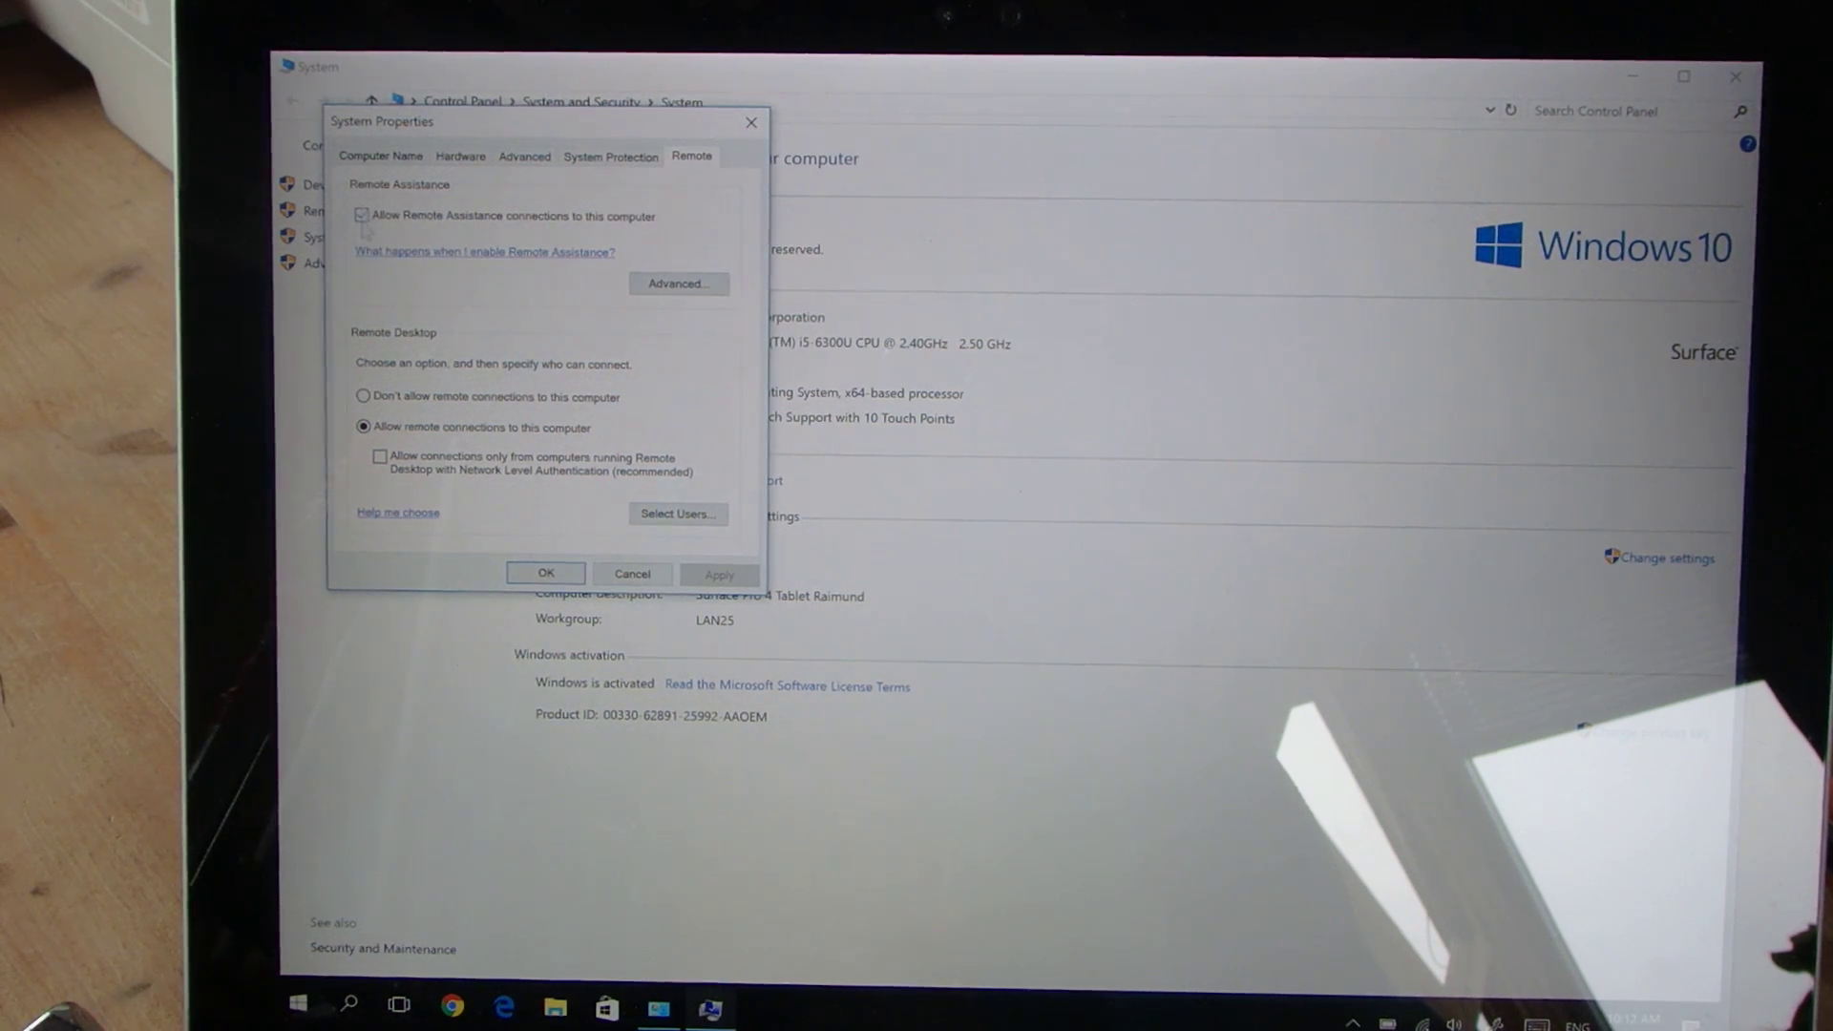
{"action": "left_click", "coordinate": [363, 215]}
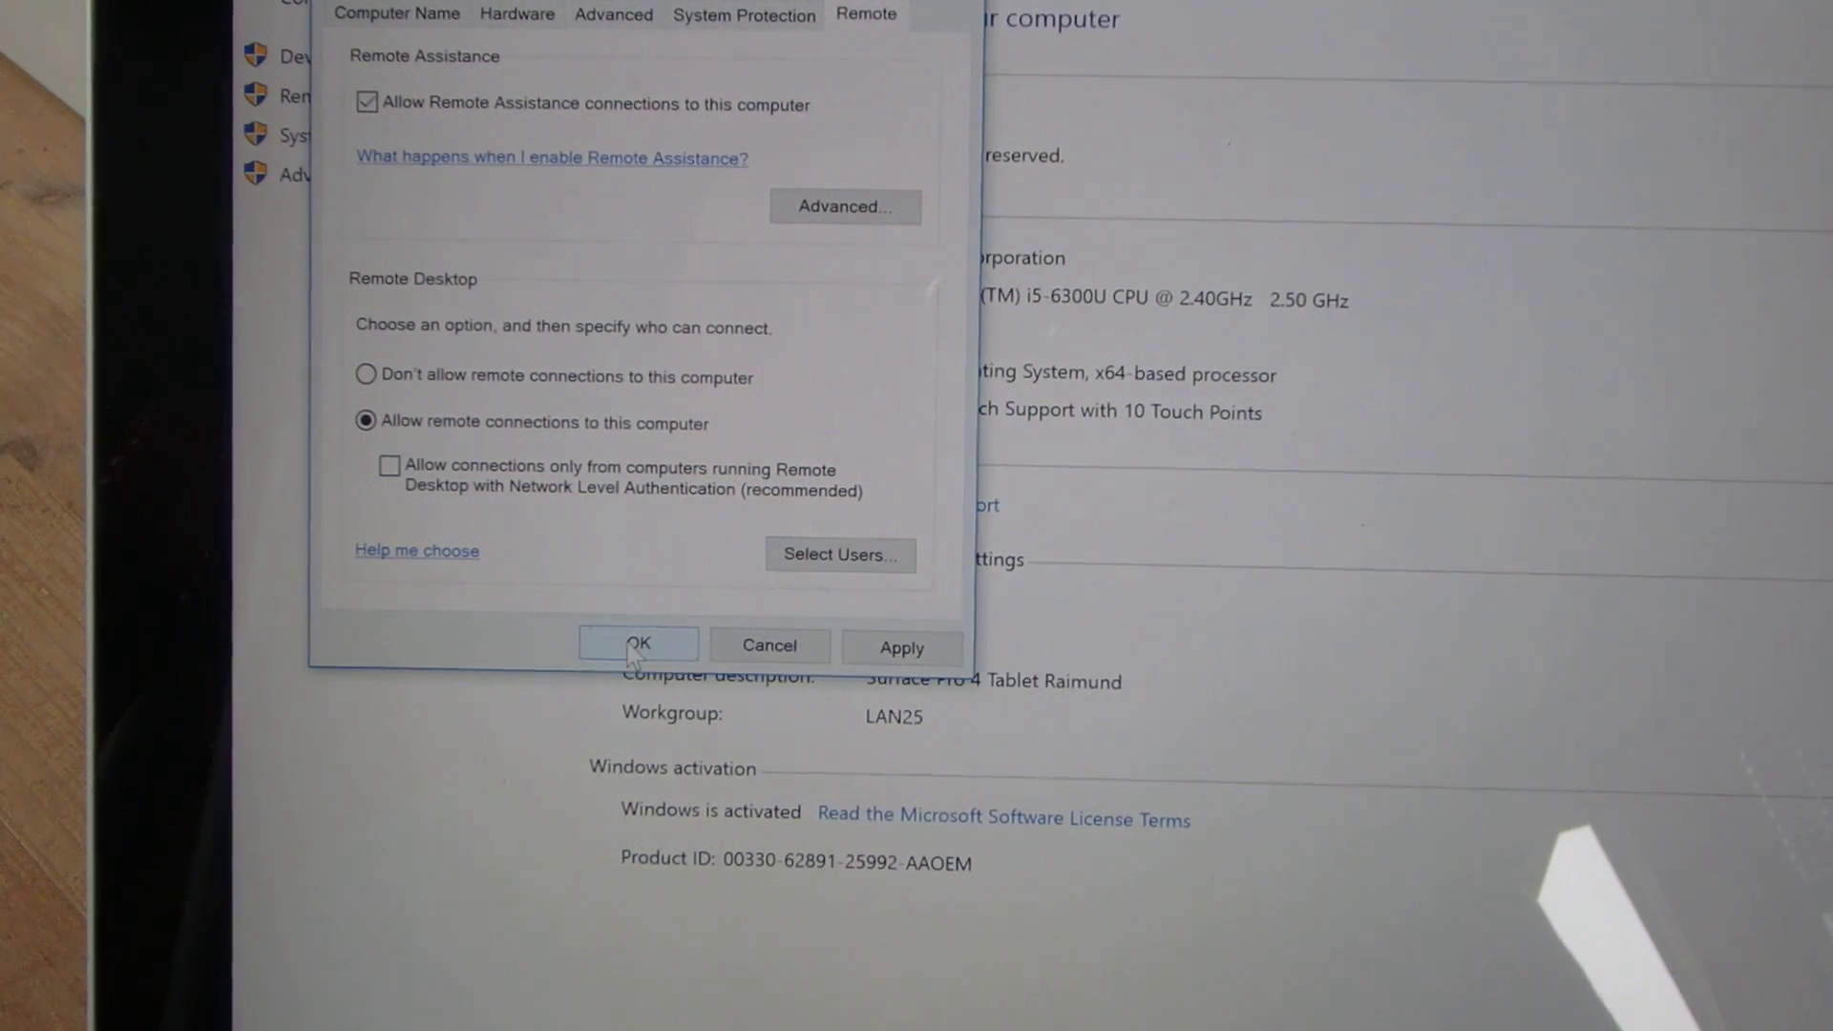
{"action": "left_click", "coordinate": [637, 645]}
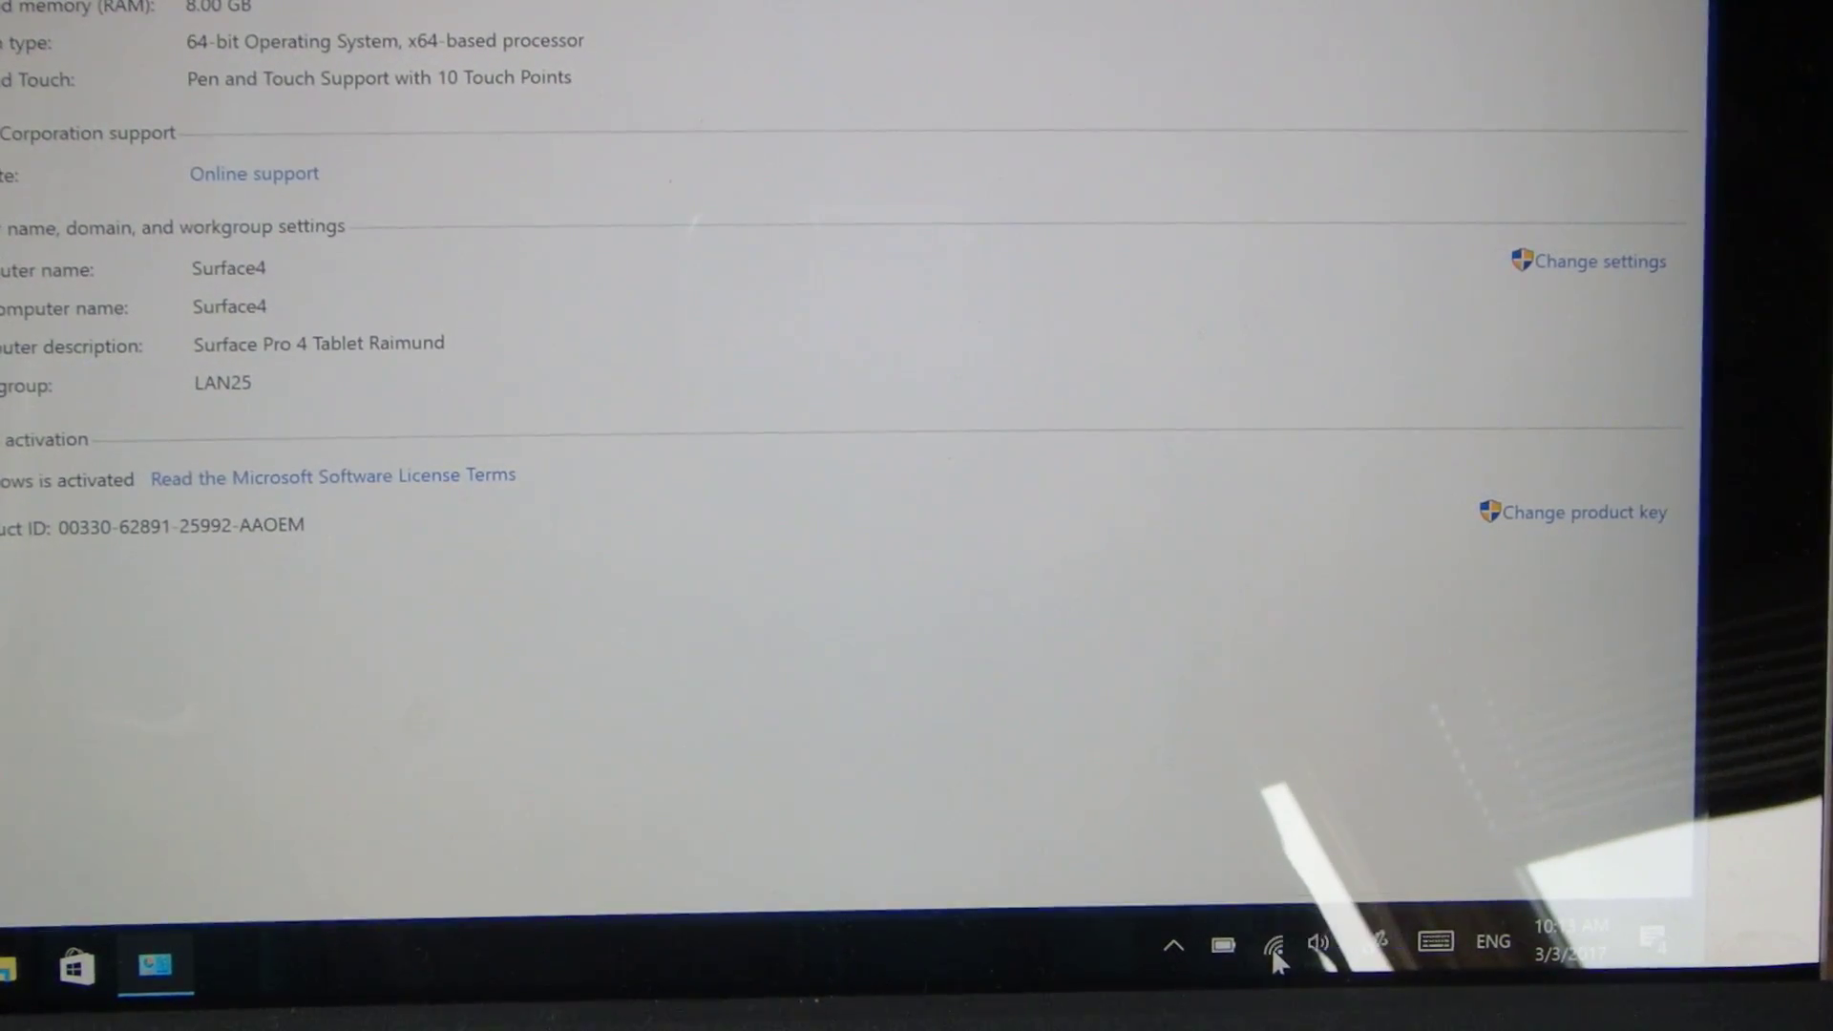
View the wlan25r2 connection details showing IPv4 address 192.168.178.70.
{"action": "left_click", "coordinate": [1275, 943]}
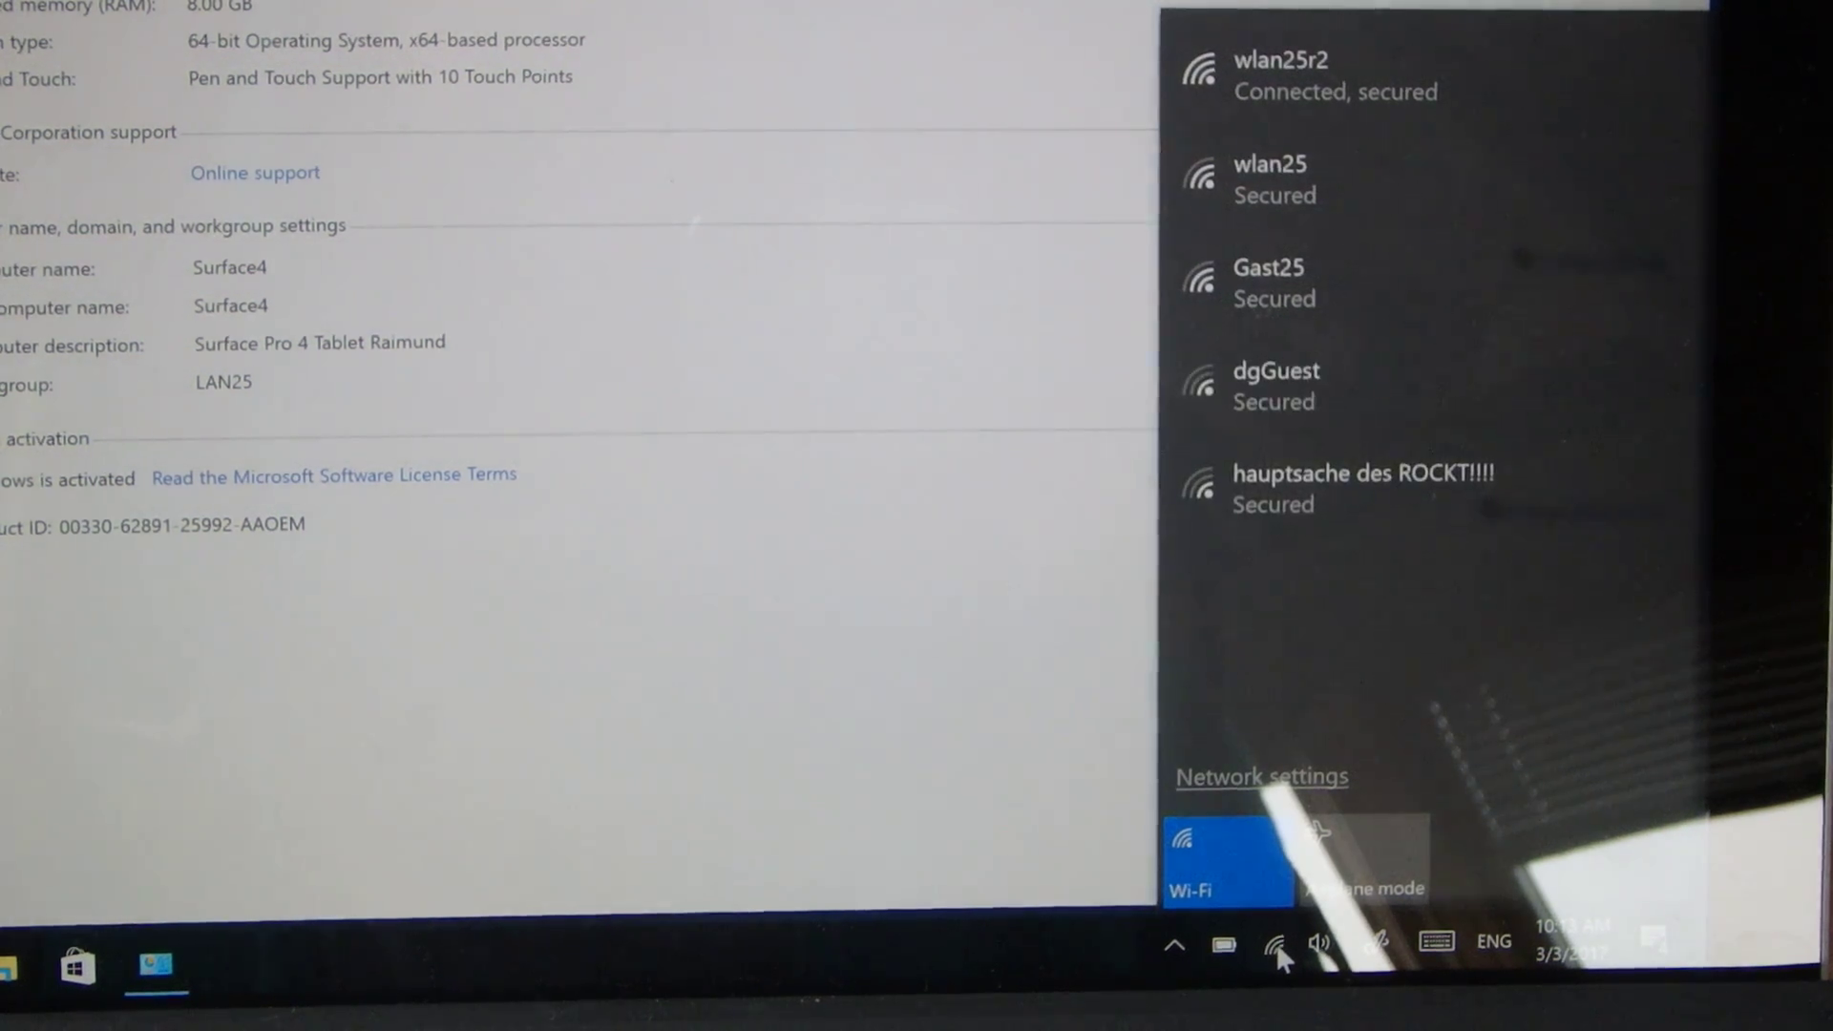
{"action": "right_click", "coordinate": [1275, 942]}
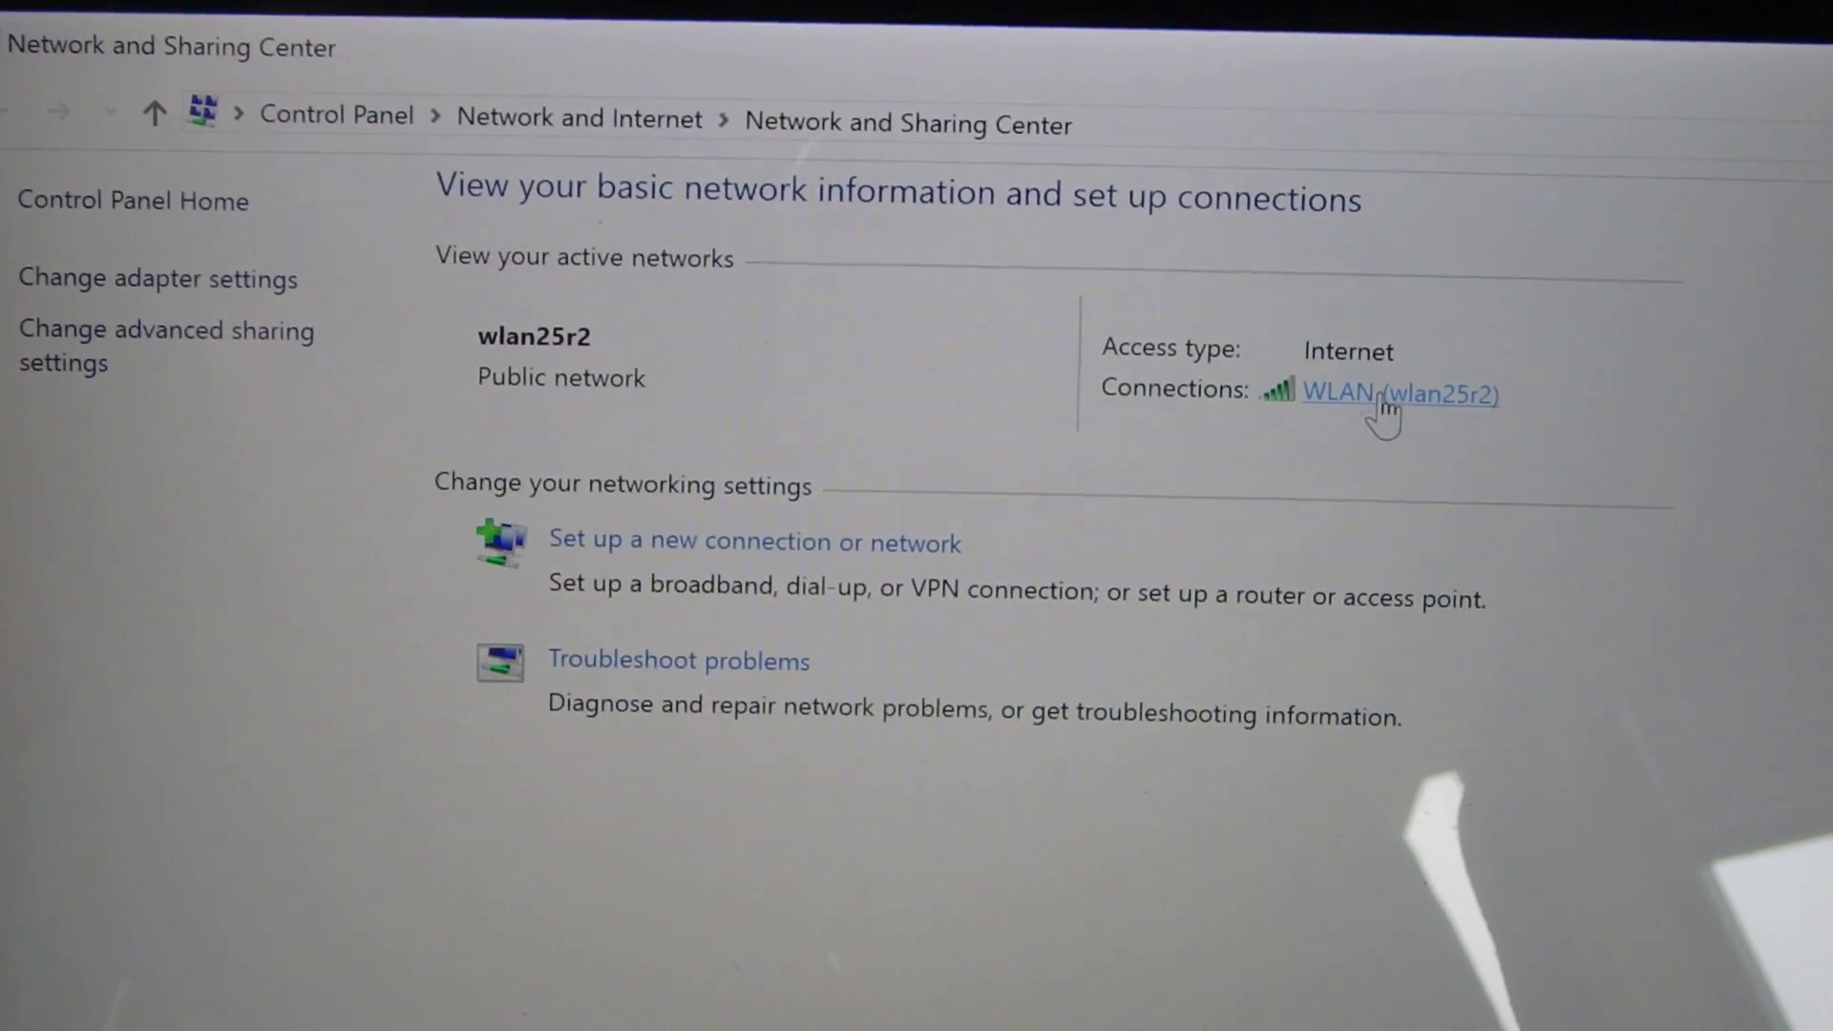
{"action": "left_click", "coordinate": [1400, 394]}
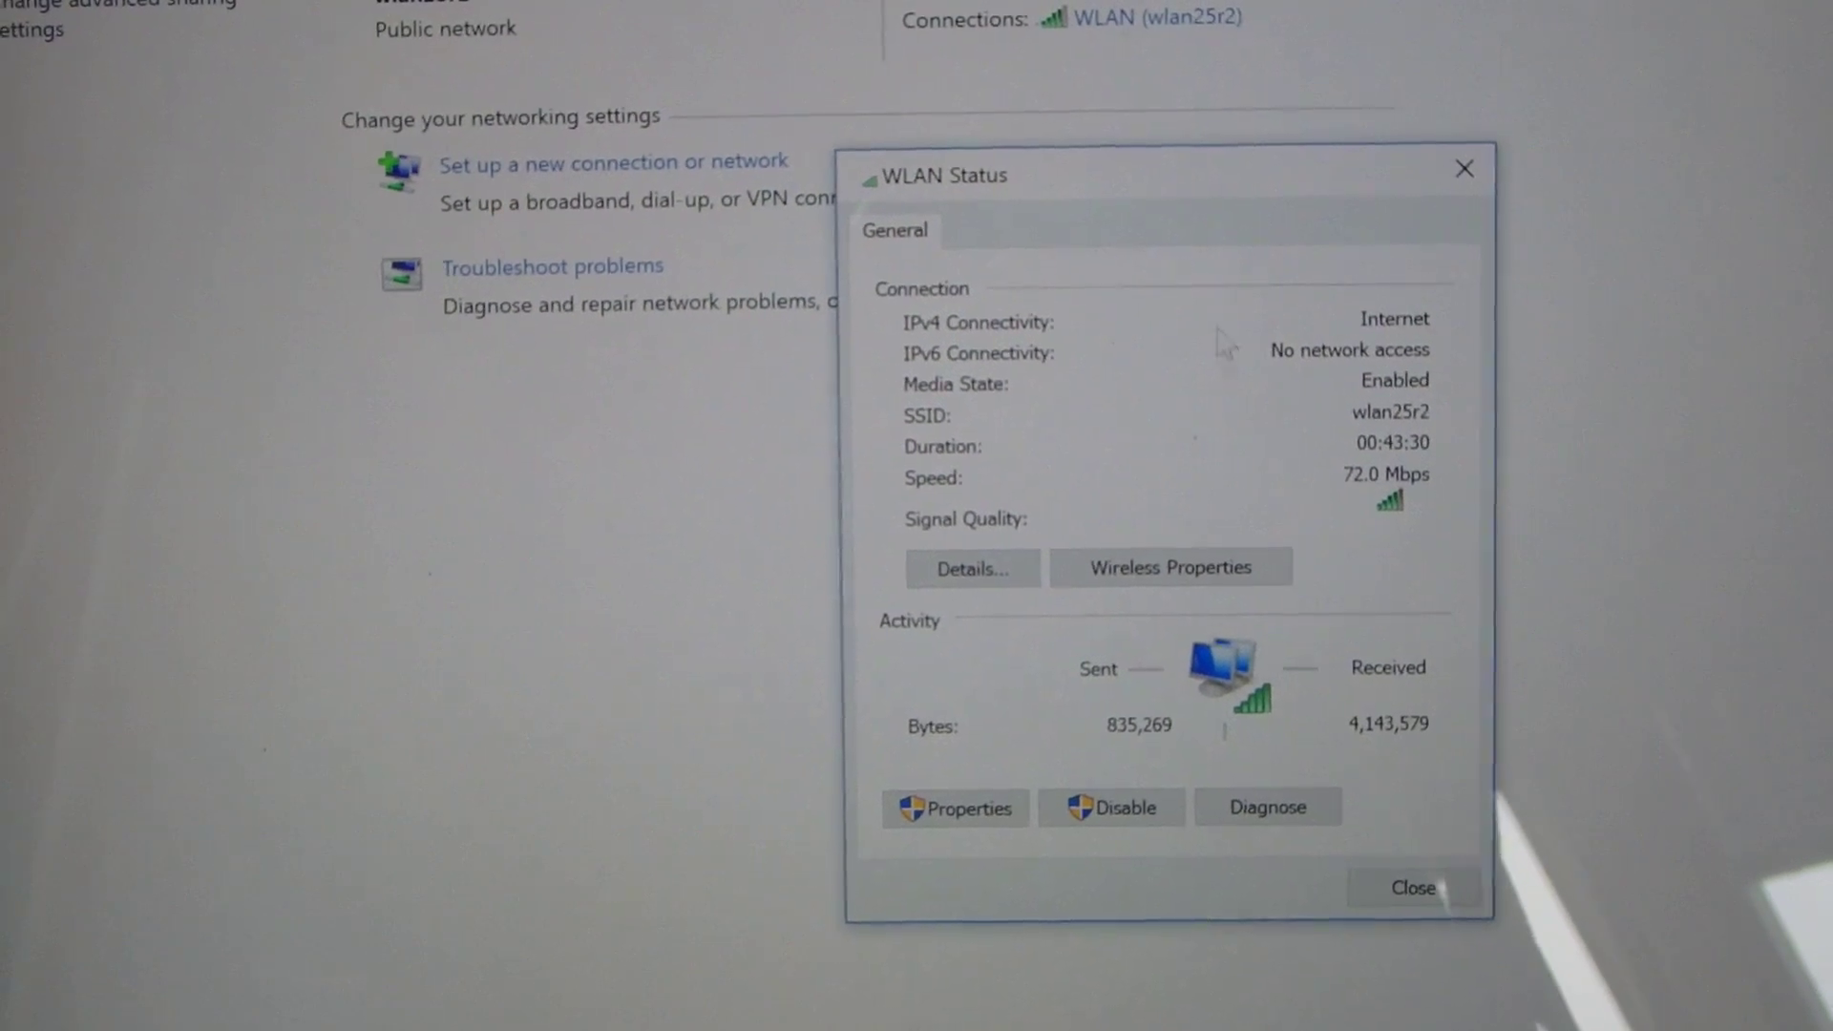
{"action": "left_click", "coordinate": [970, 567]}
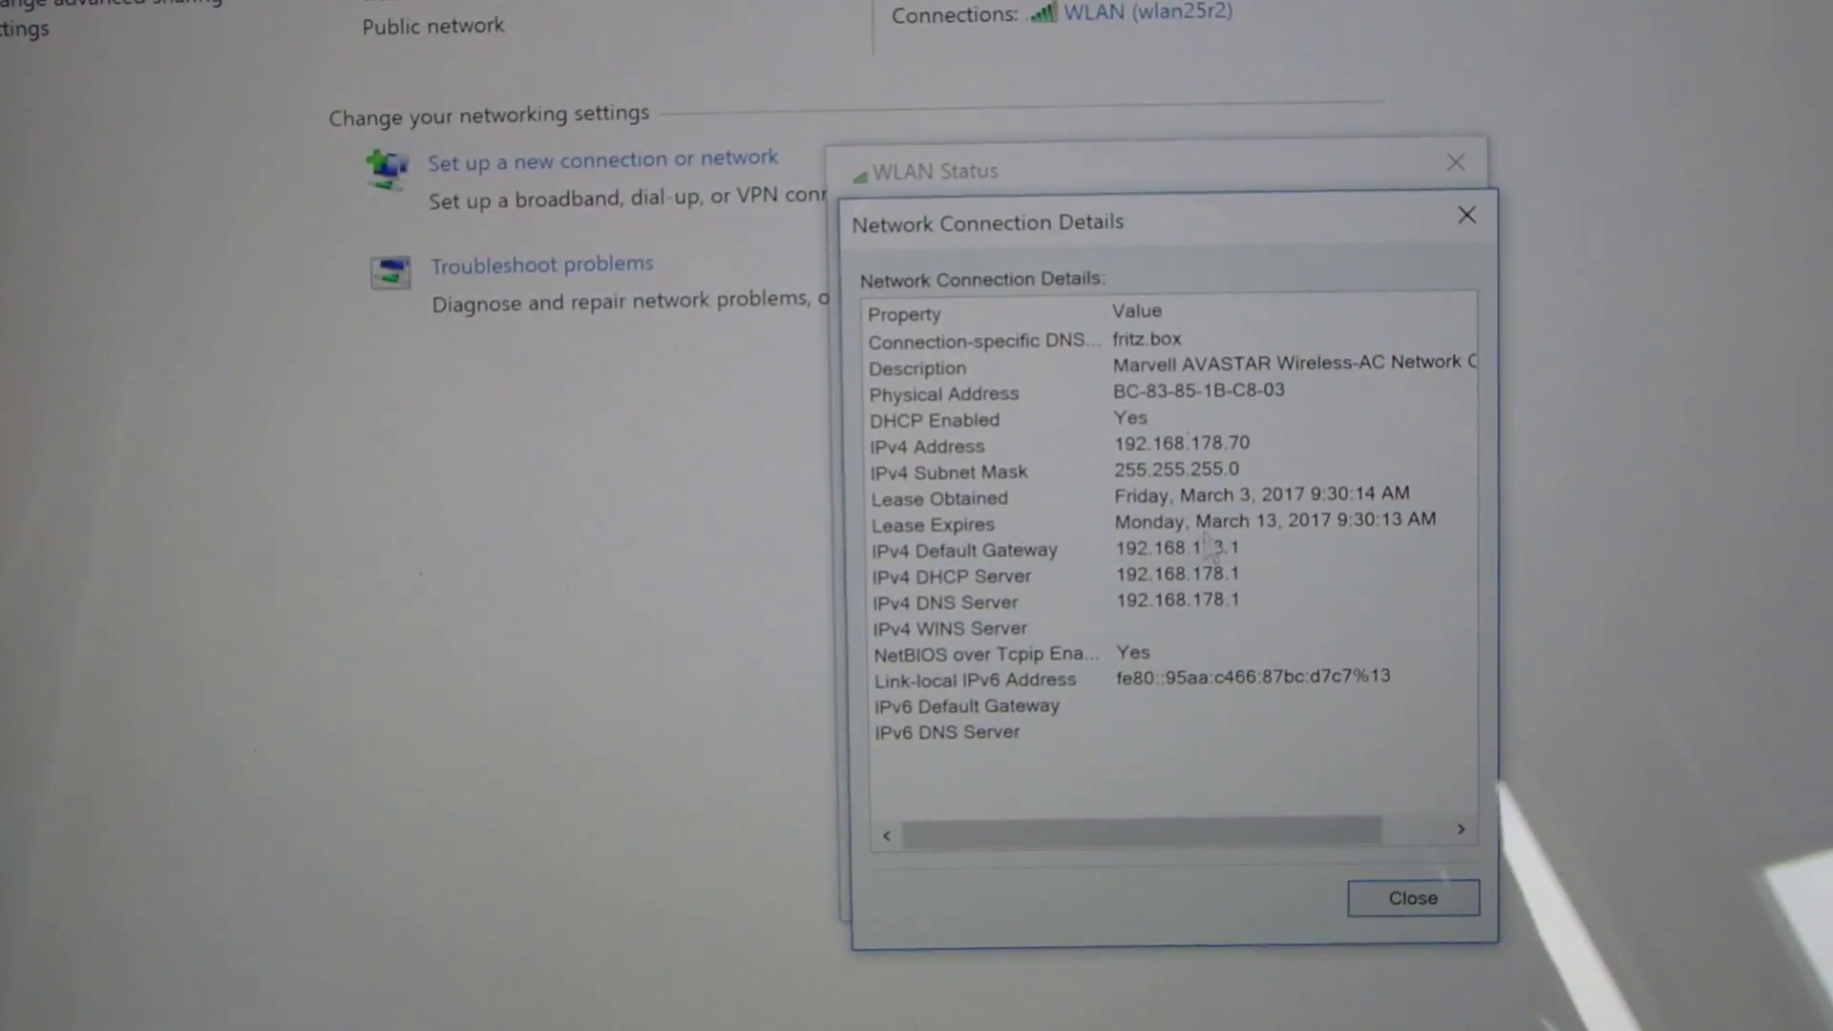
{"action": "left_click", "coordinate": [1053, 437]}
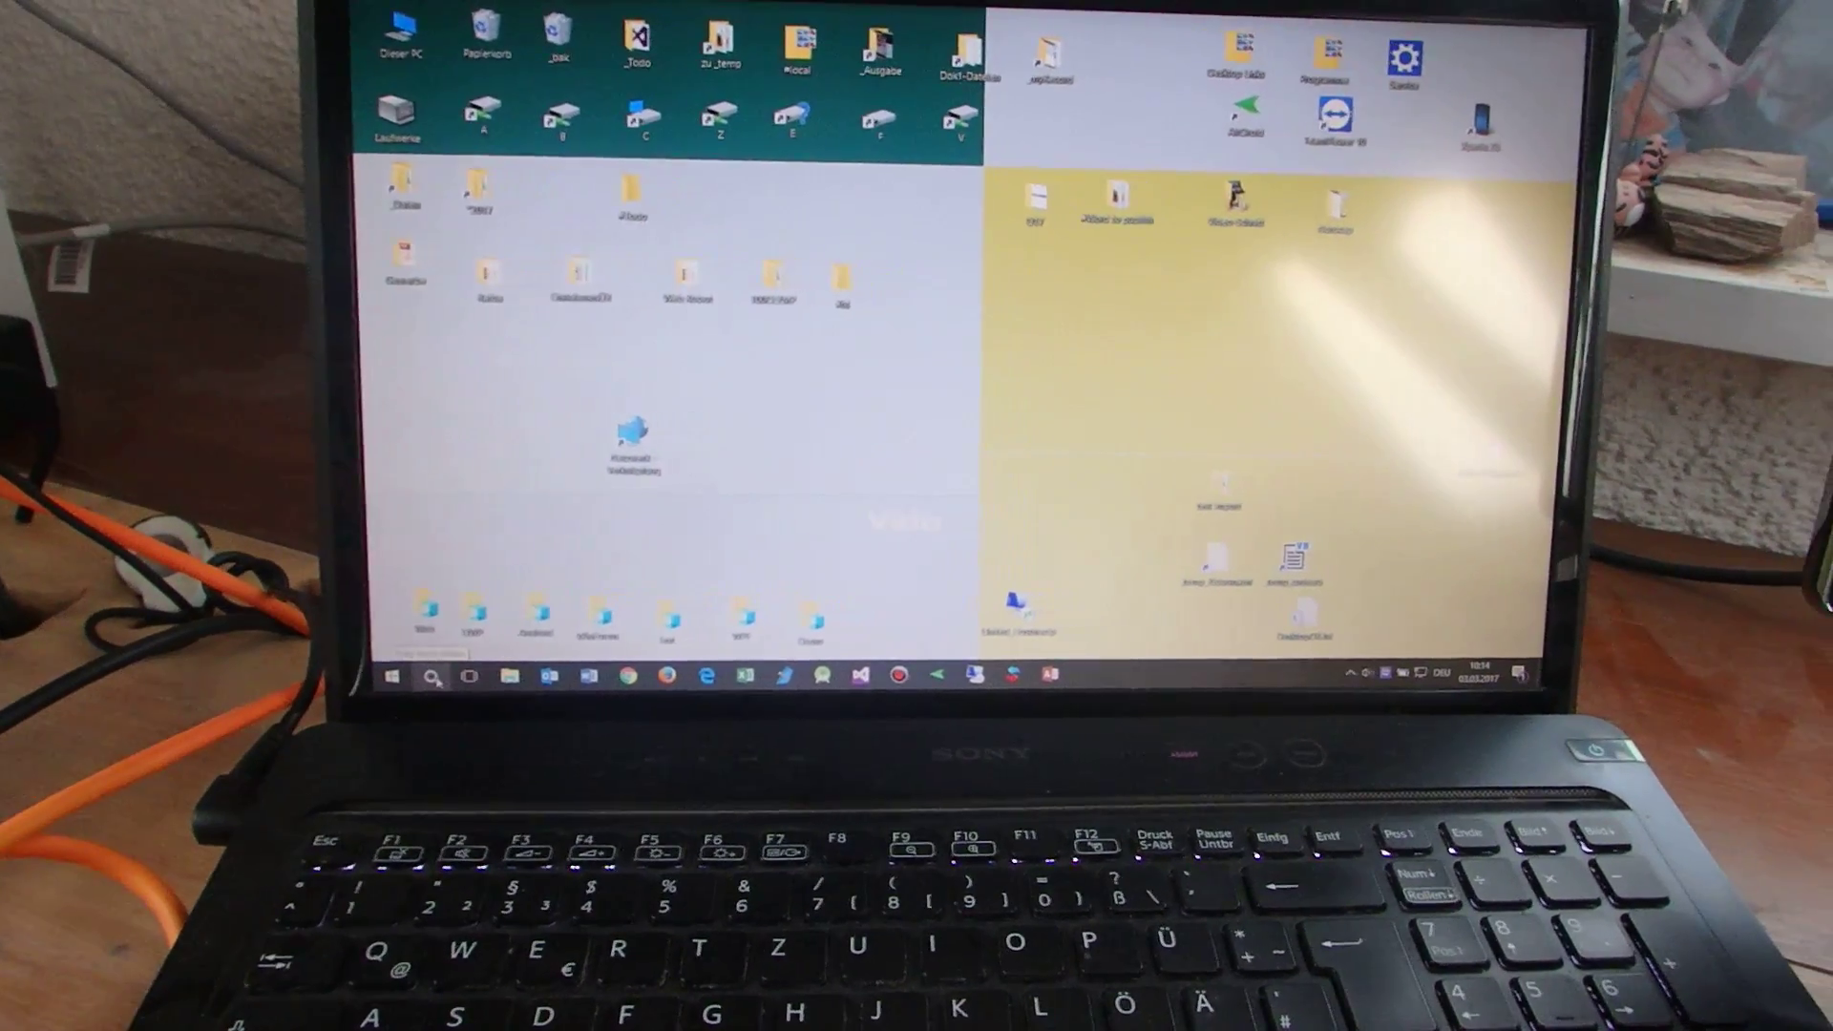
Search 'remot' and launch Remotedesktopverbindung on the laptop.
{"action": "left_click", "coordinate": [434, 676]}
{"action": "type", "text": "remot"}
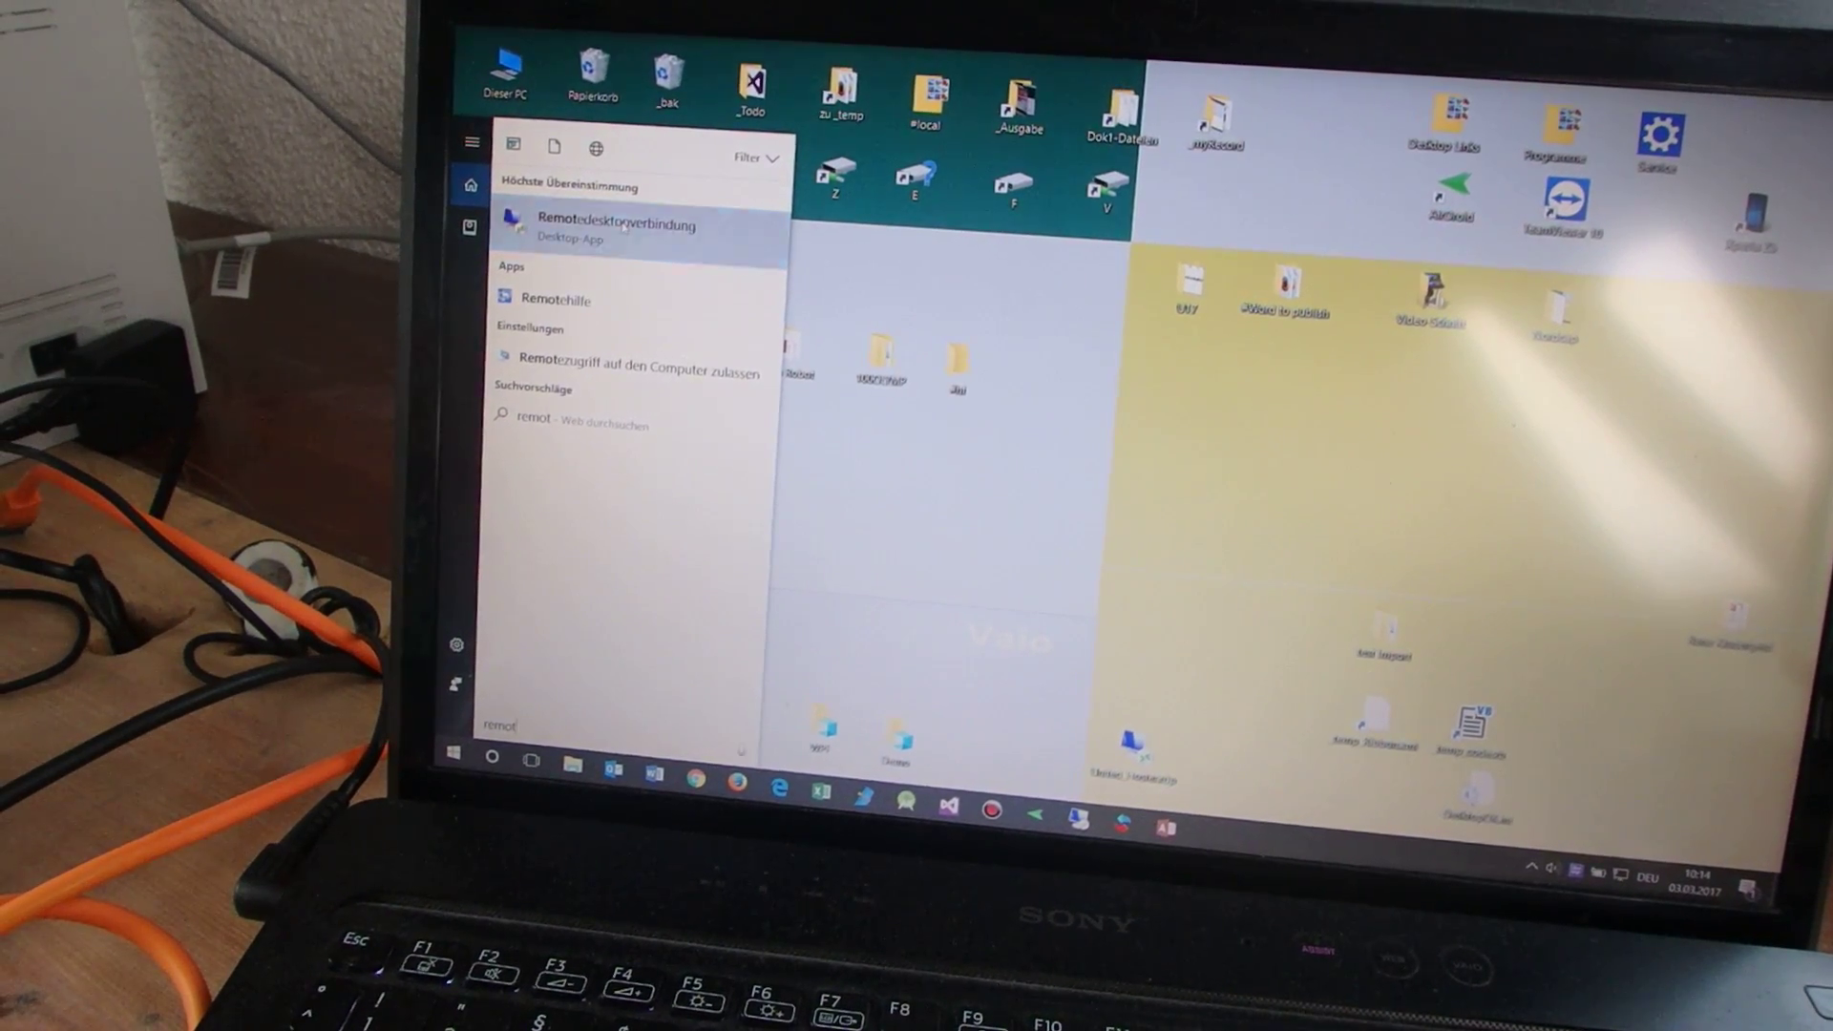
{"action": "left_click", "coordinate": [614, 231]}
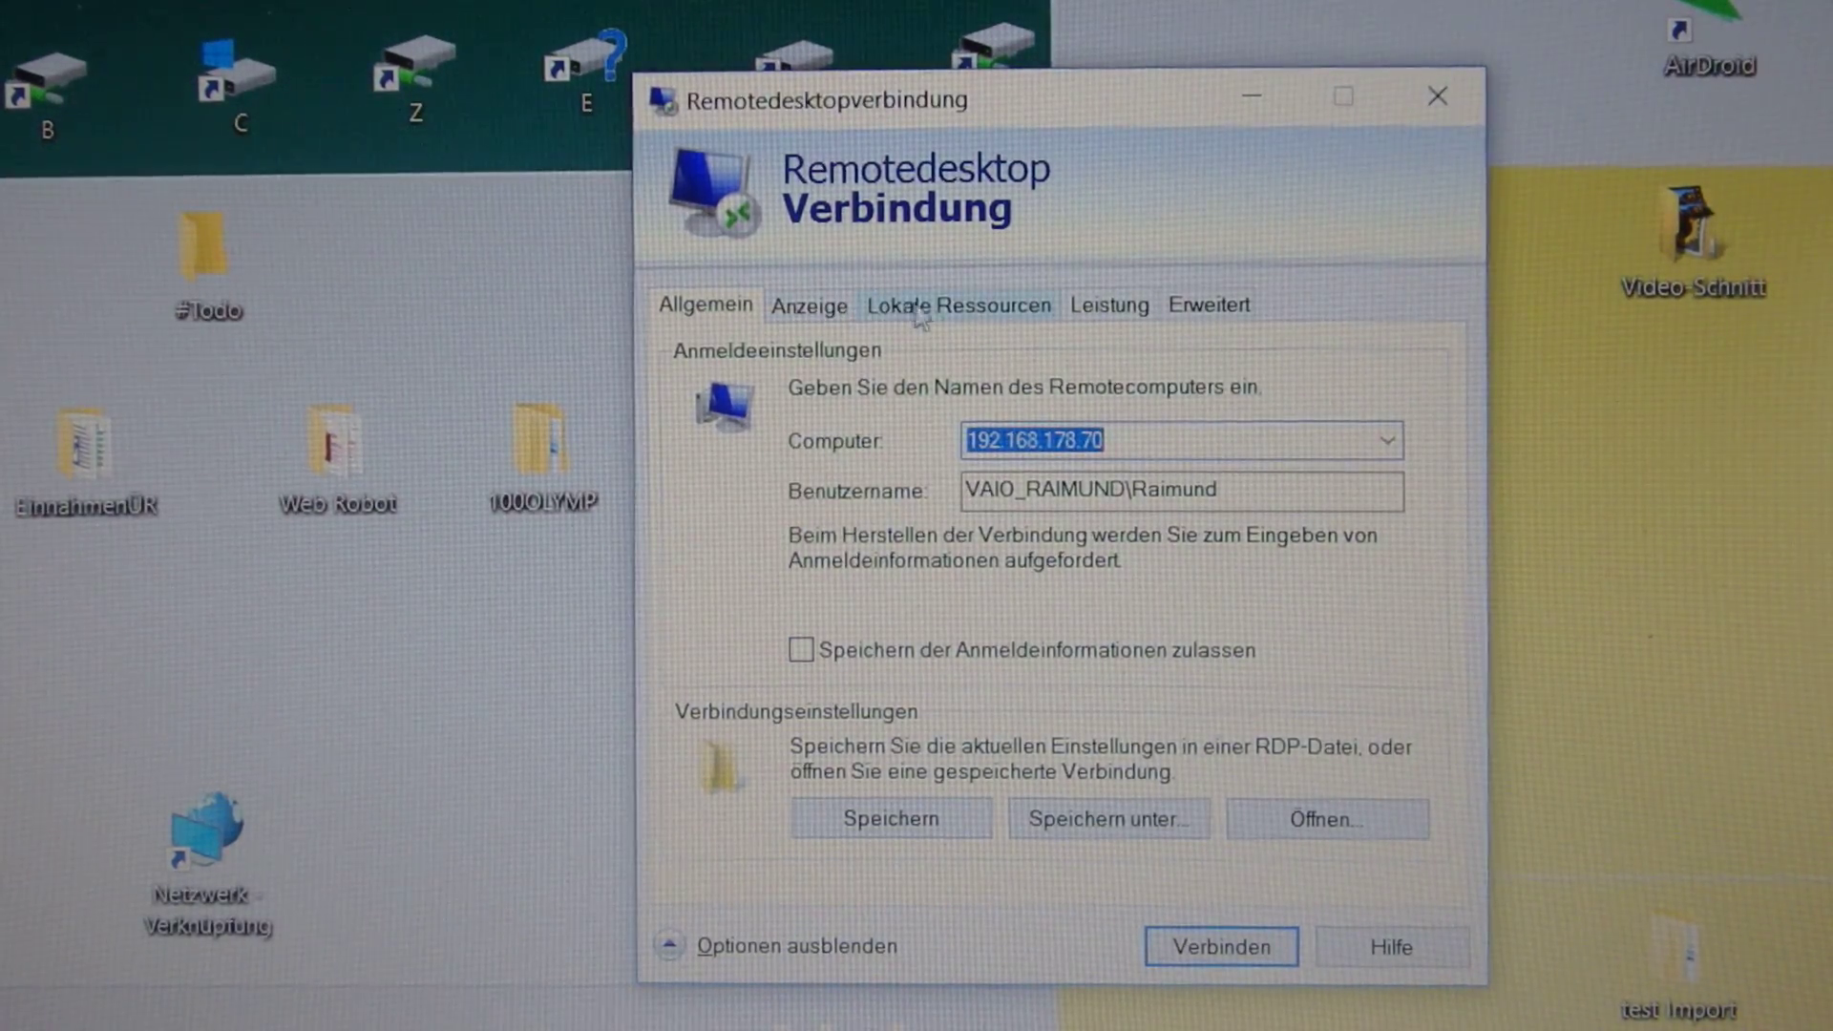
Review the Anzeige and Leistung tabs, ending on the Lokale Ressourcen tab.
{"action": "left_click", "coordinate": [959, 306]}
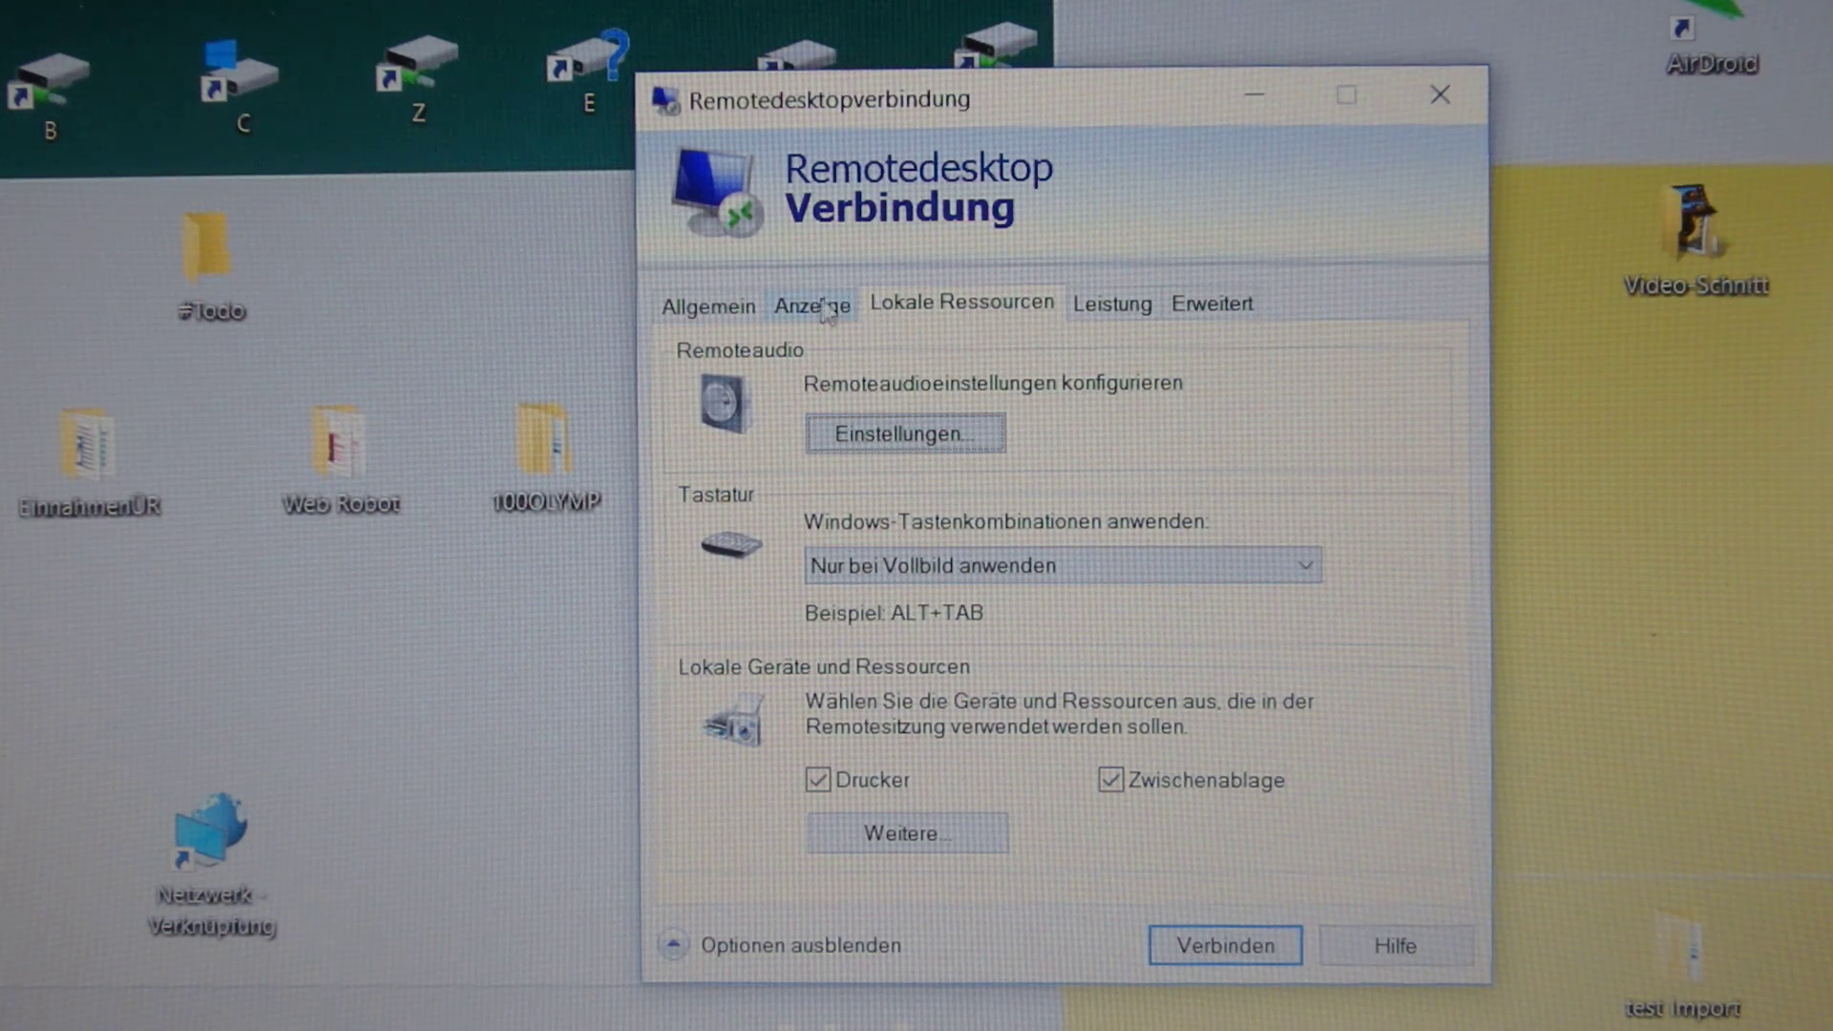
{"action": "left_click", "coordinate": [812, 304]}
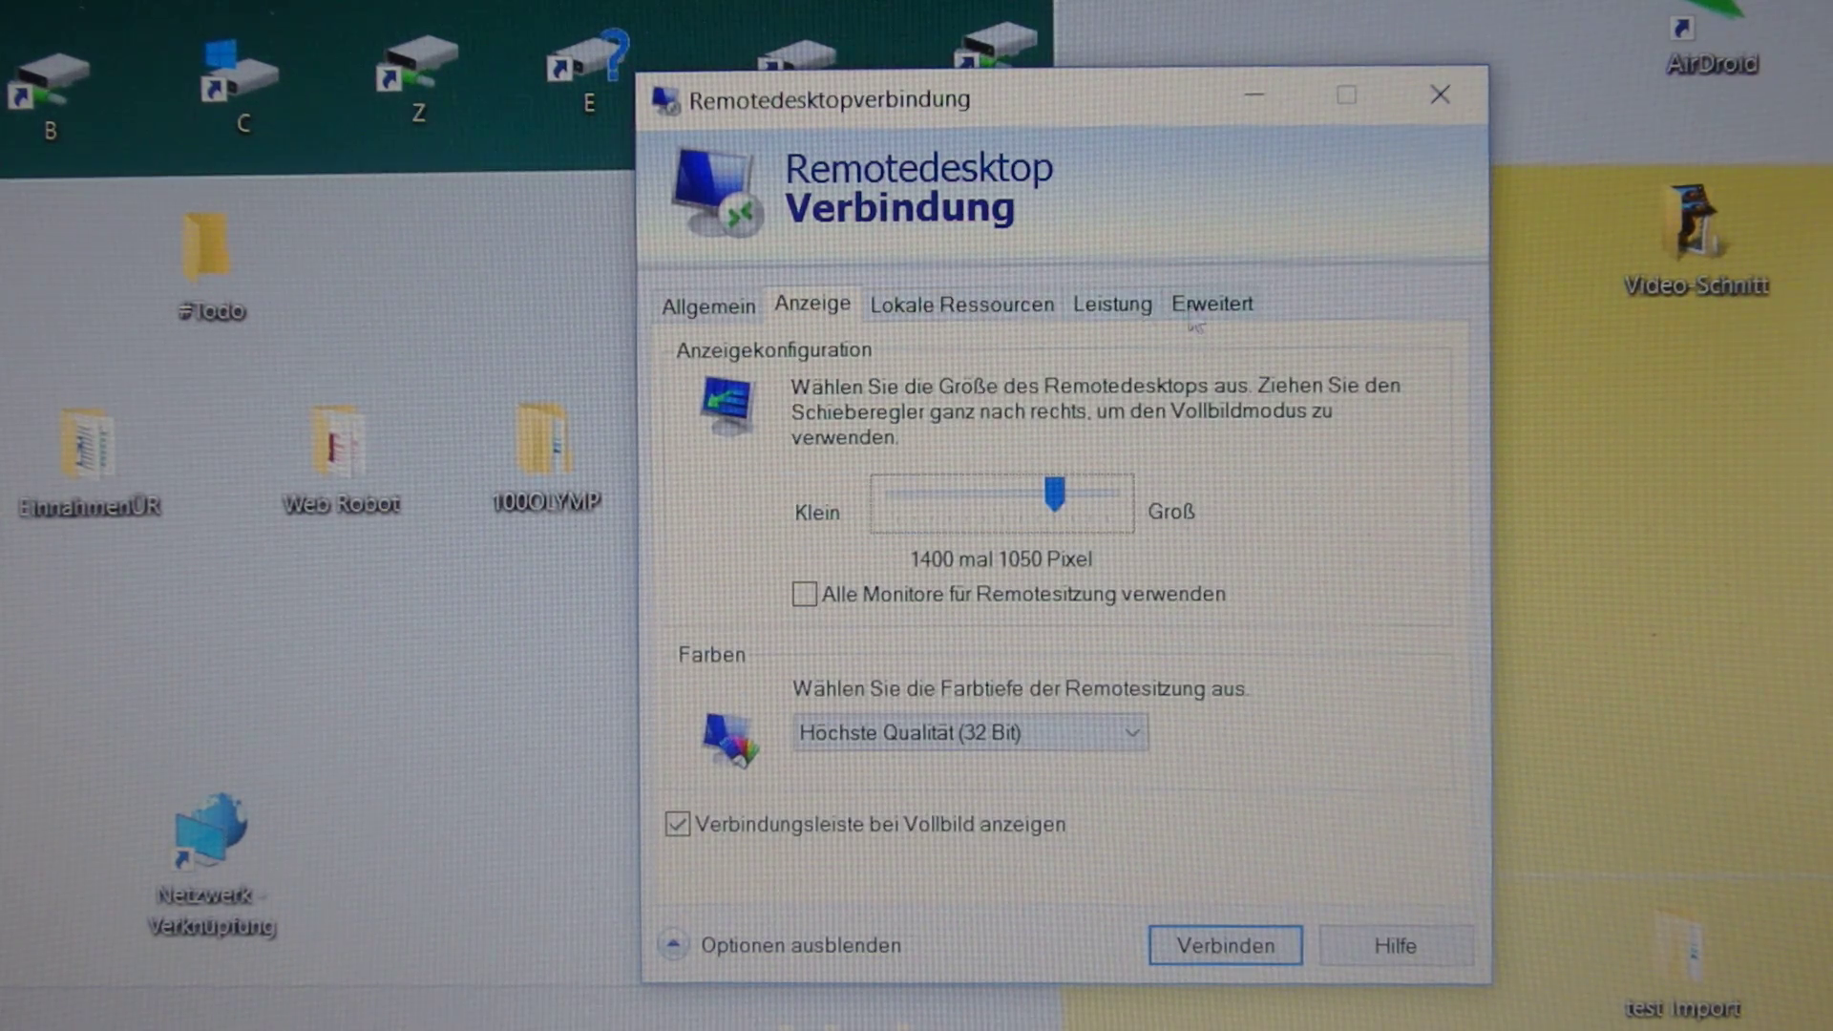
{"action": "left_click", "coordinate": [1111, 303]}
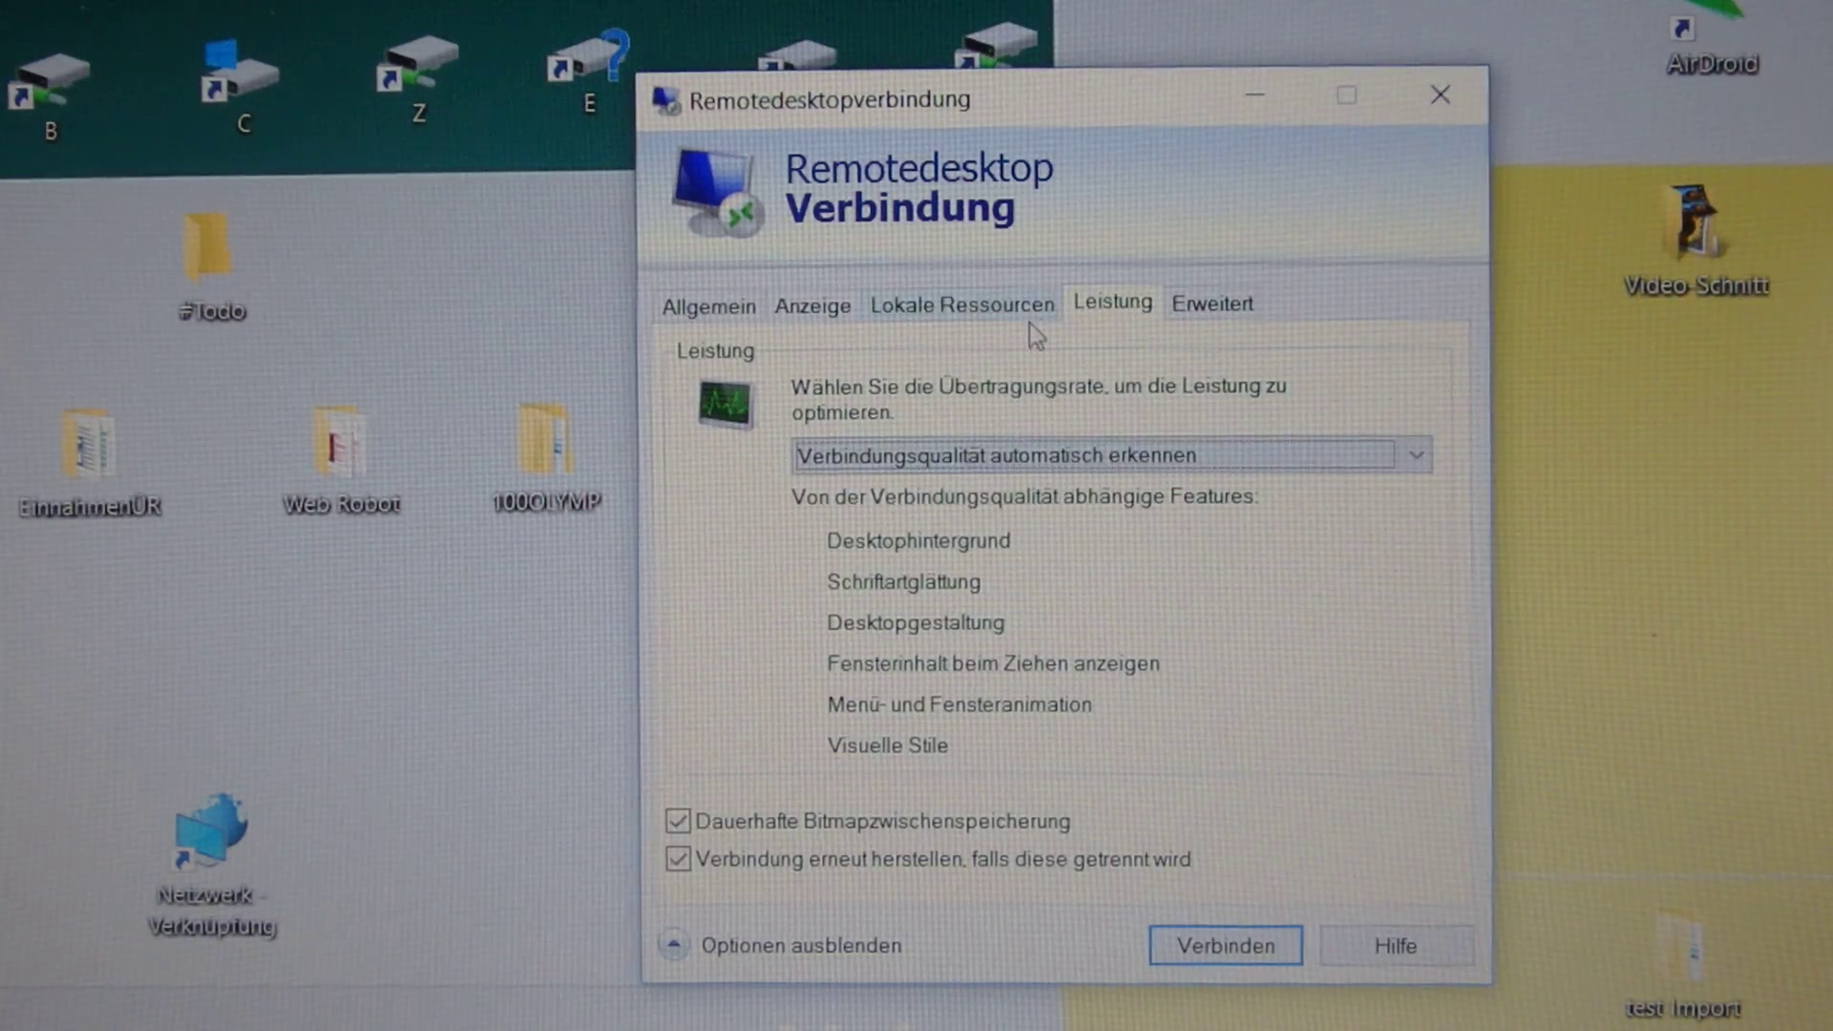
{"action": "left_click", "coordinate": [961, 304]}
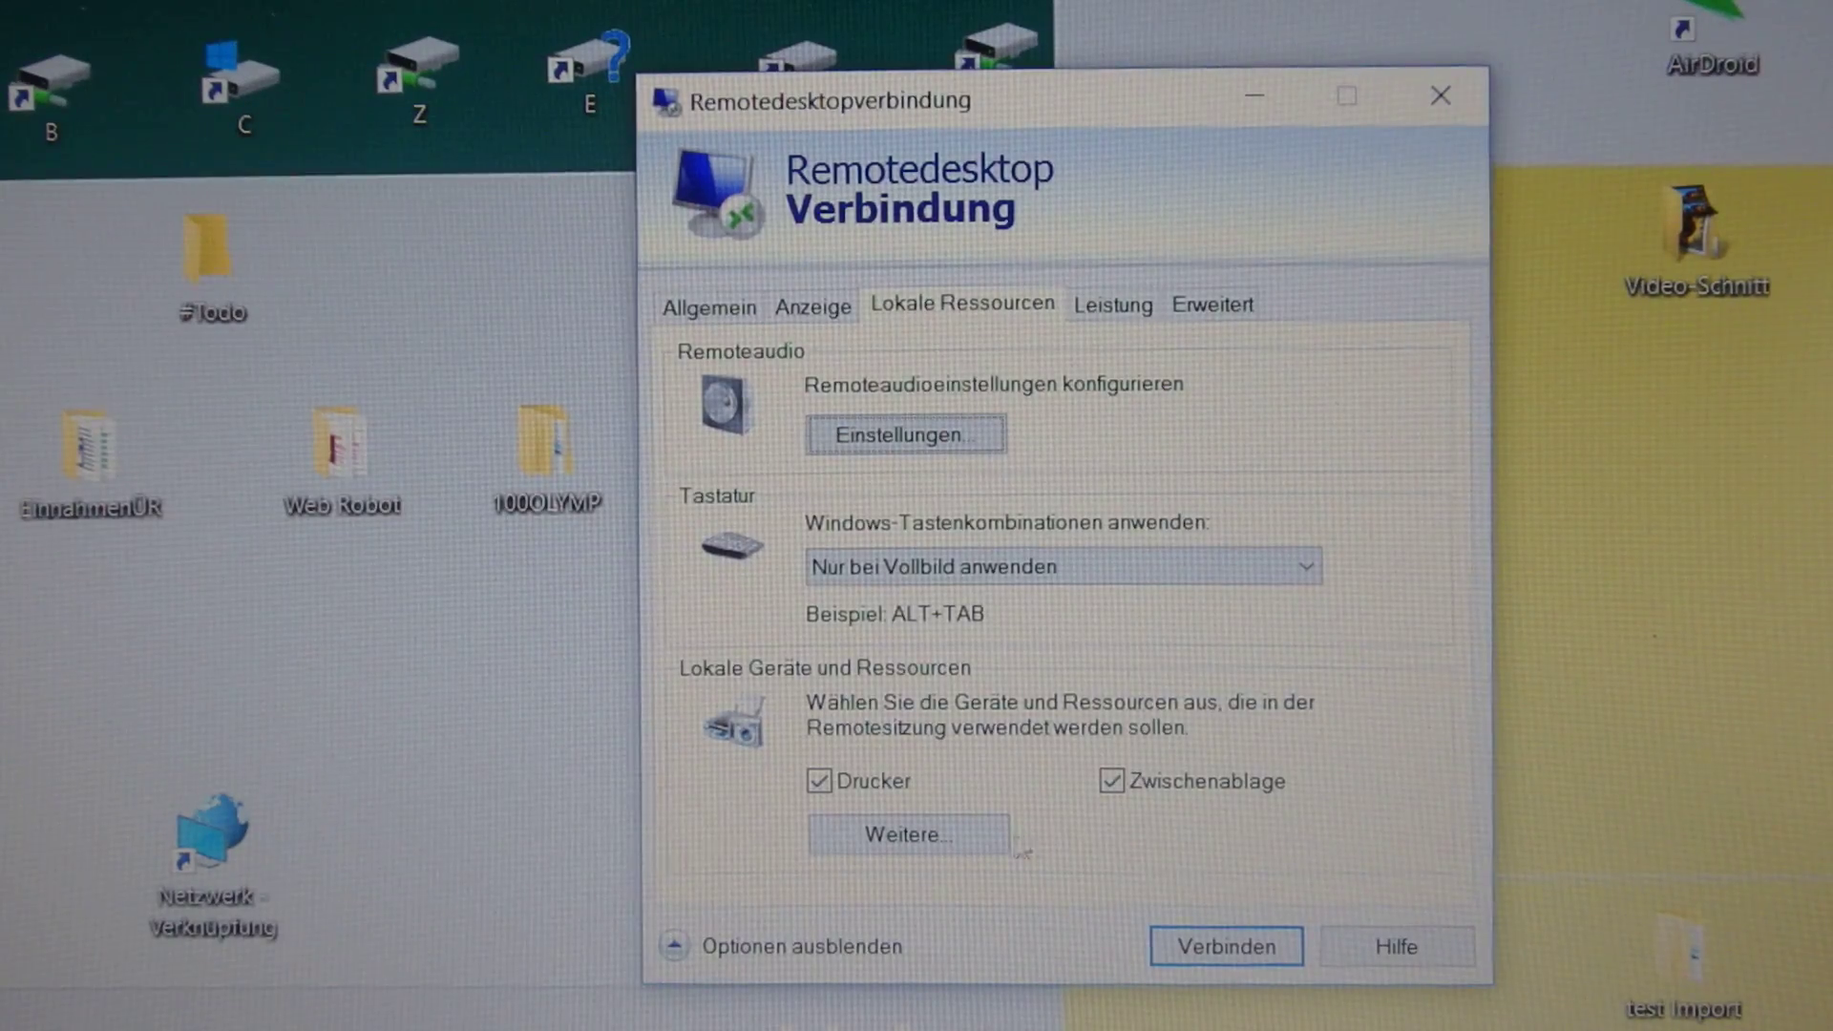
Tick Laufwerke in the Weitere… device list and confirm with OK.
{"action": "left_click", "coordinate": [907, 835]}
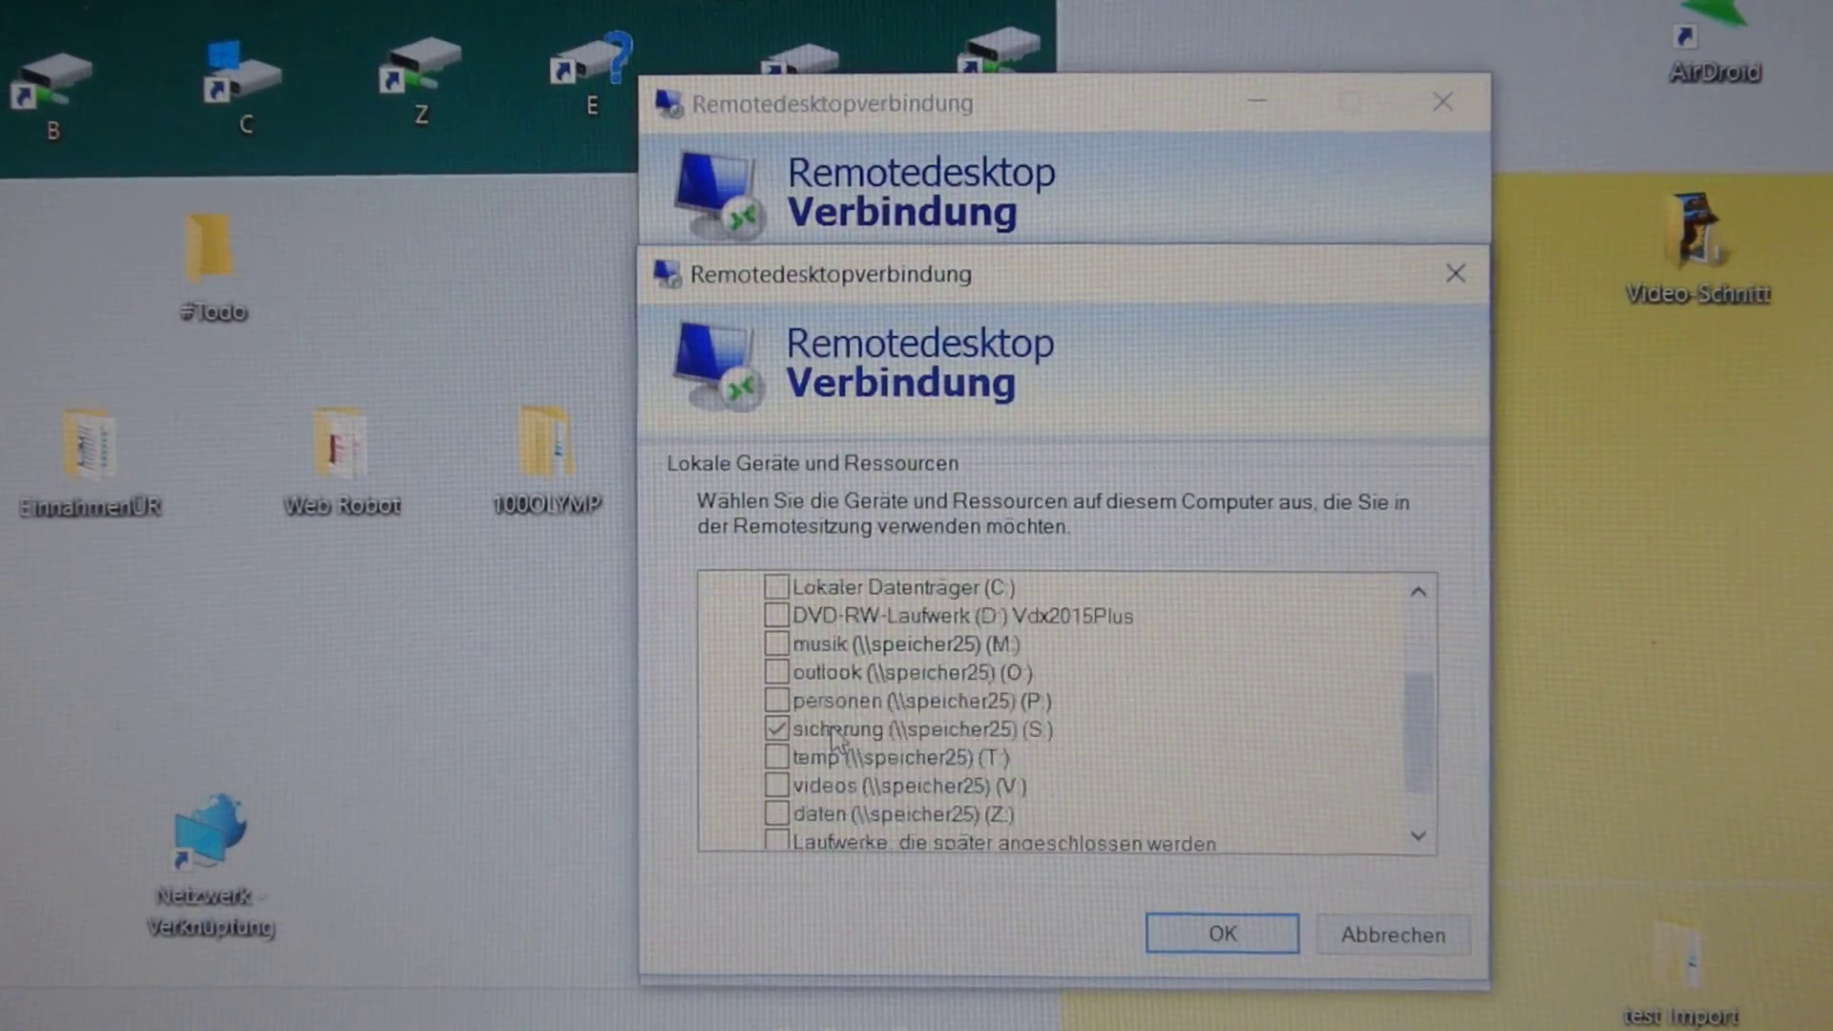
{"action": "scroll", "scroll_direction": "up", "scroll_amount": 3}
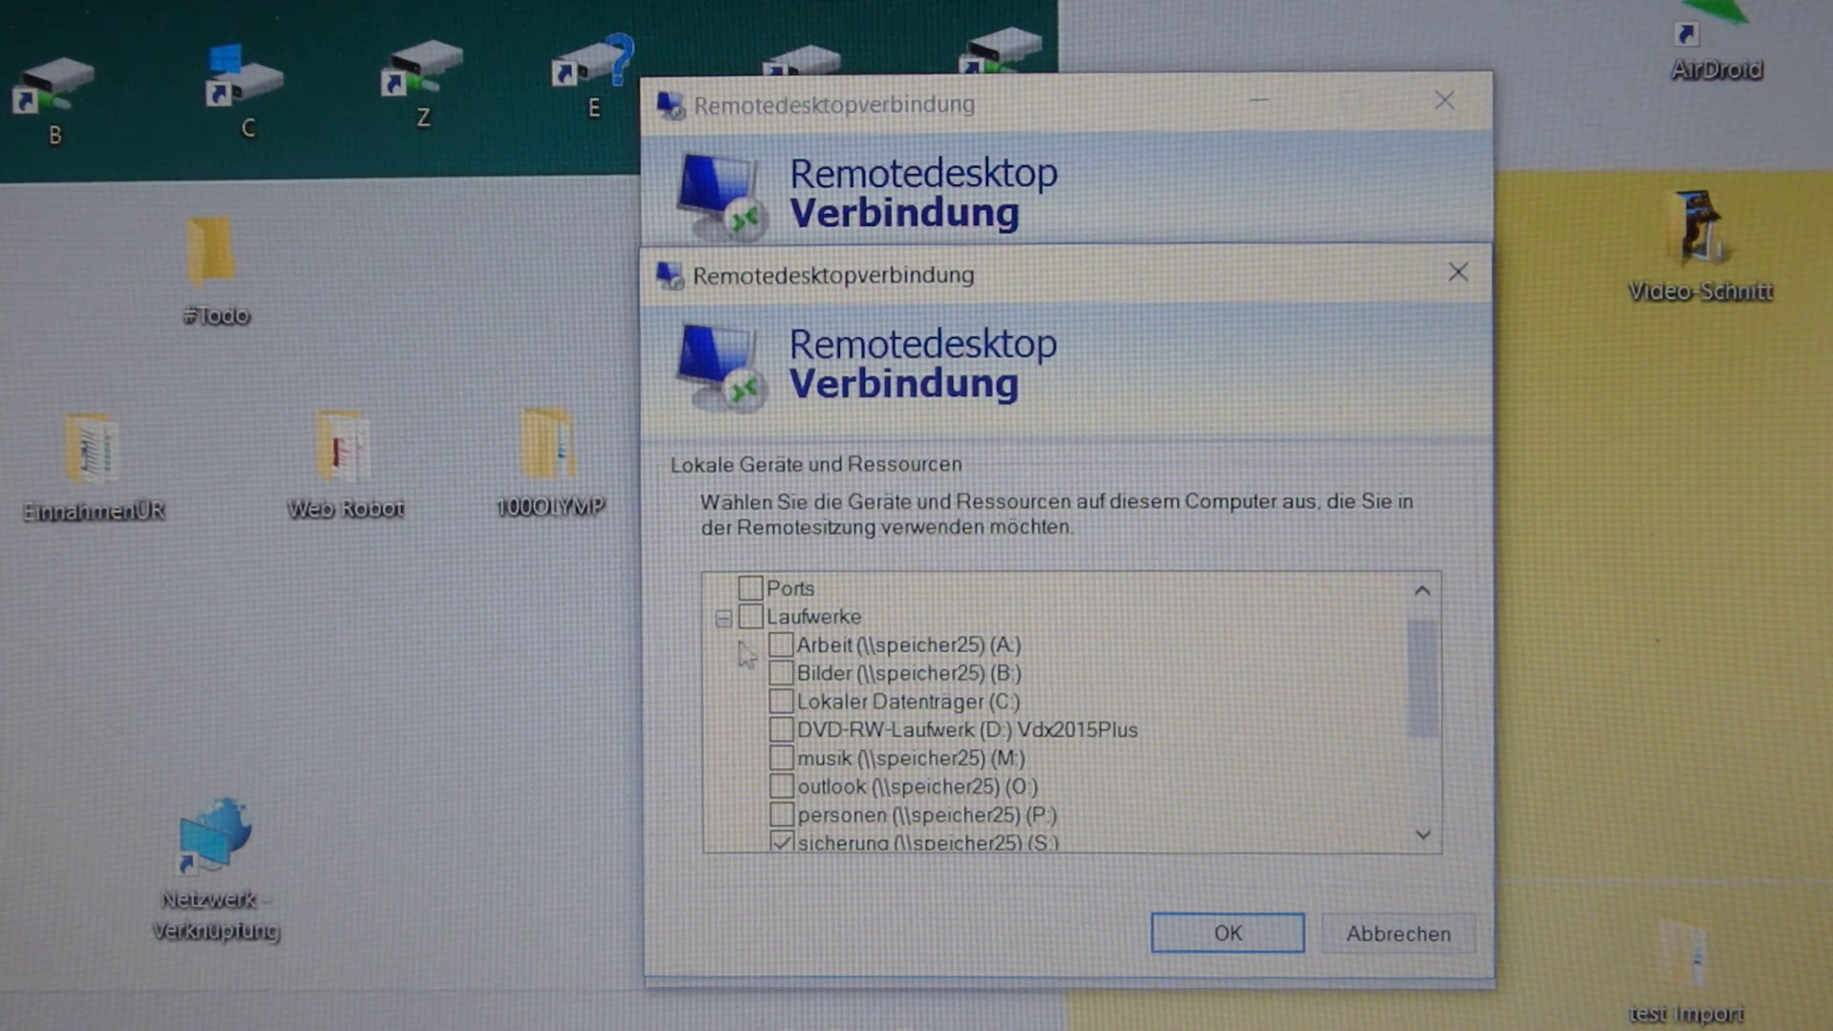
{"action": "left_click", "coordinate": [751, 616]}
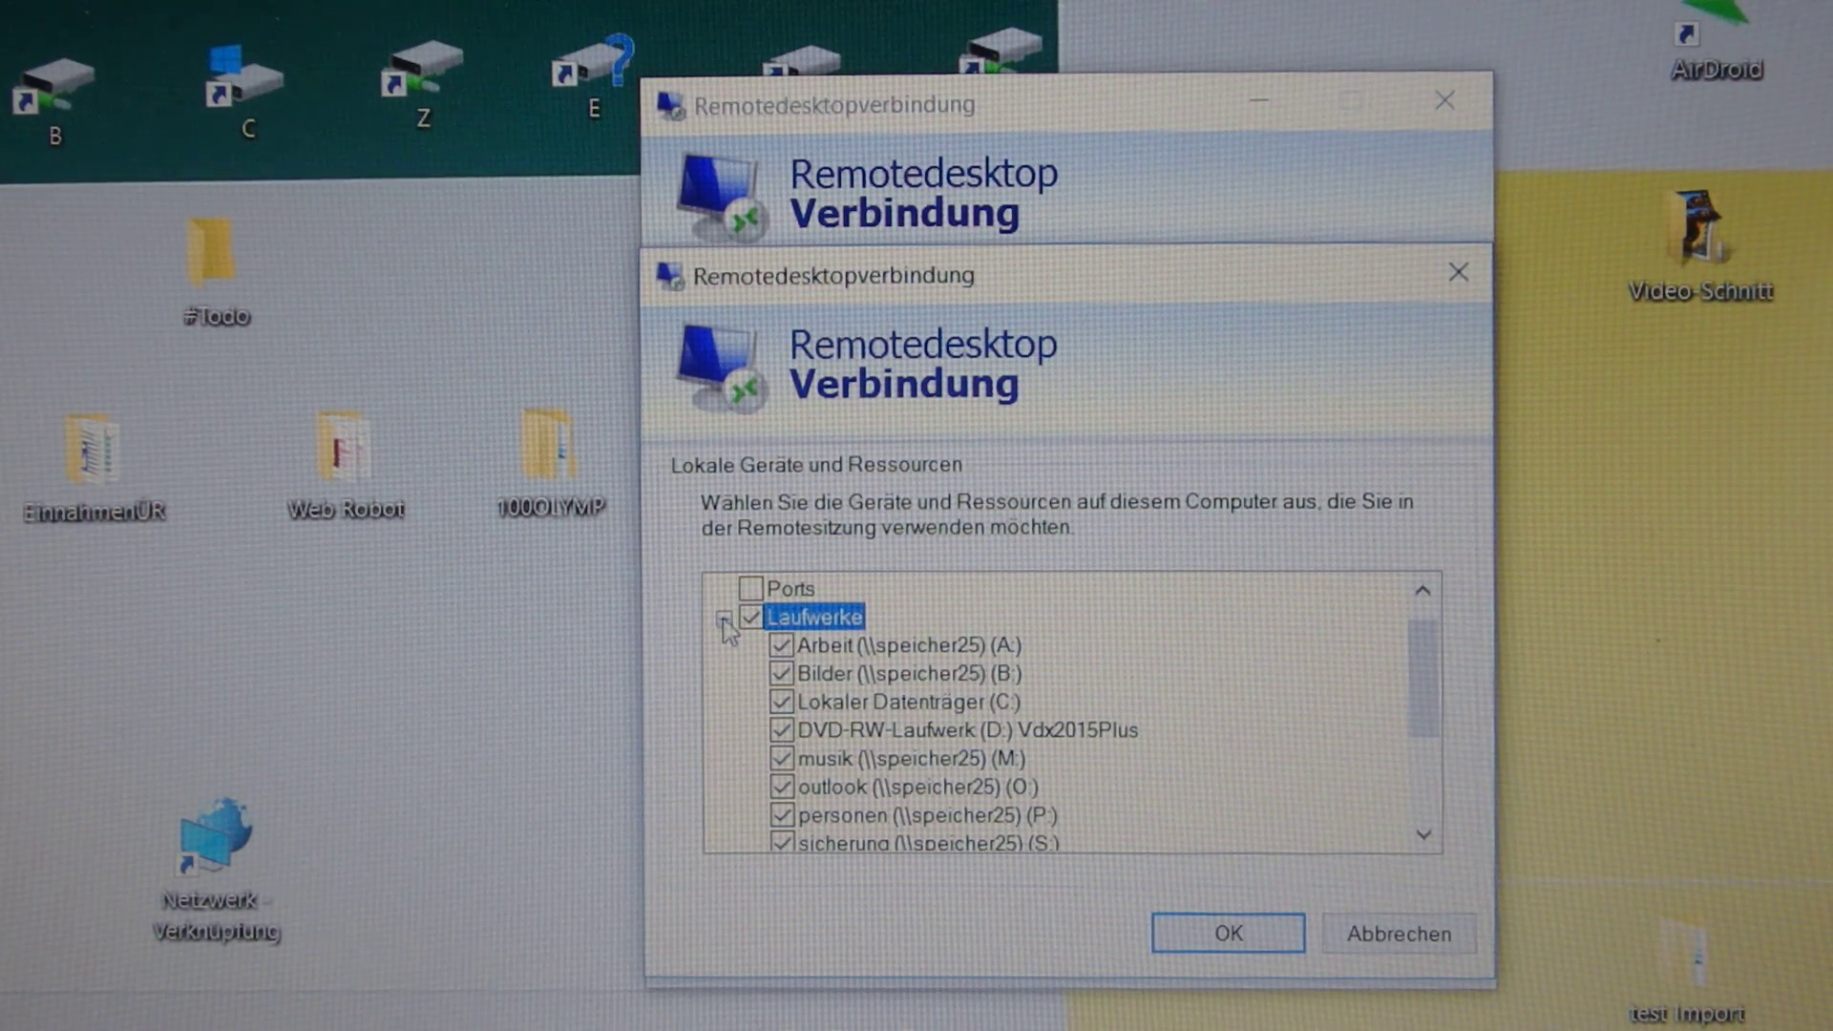
{"action": "left_click", "coordinate": [724, 616]}
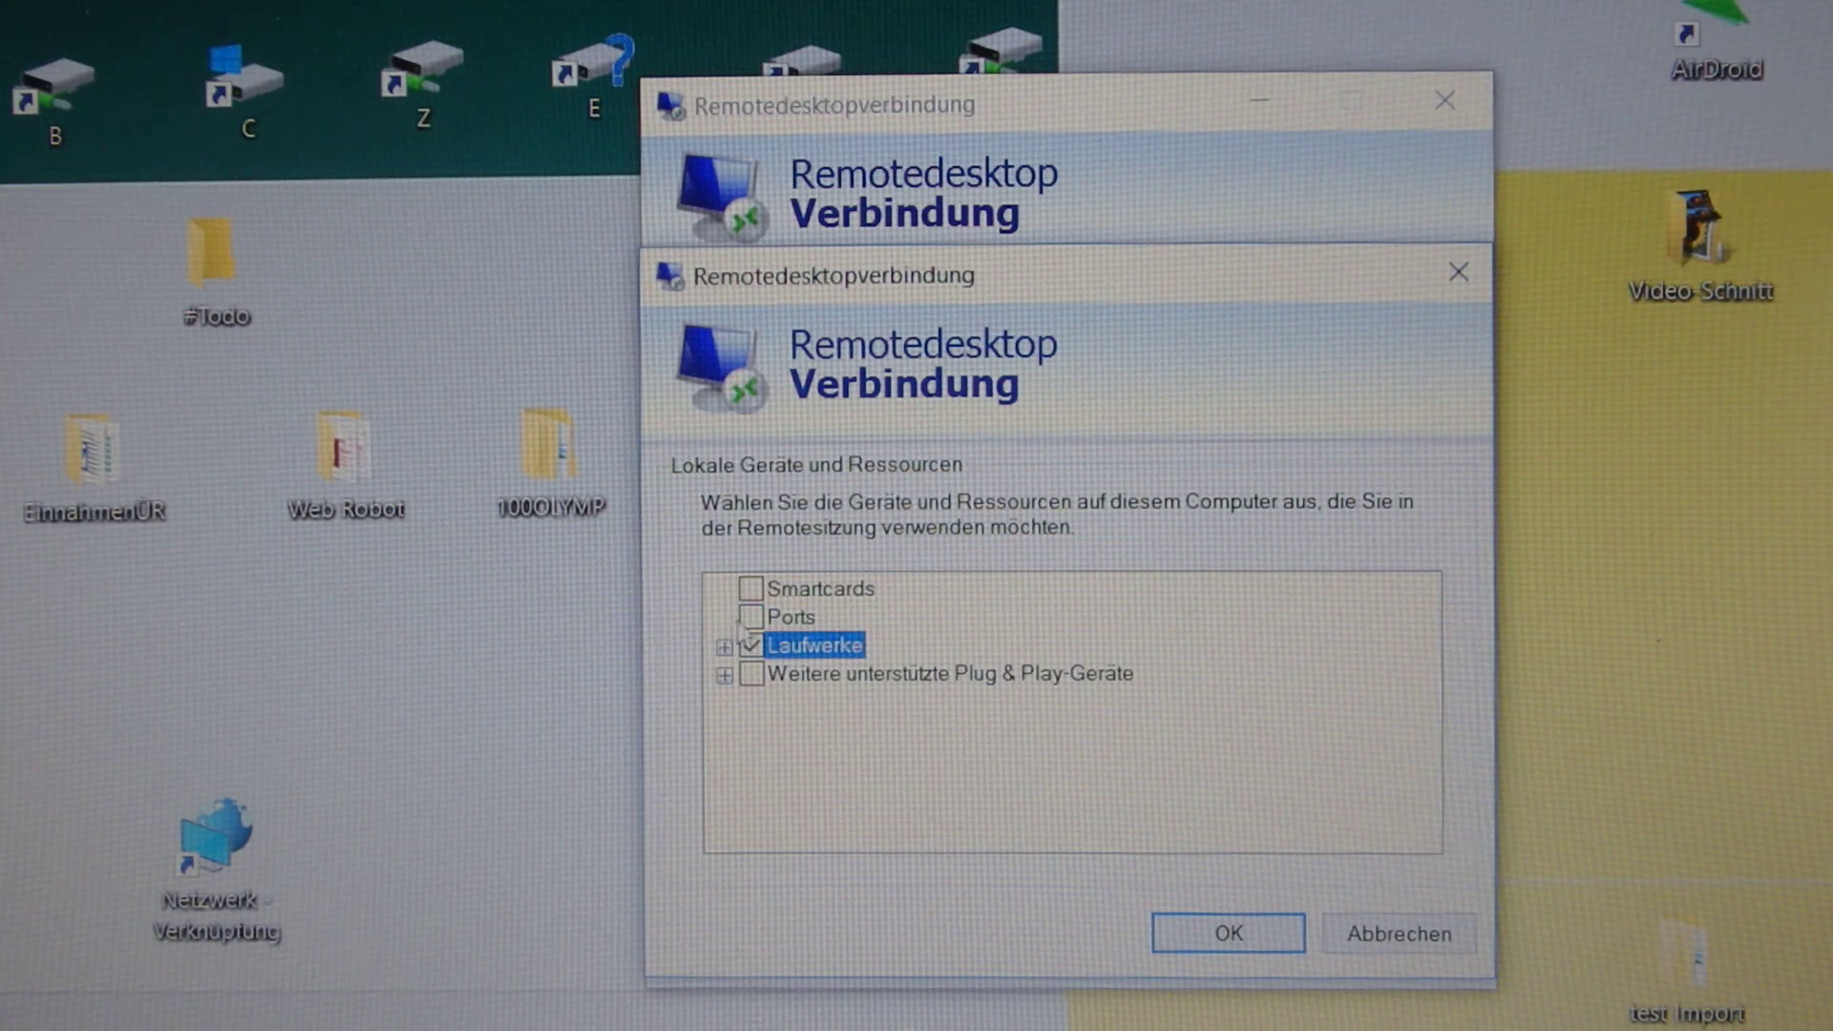
{"action": "left_click", "coordinate": [753, 645]}
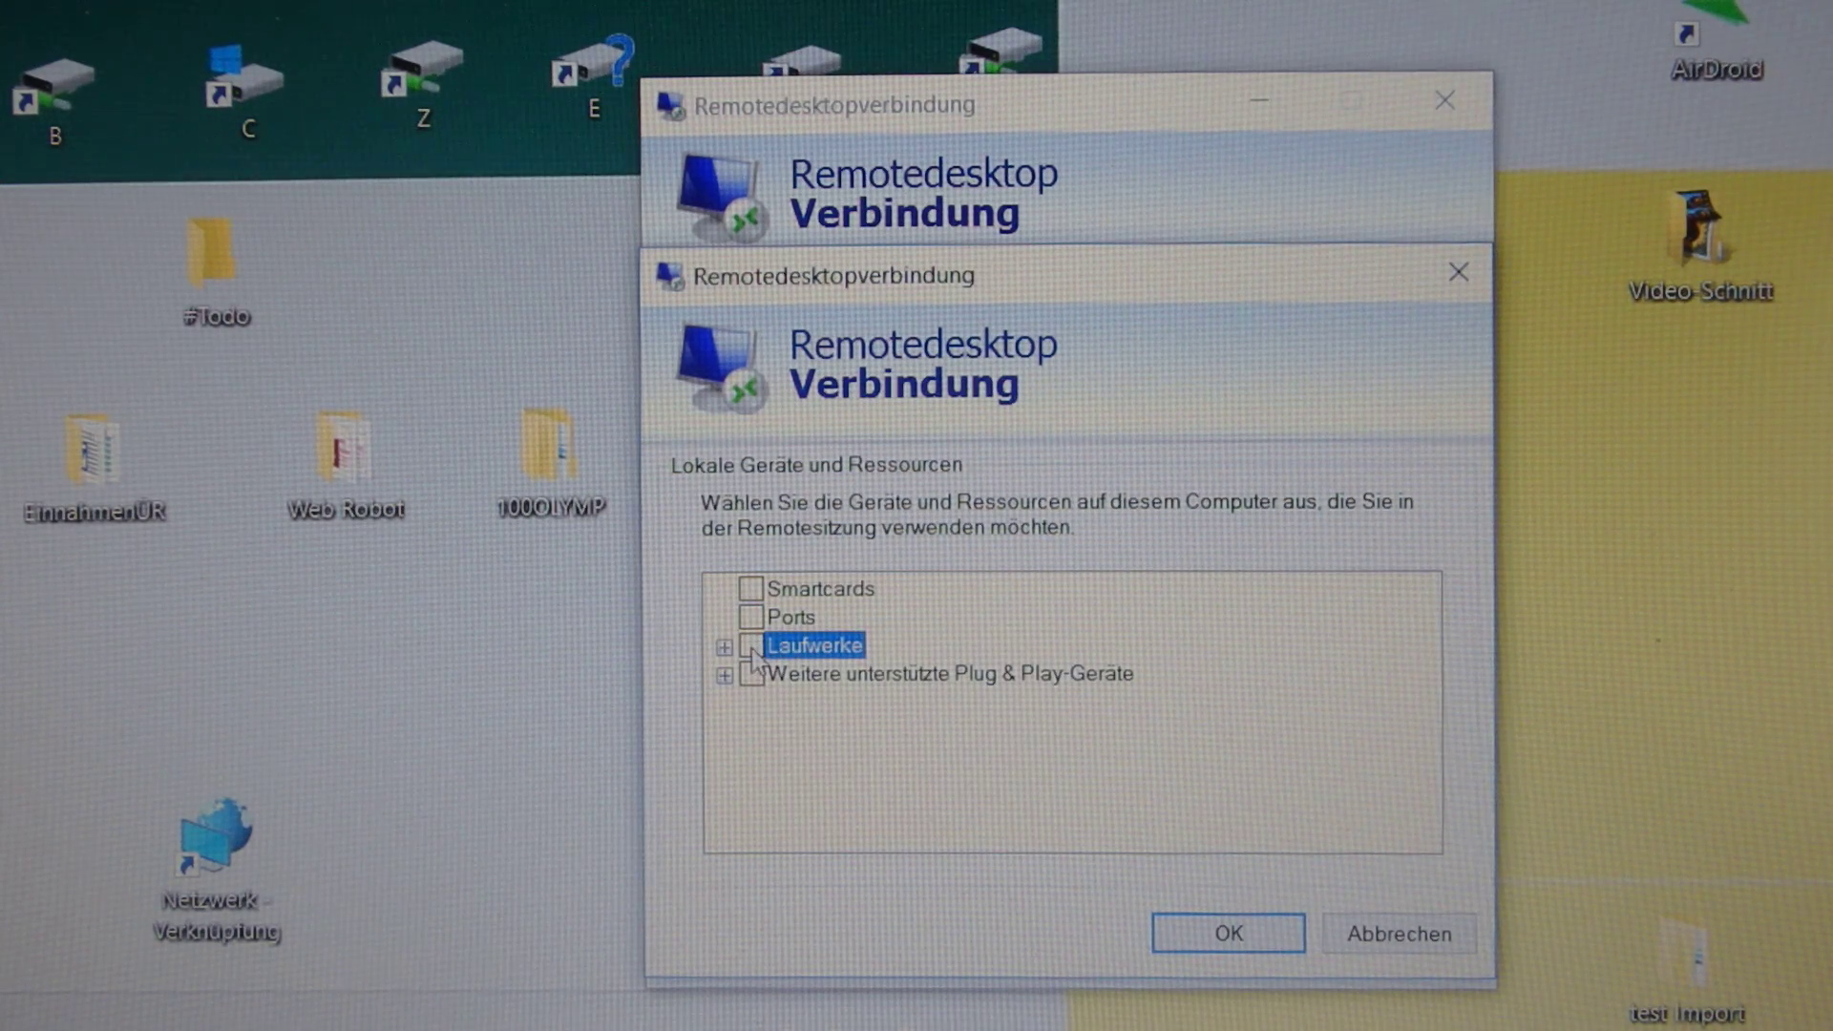
{"action": "left_click", "coordinate": [1226, 932]}
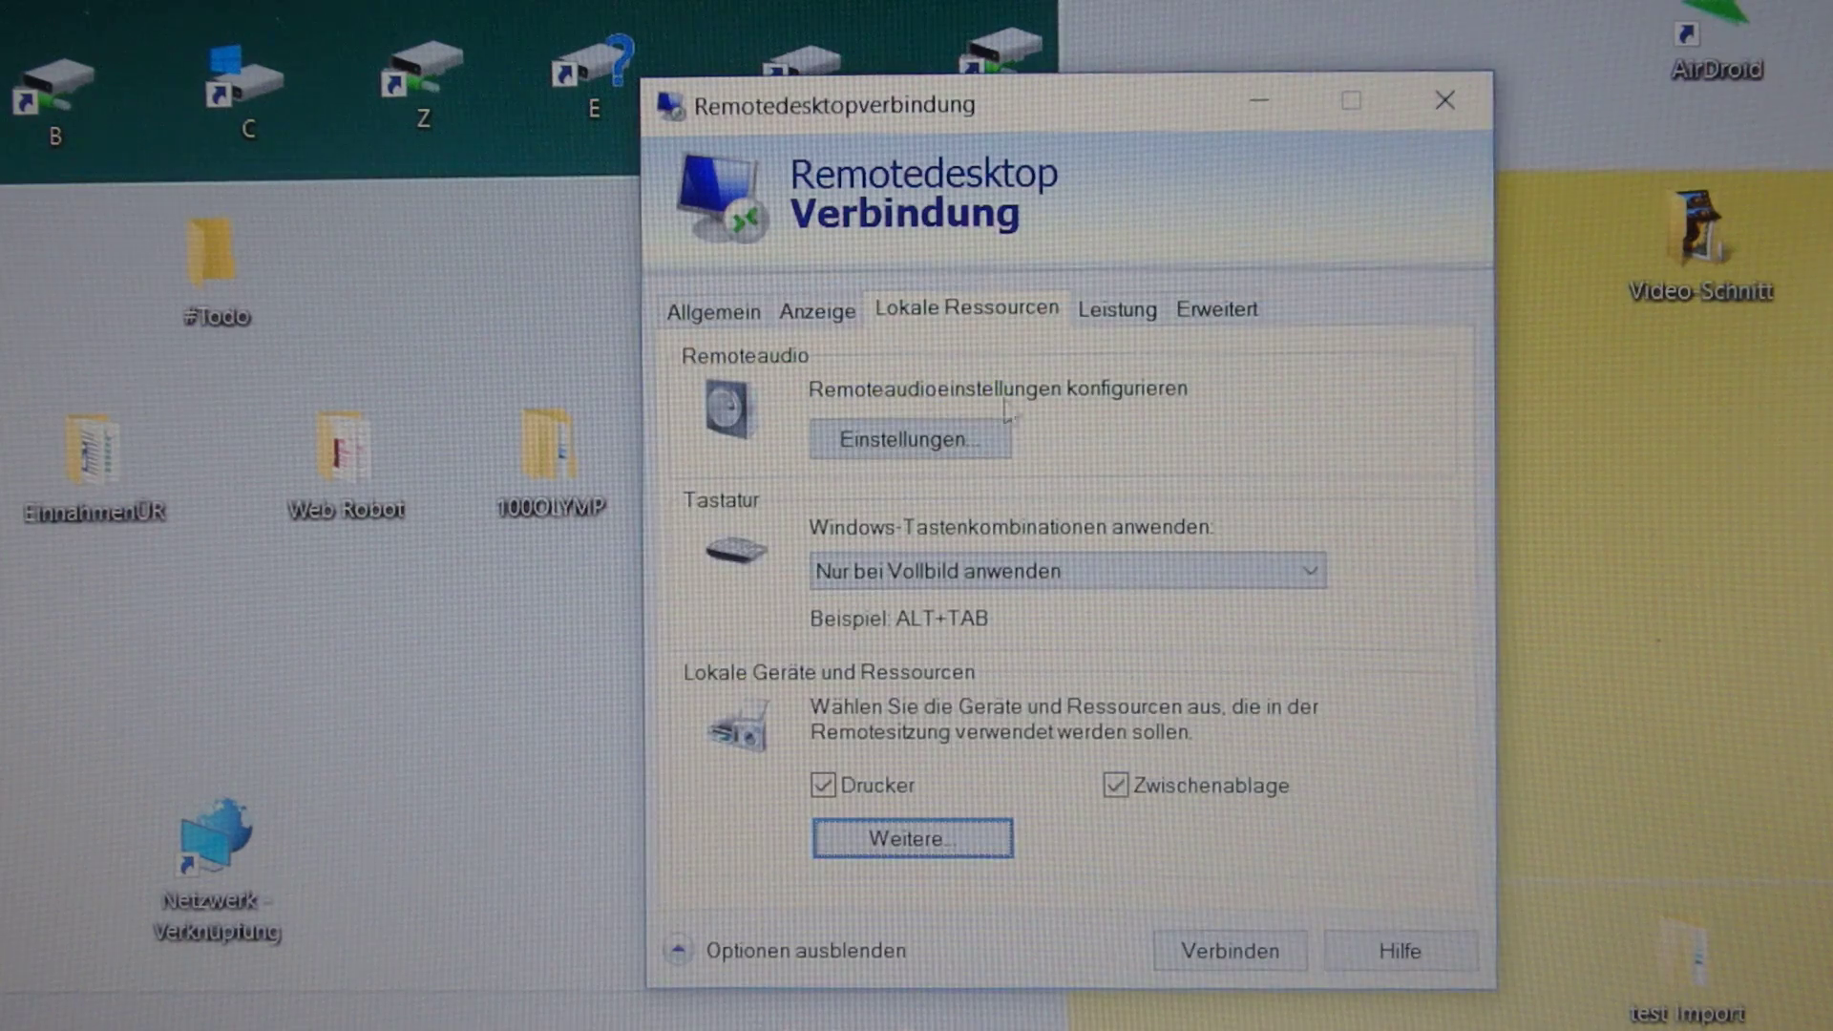
Enter 192.168.178.70 as the computer on the Allgemein tab.
{"action": "left_click", "coordinate": [712, 309]}
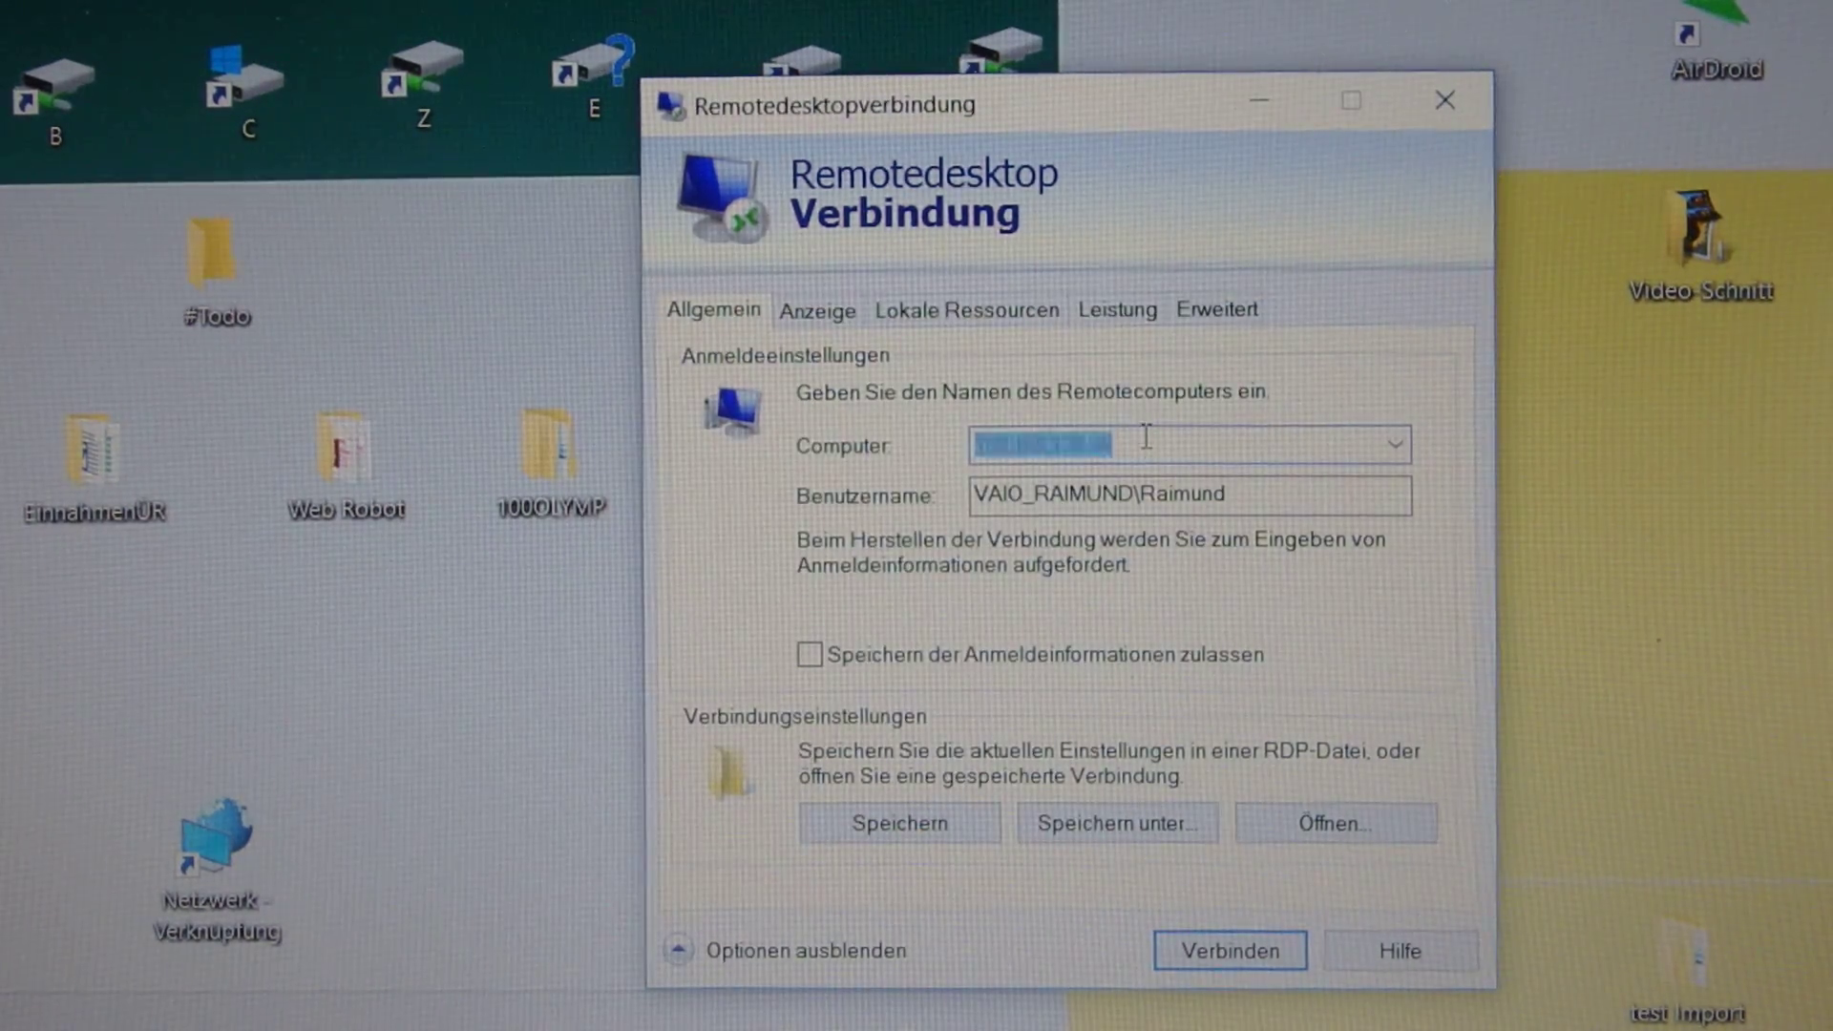
{"action": "type", "text": "192.168.178.70"}
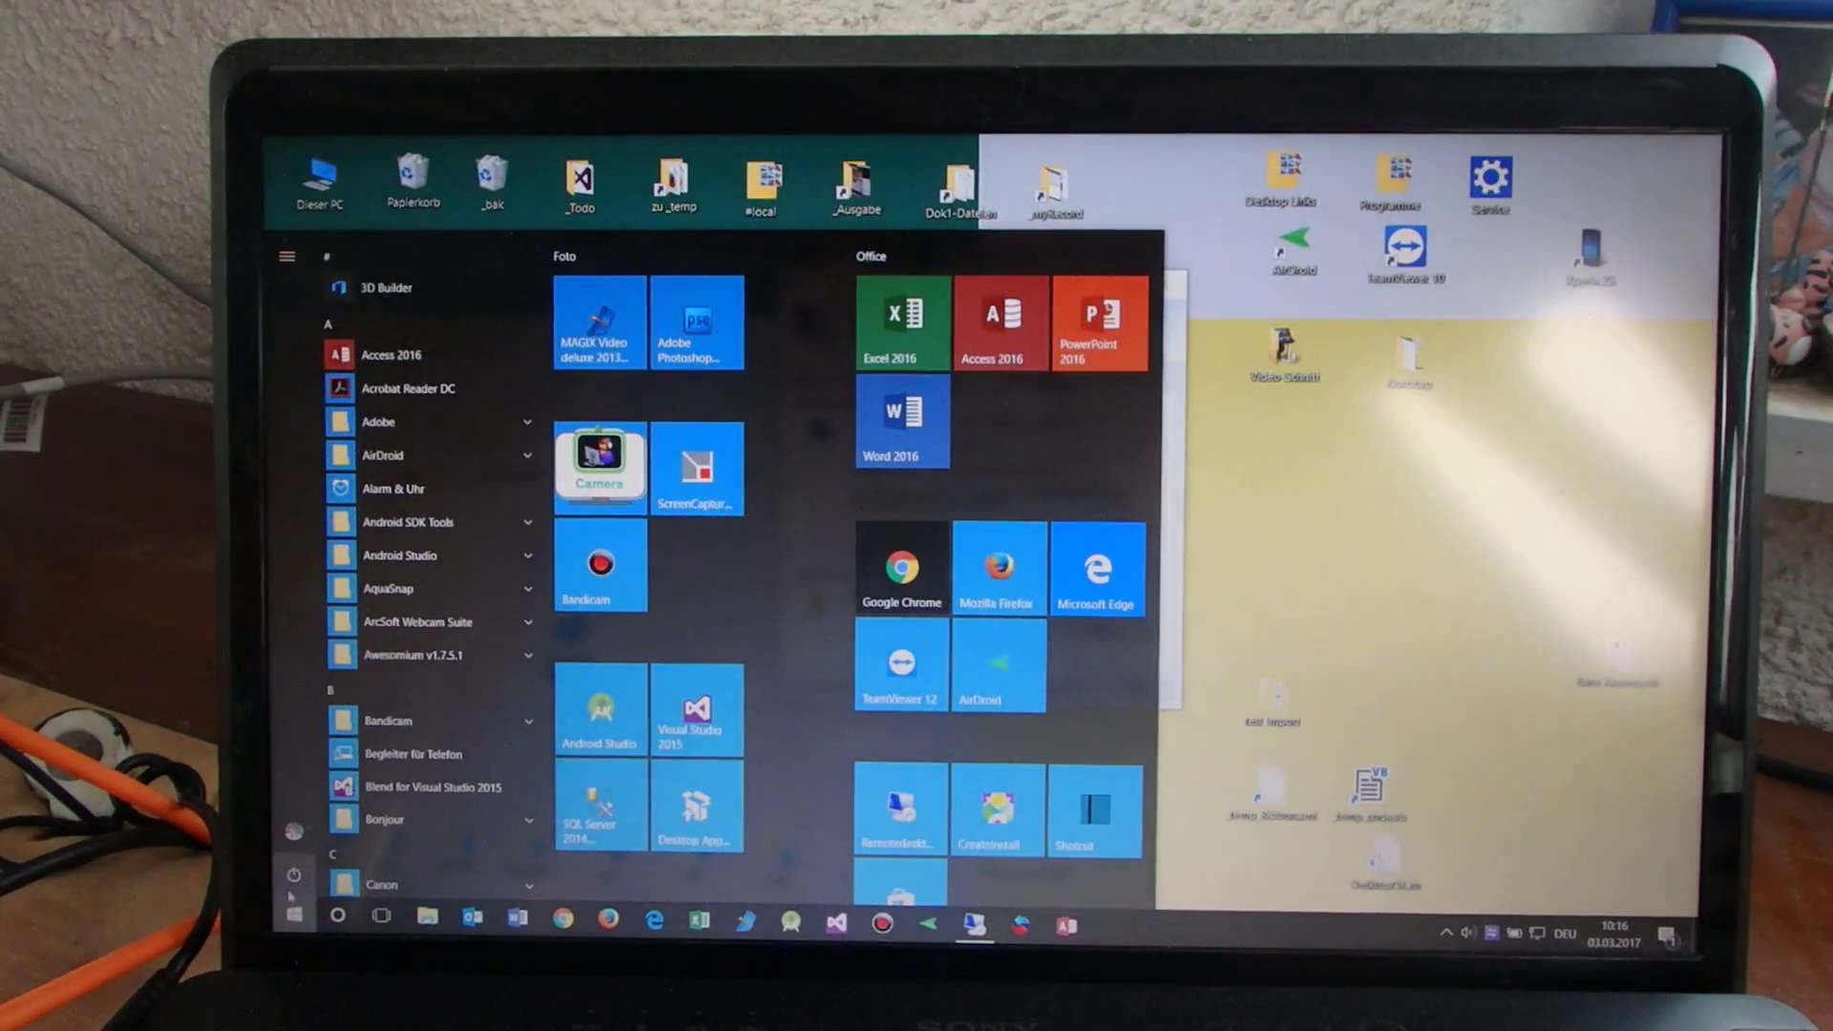
{"action": "mouse_move", "coordinate": [295, 832]}
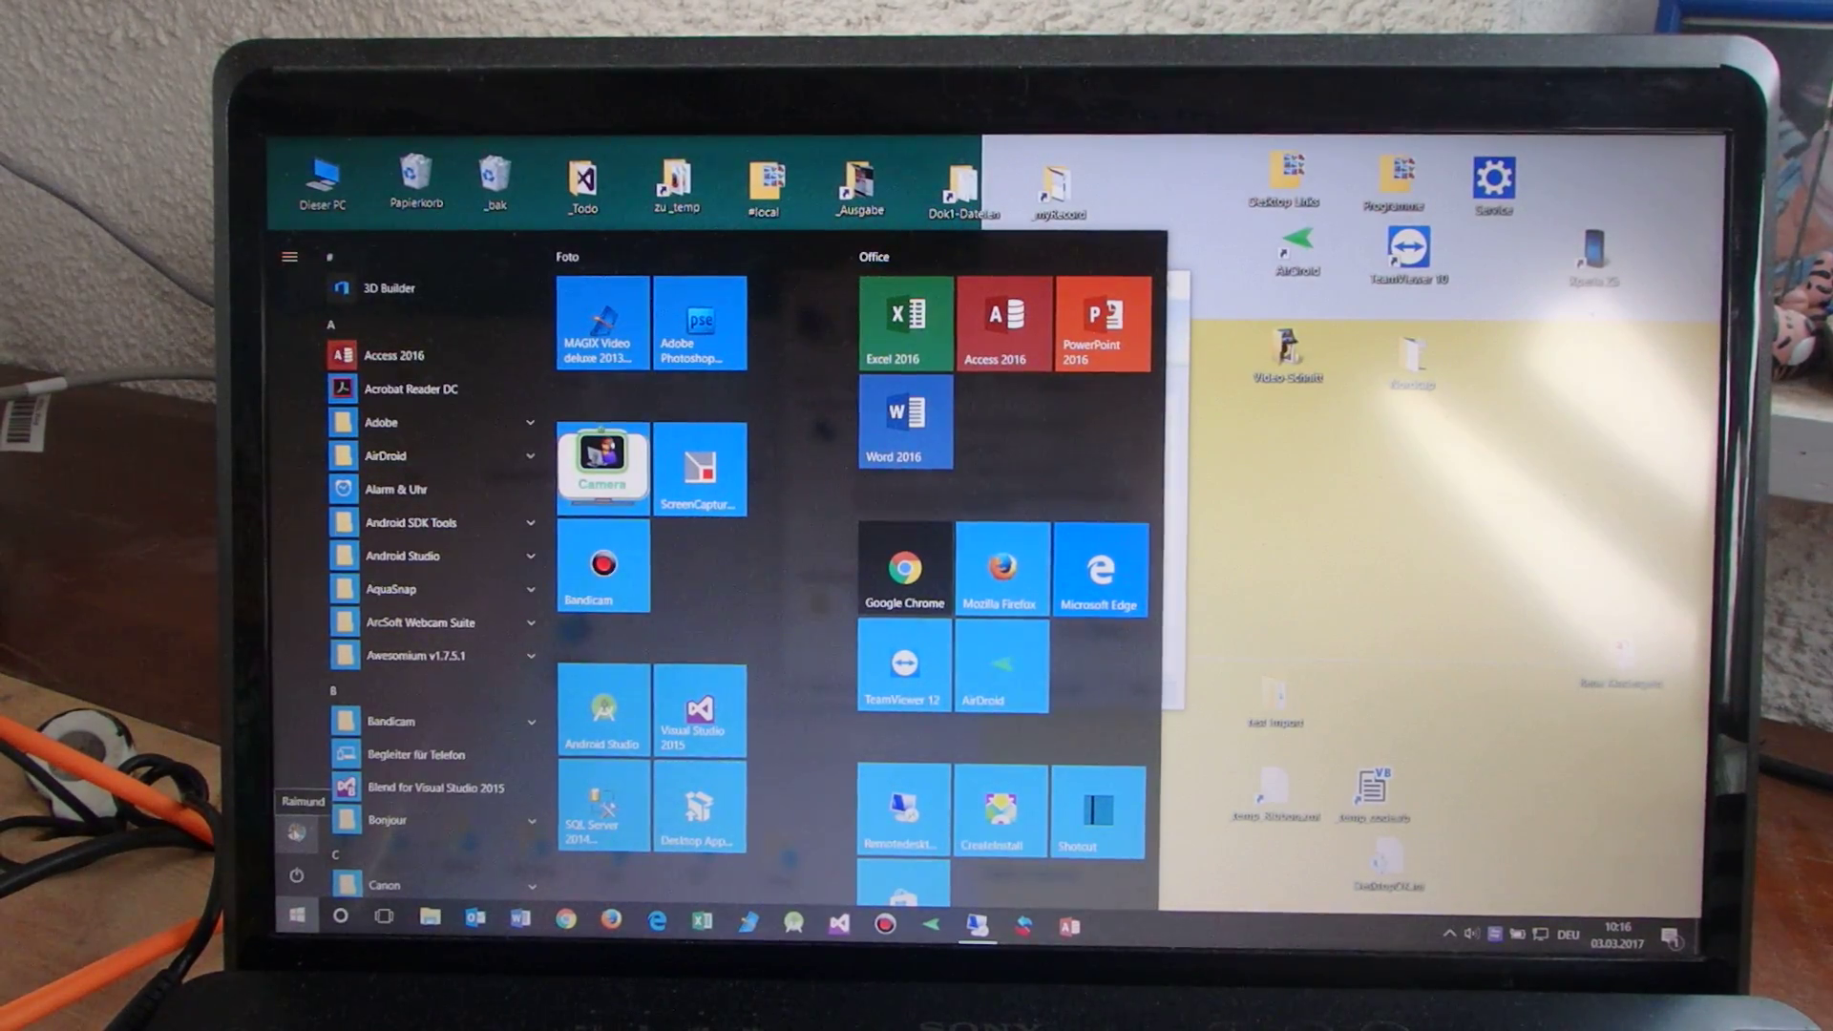
Check the signed-in account via the Start menu account icon, then dismiss the menu.
{"action": "left_click", "coordinate": [297, 801]}
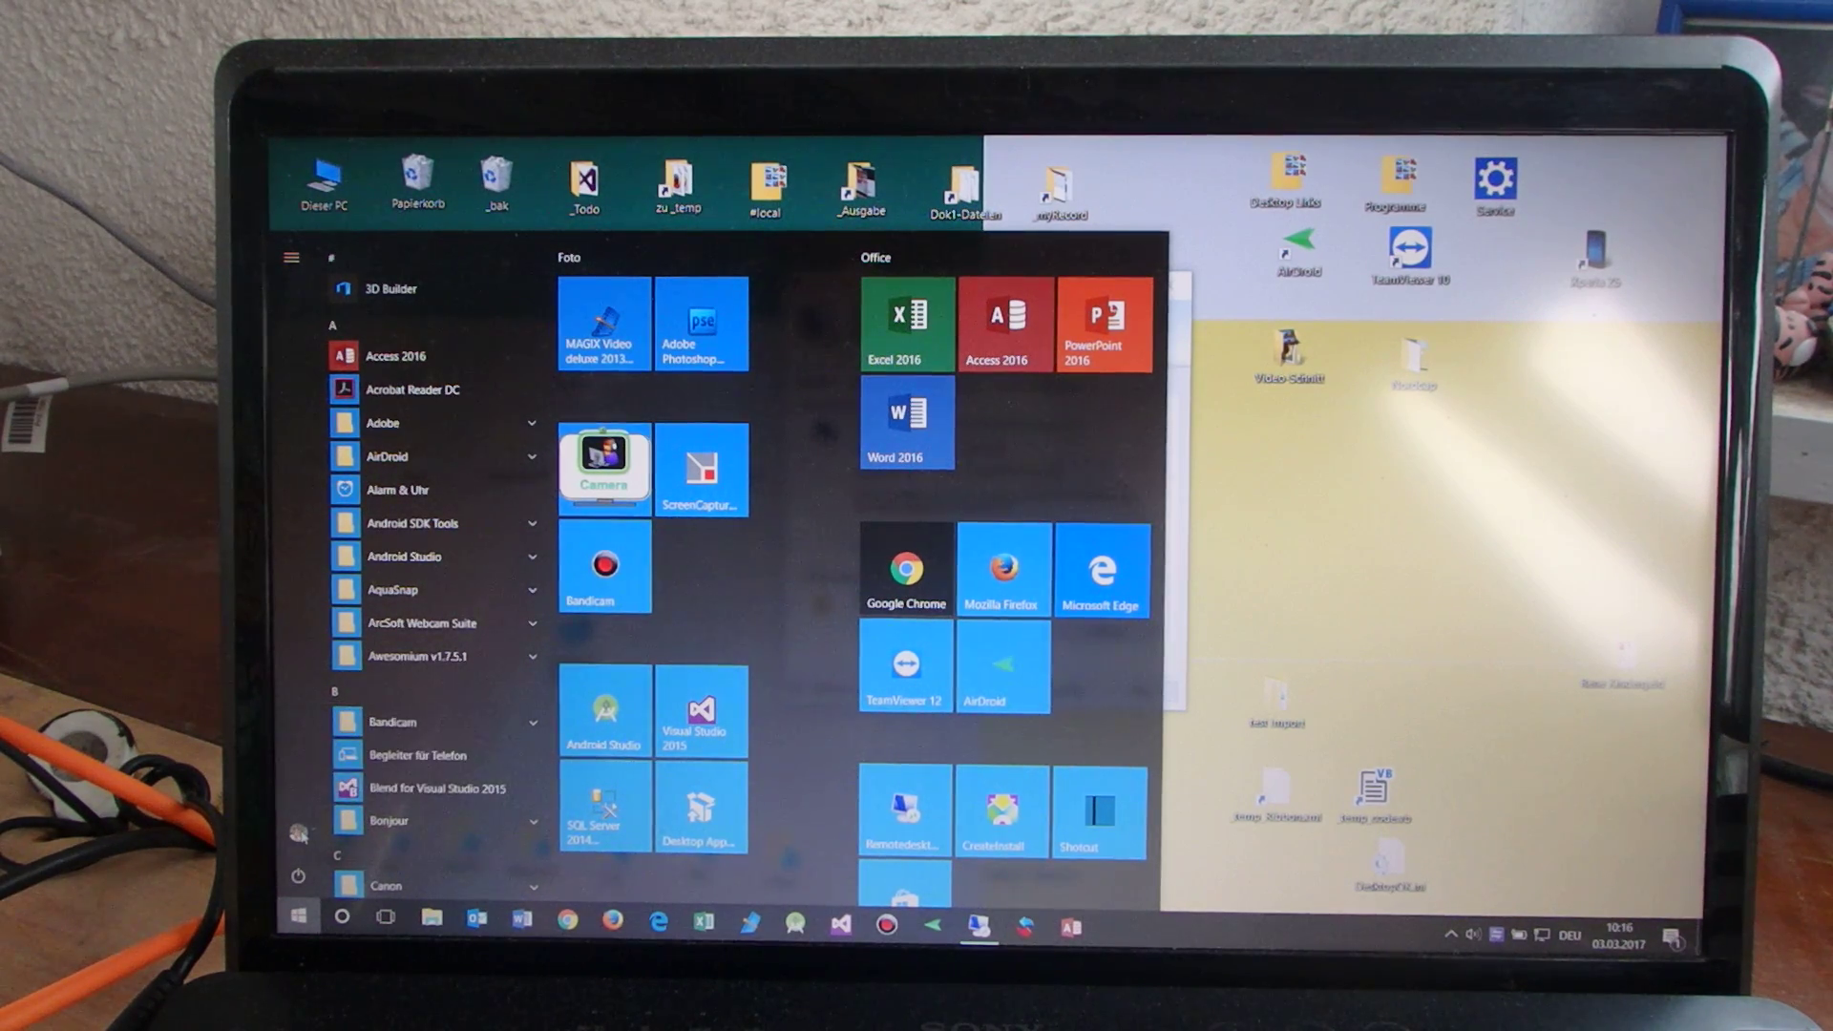
{"action": "left_click", "coordinate": [298, 830]}
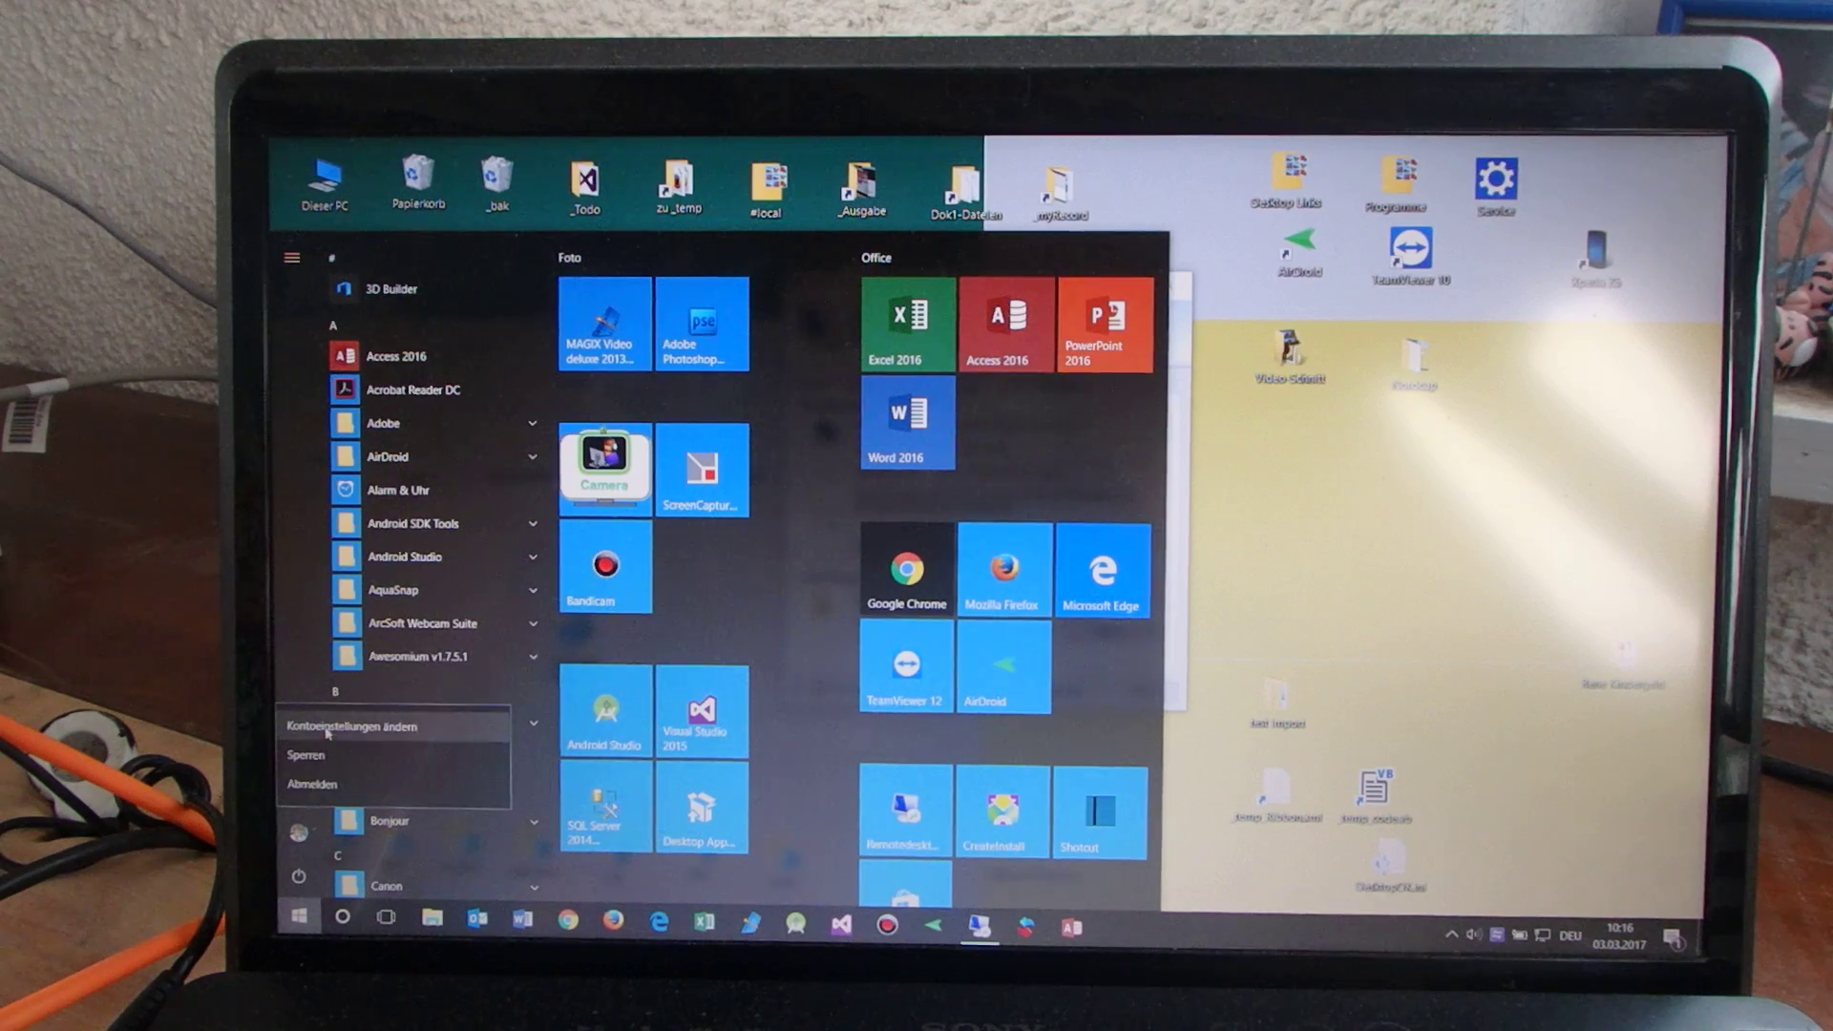
{"action": "left_click", "coordinate": [371, 725]}
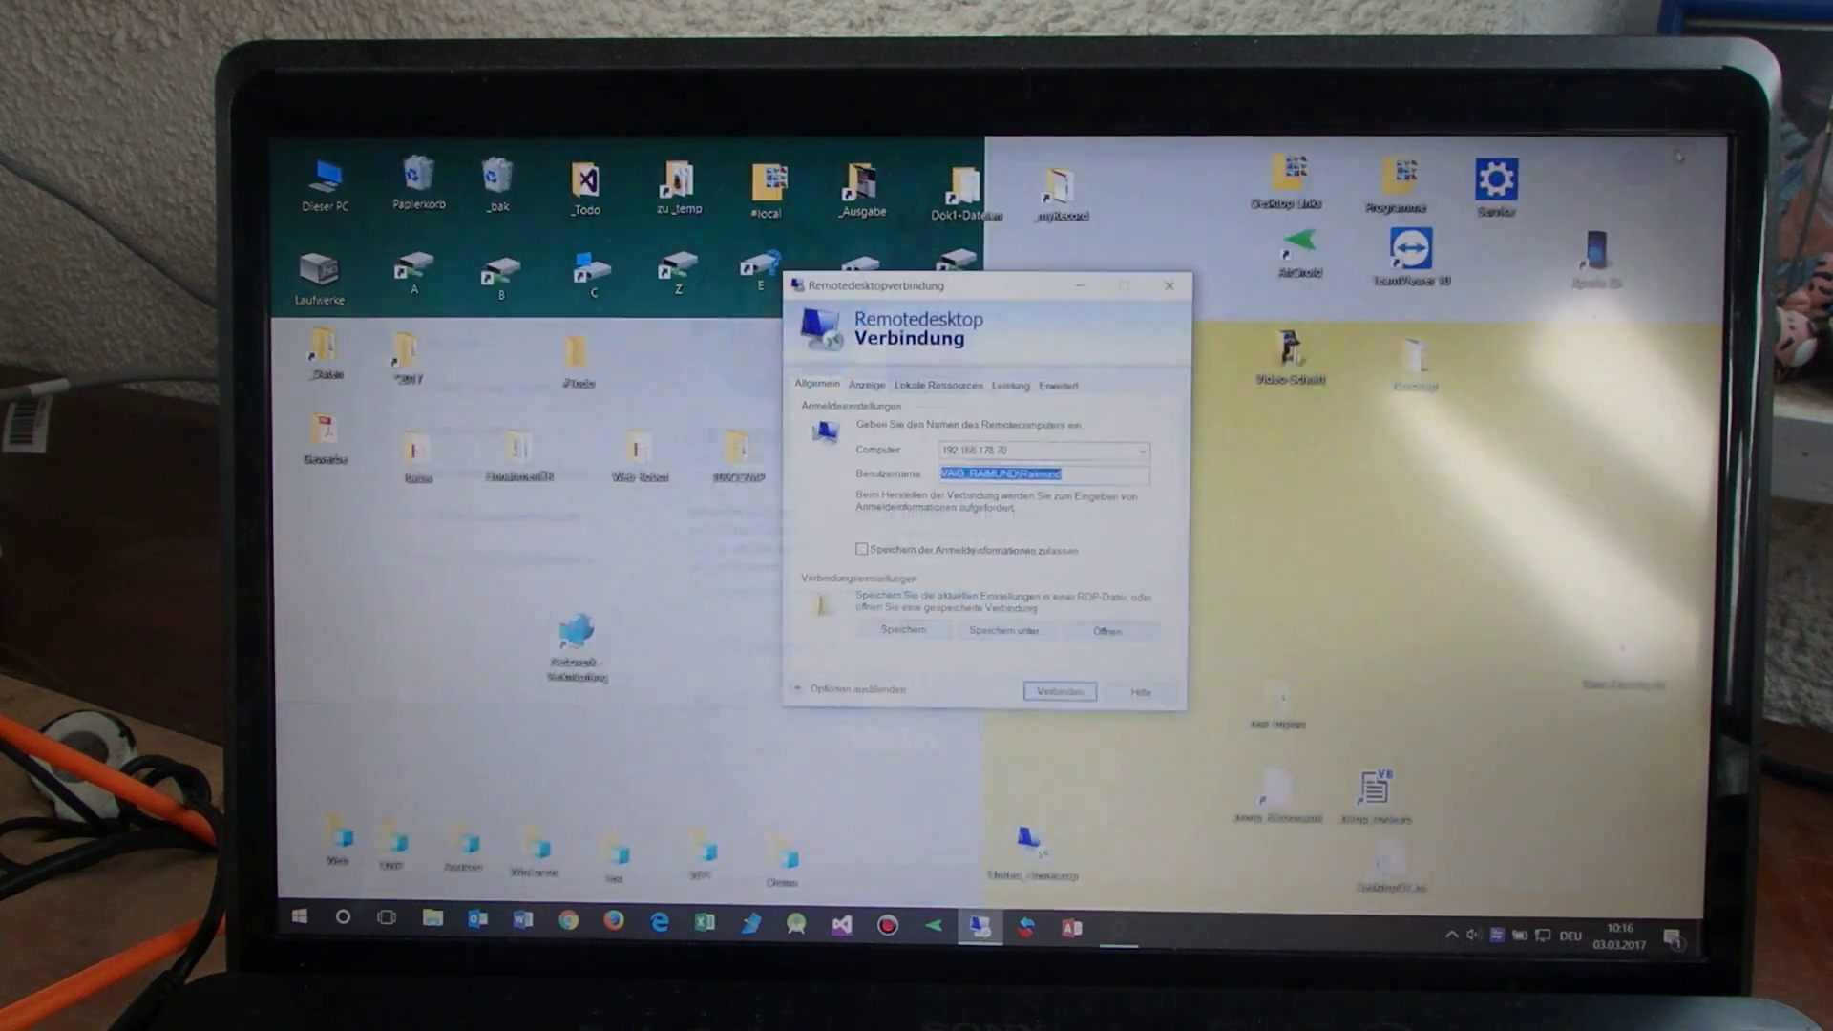
Remove the machine prefix from the Benutzername field and click Verbinden.
{"action": "left_click", "coordinate": [1017, 475]}
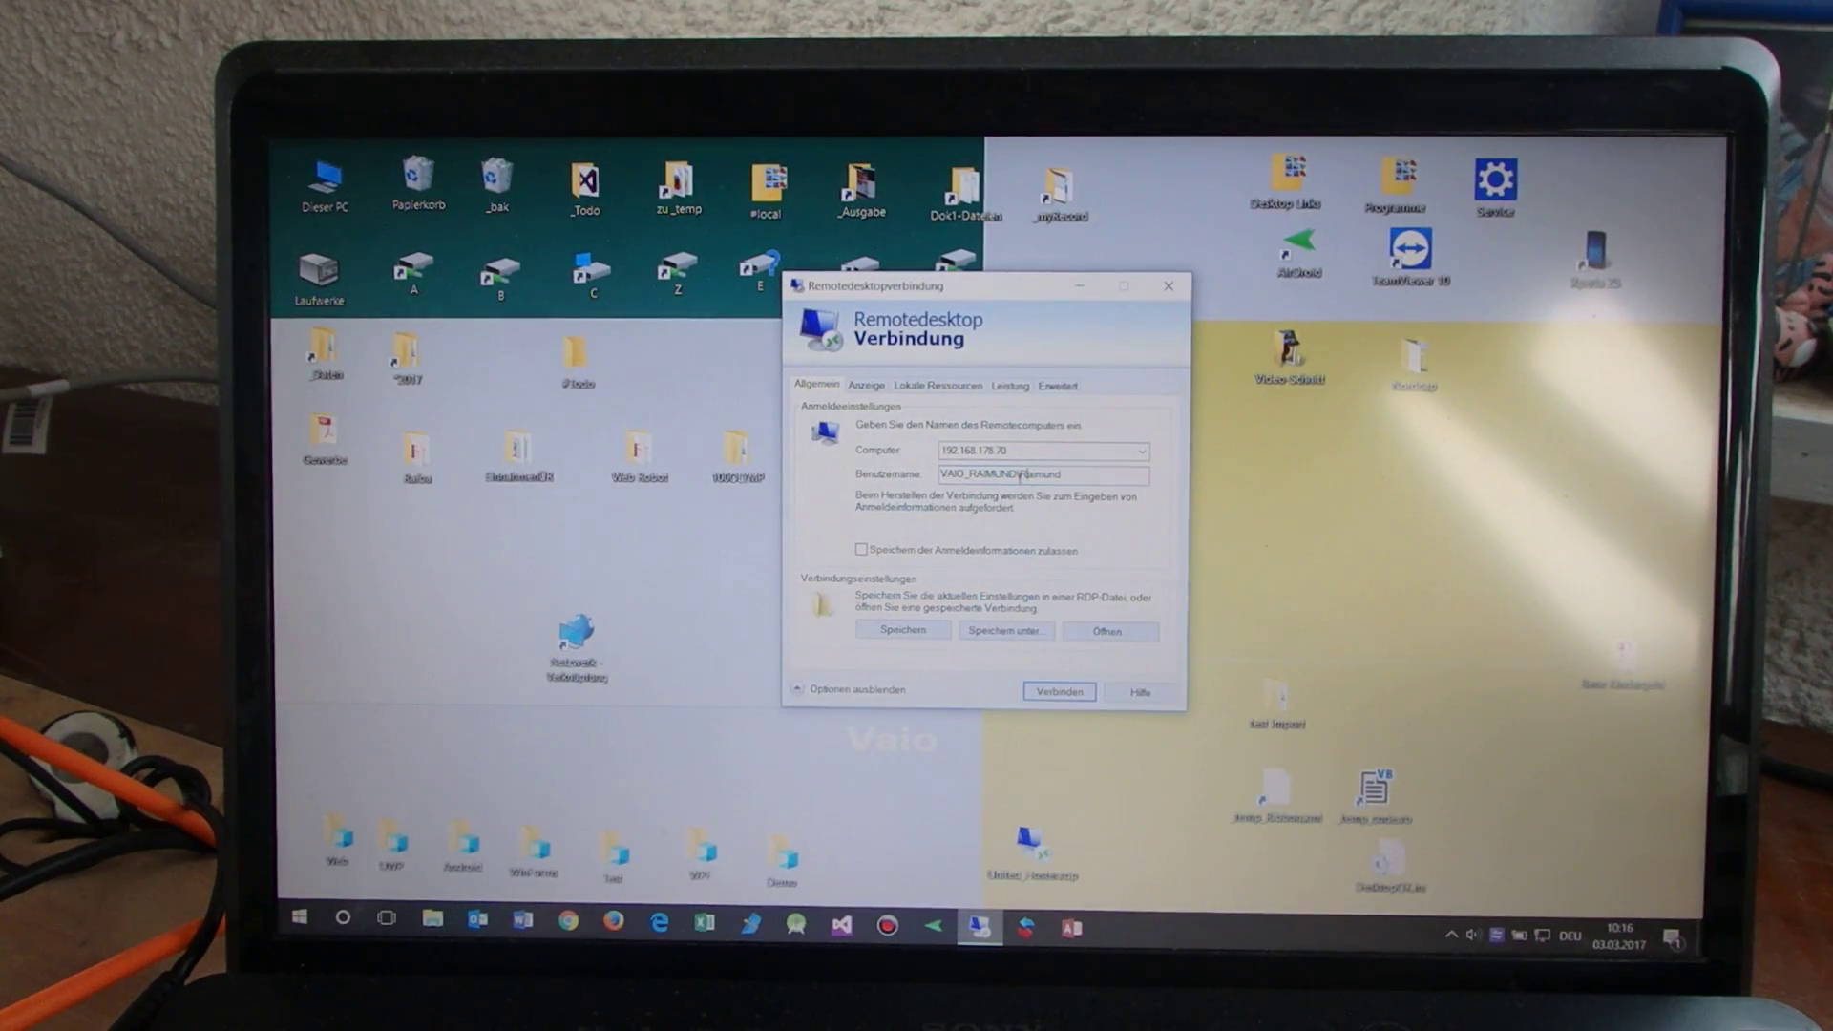
{"action": "double_click", "coordinate": [1000, 475]}
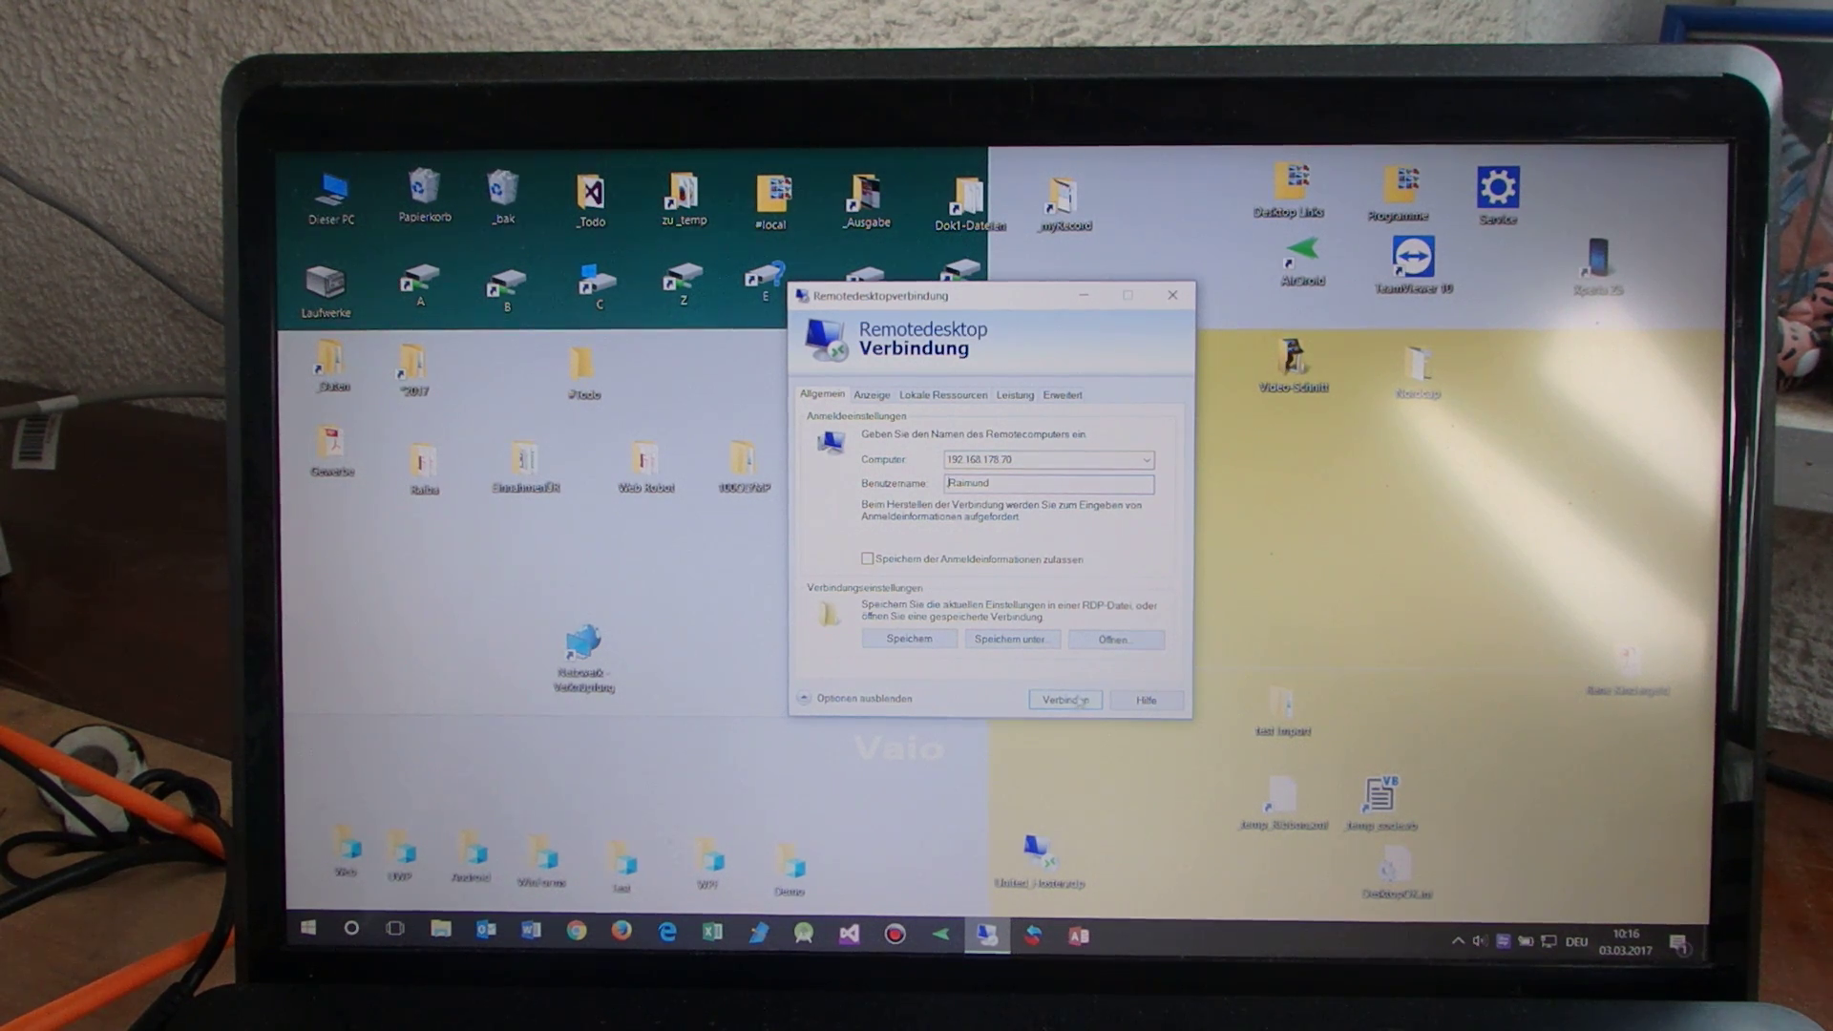
{"action": "left_click", "coordinate": [1063, 699]}
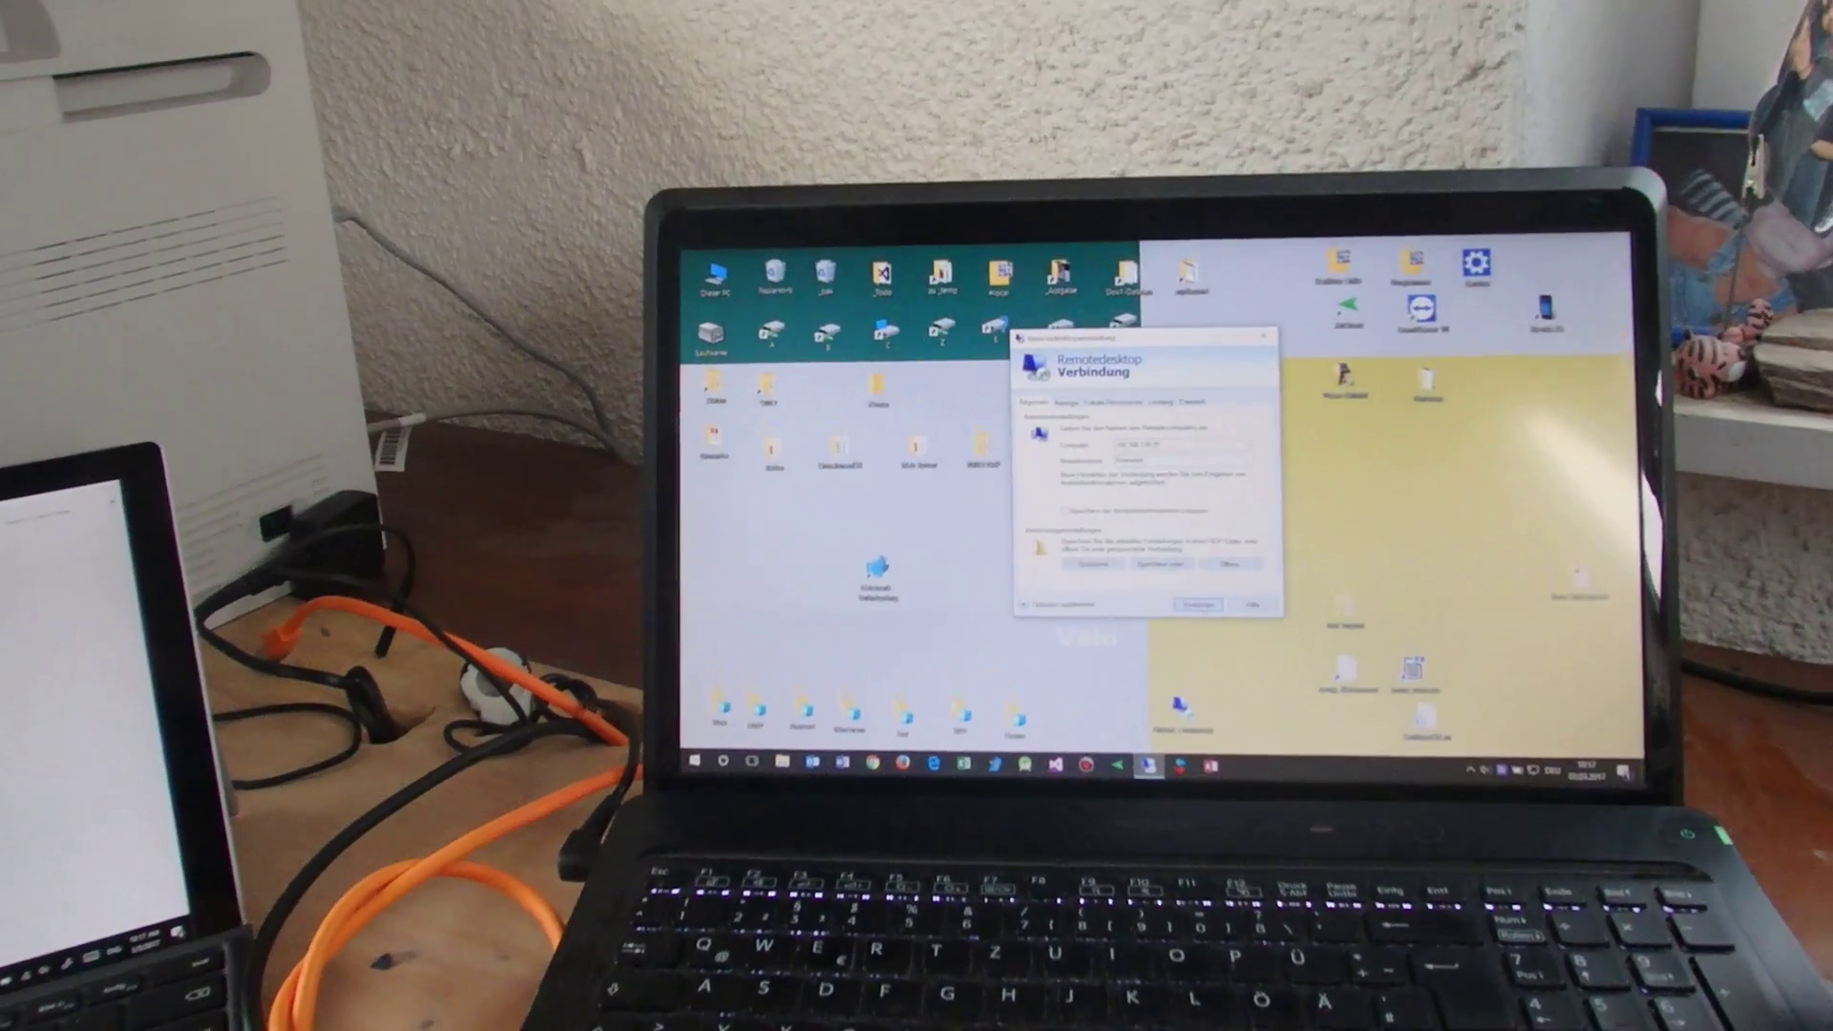
Connect to the Surface at 192.168.178.70 and enable smart sizing from the title bar menu.
{"action": "left_click", "coordinate": [1197, 605]}
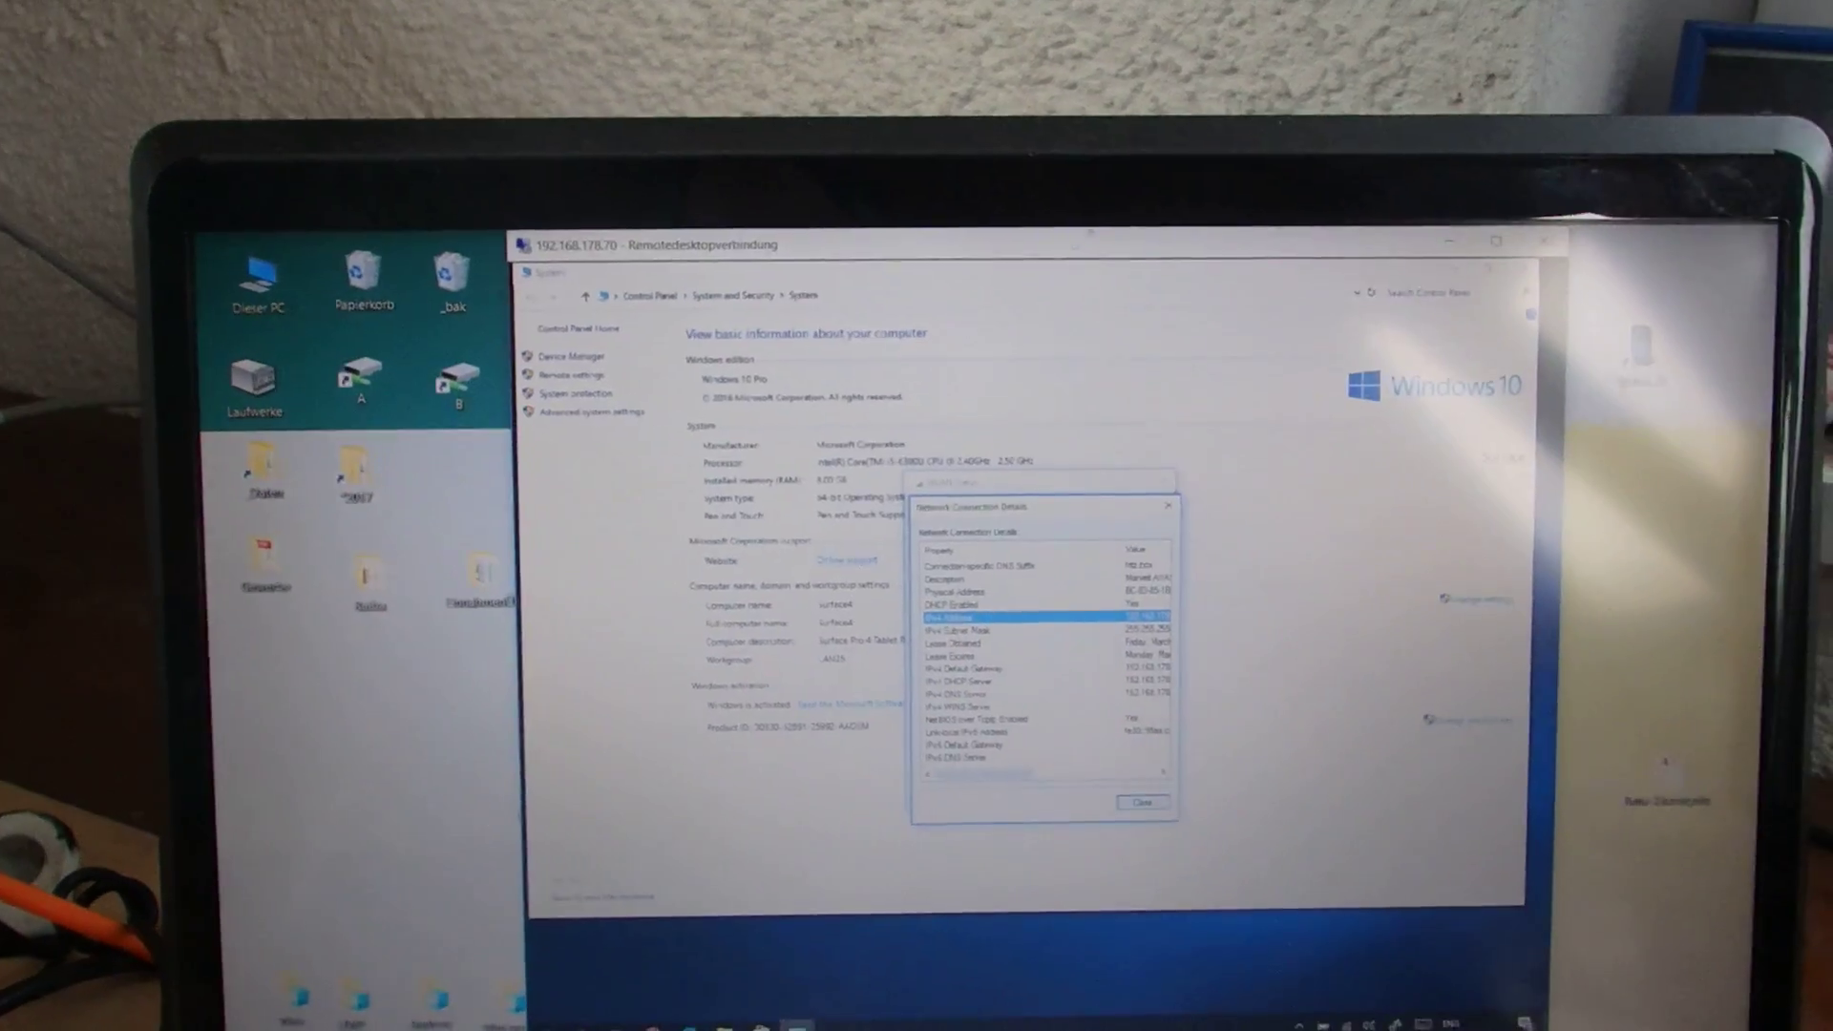
{"action": "right_click", "coordinate": [749, 260]}
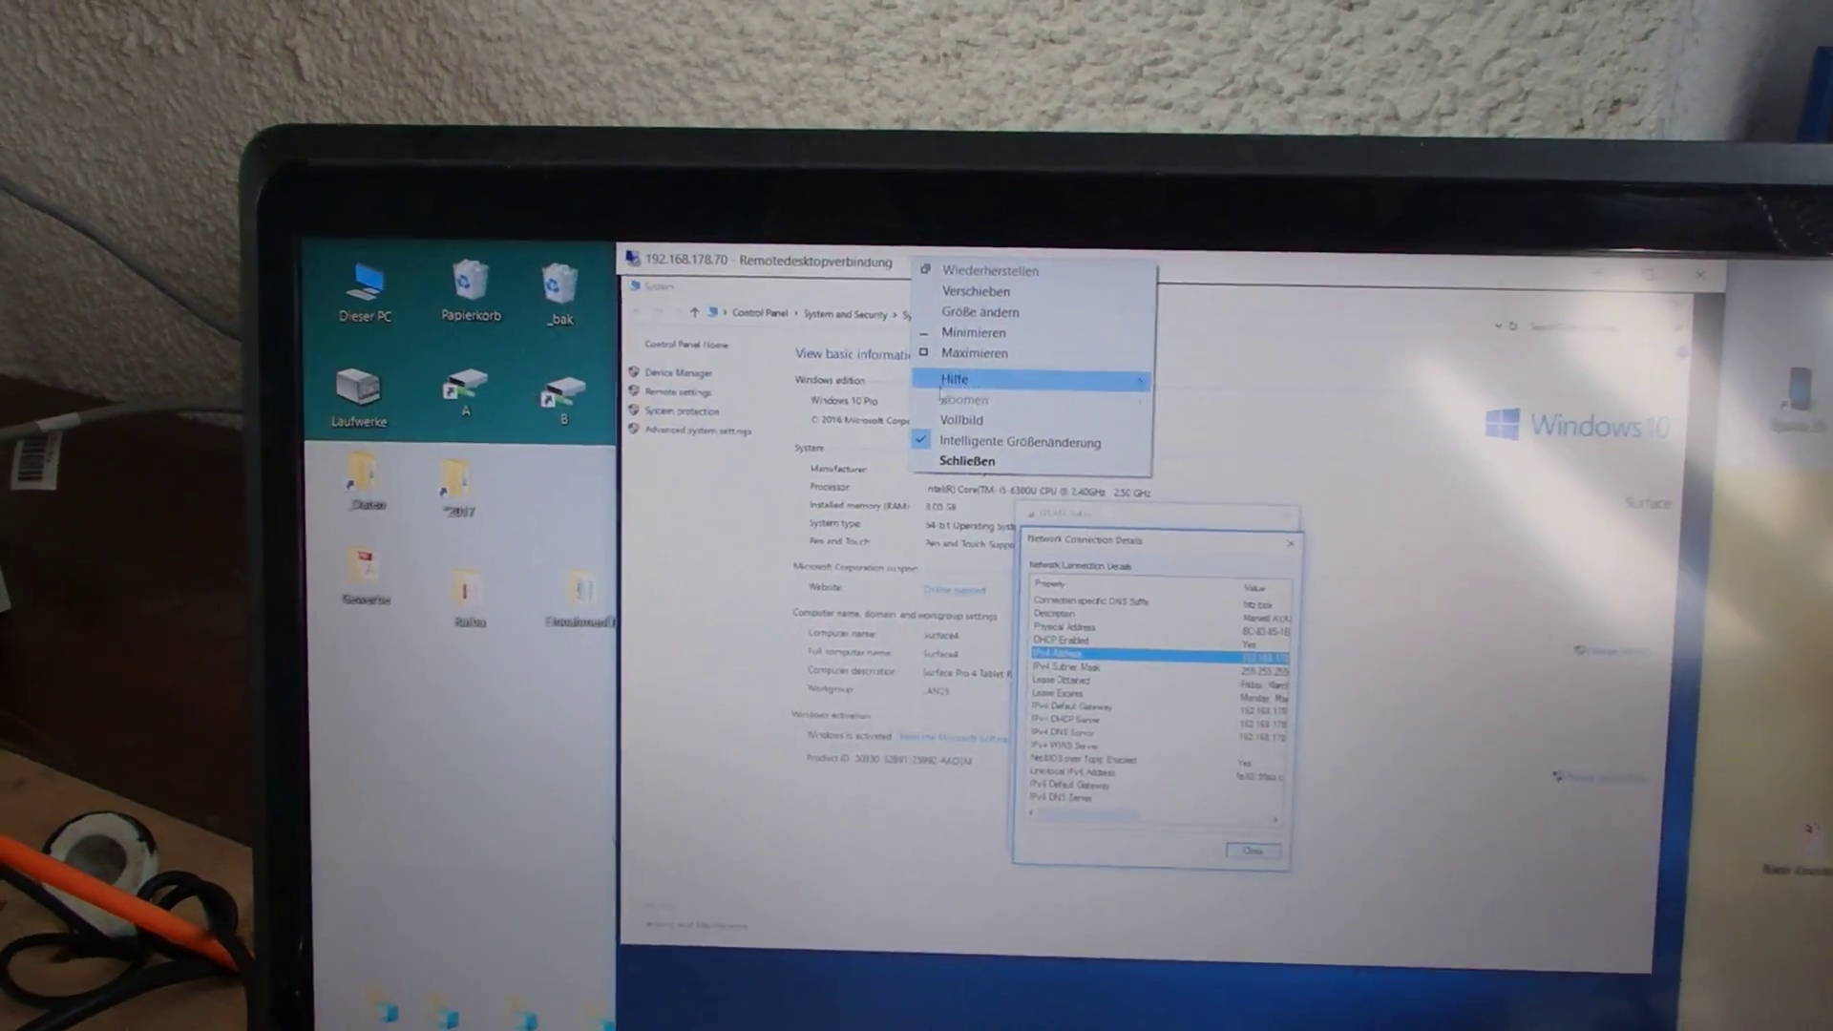
{"action": "mouse_move", "coordinate": [1027, 442]}
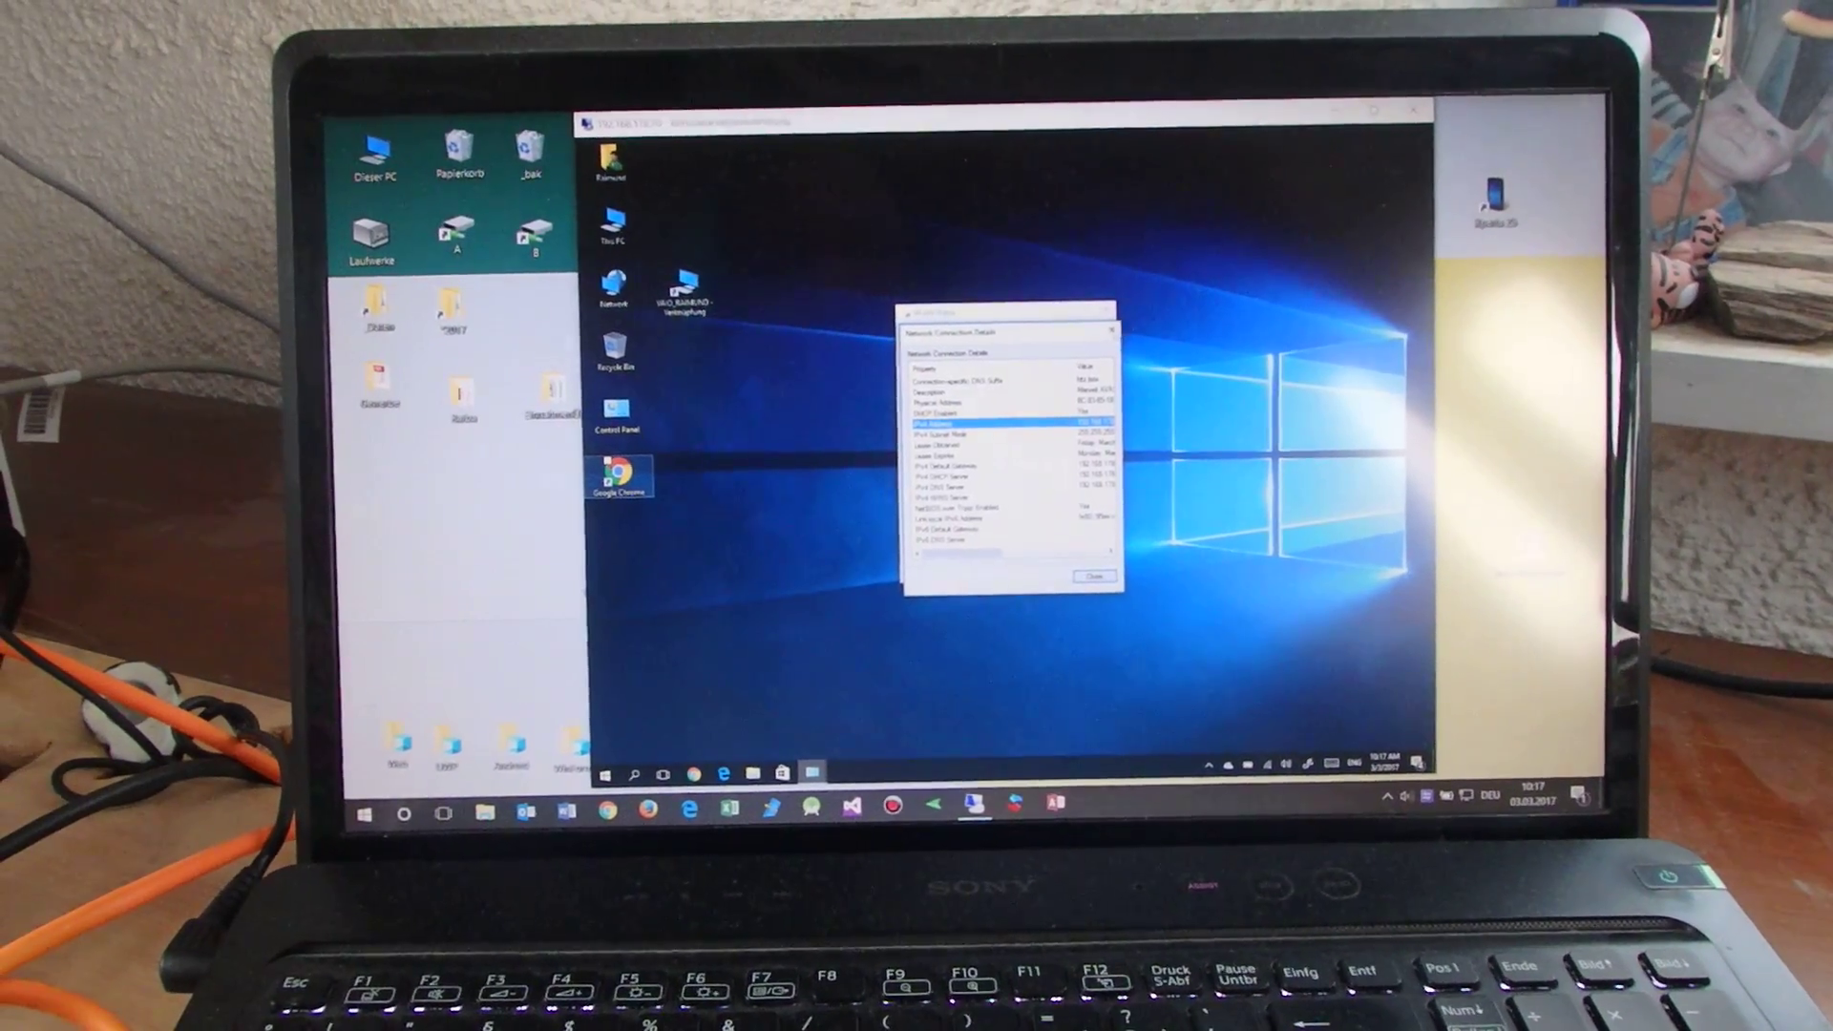
{"action": "left_click", "coordinate": [1092, 577]}
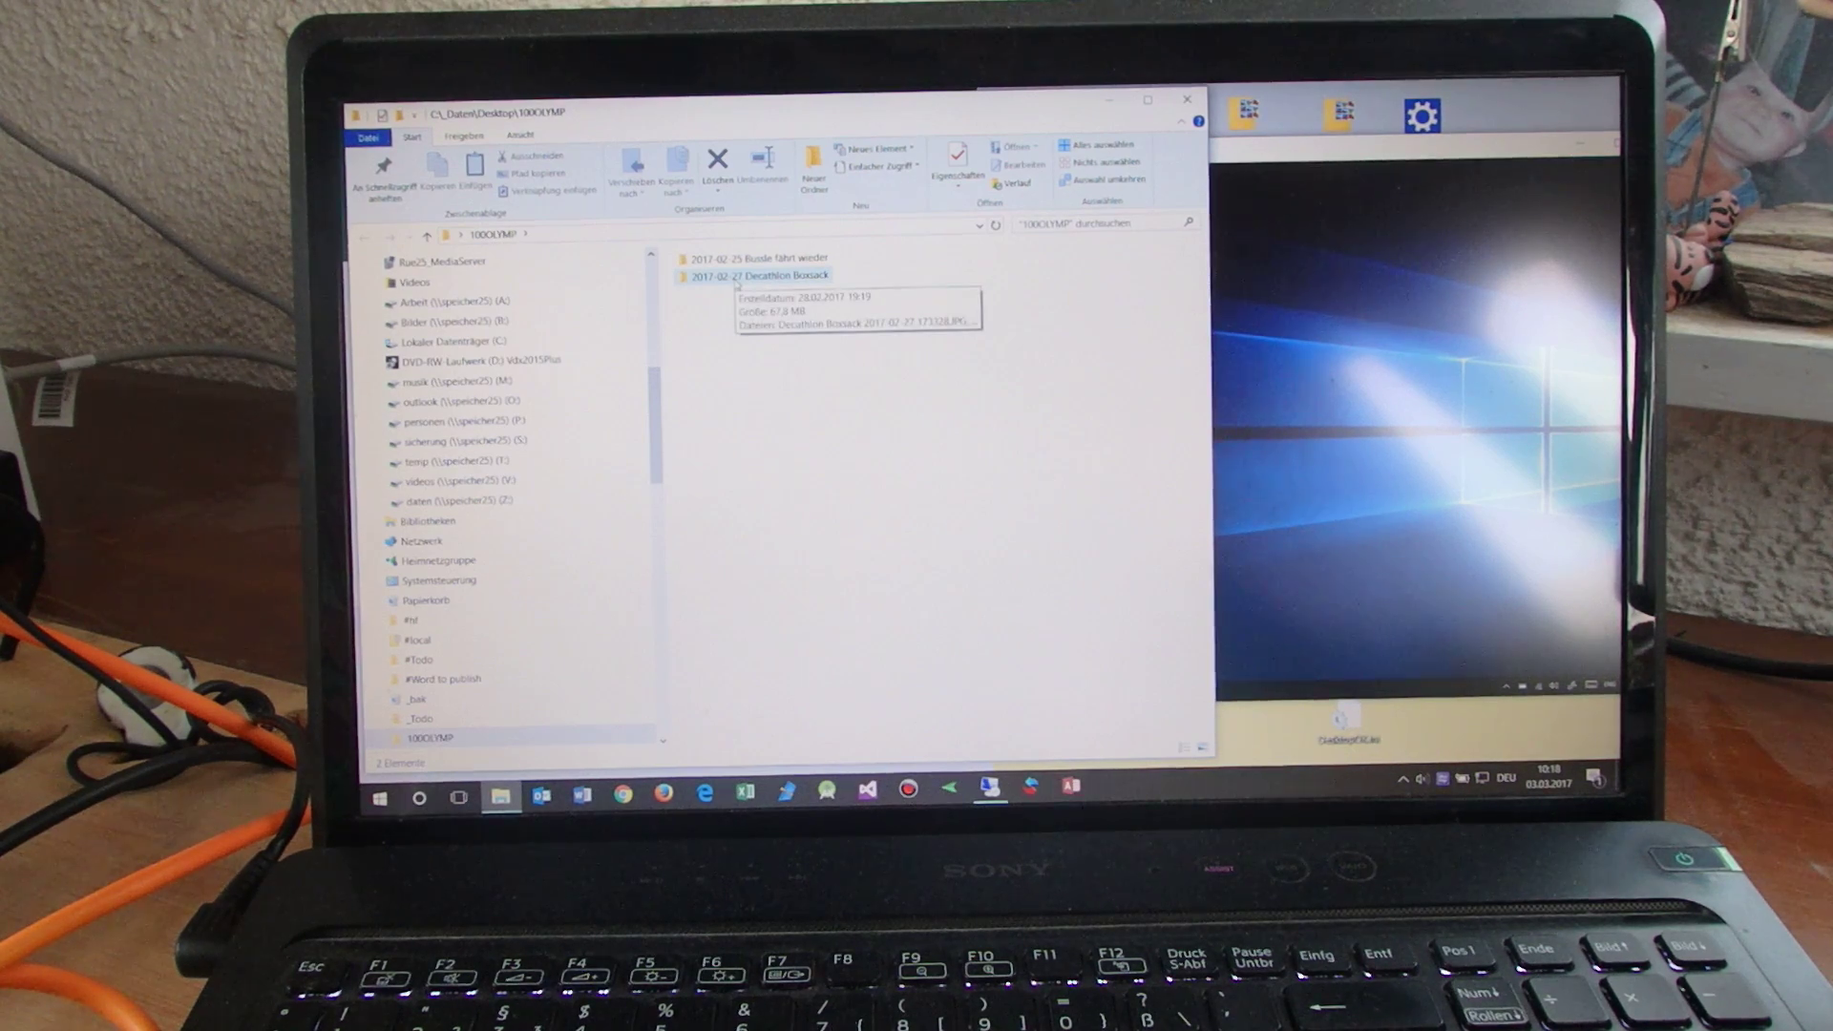
Copy a file from the 2017-02-27 Decathlon Bossack folder and paste it onto the remote desktop.
{"action": "double_click", "coordinate": [760, 275]}
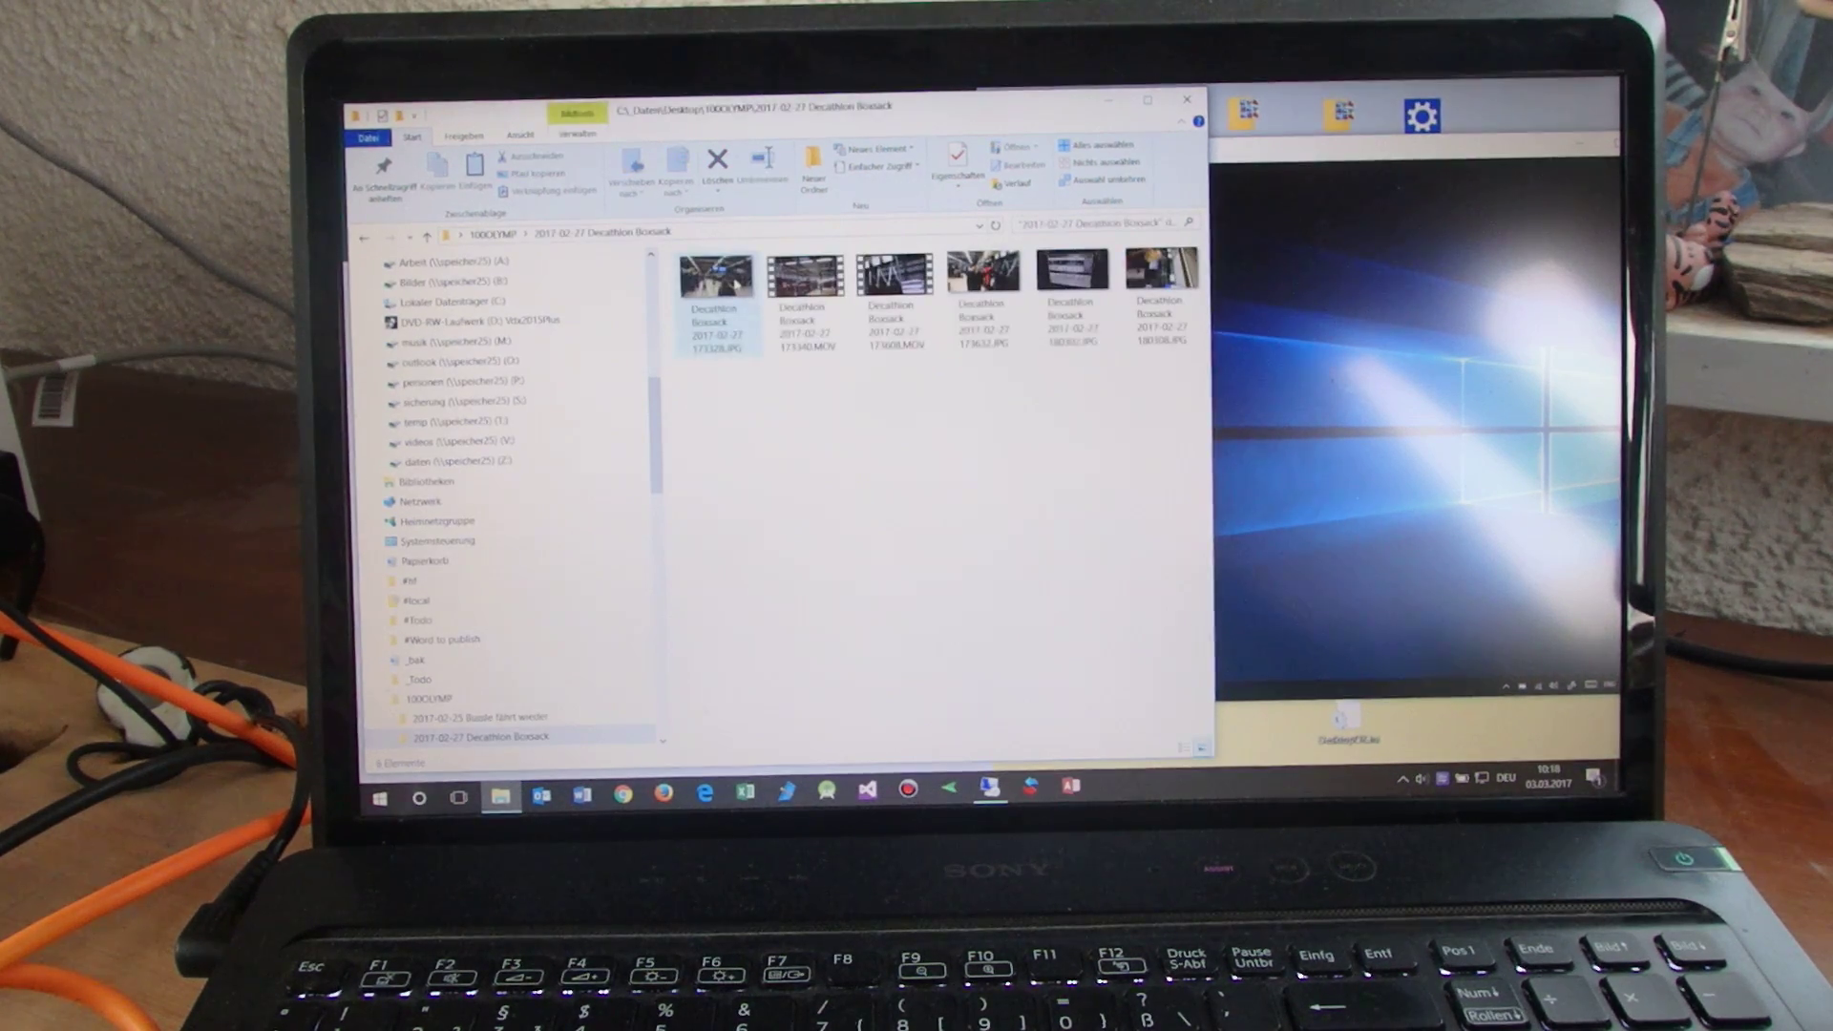
{"action": "right_click", "coordinate": [713, 281]}
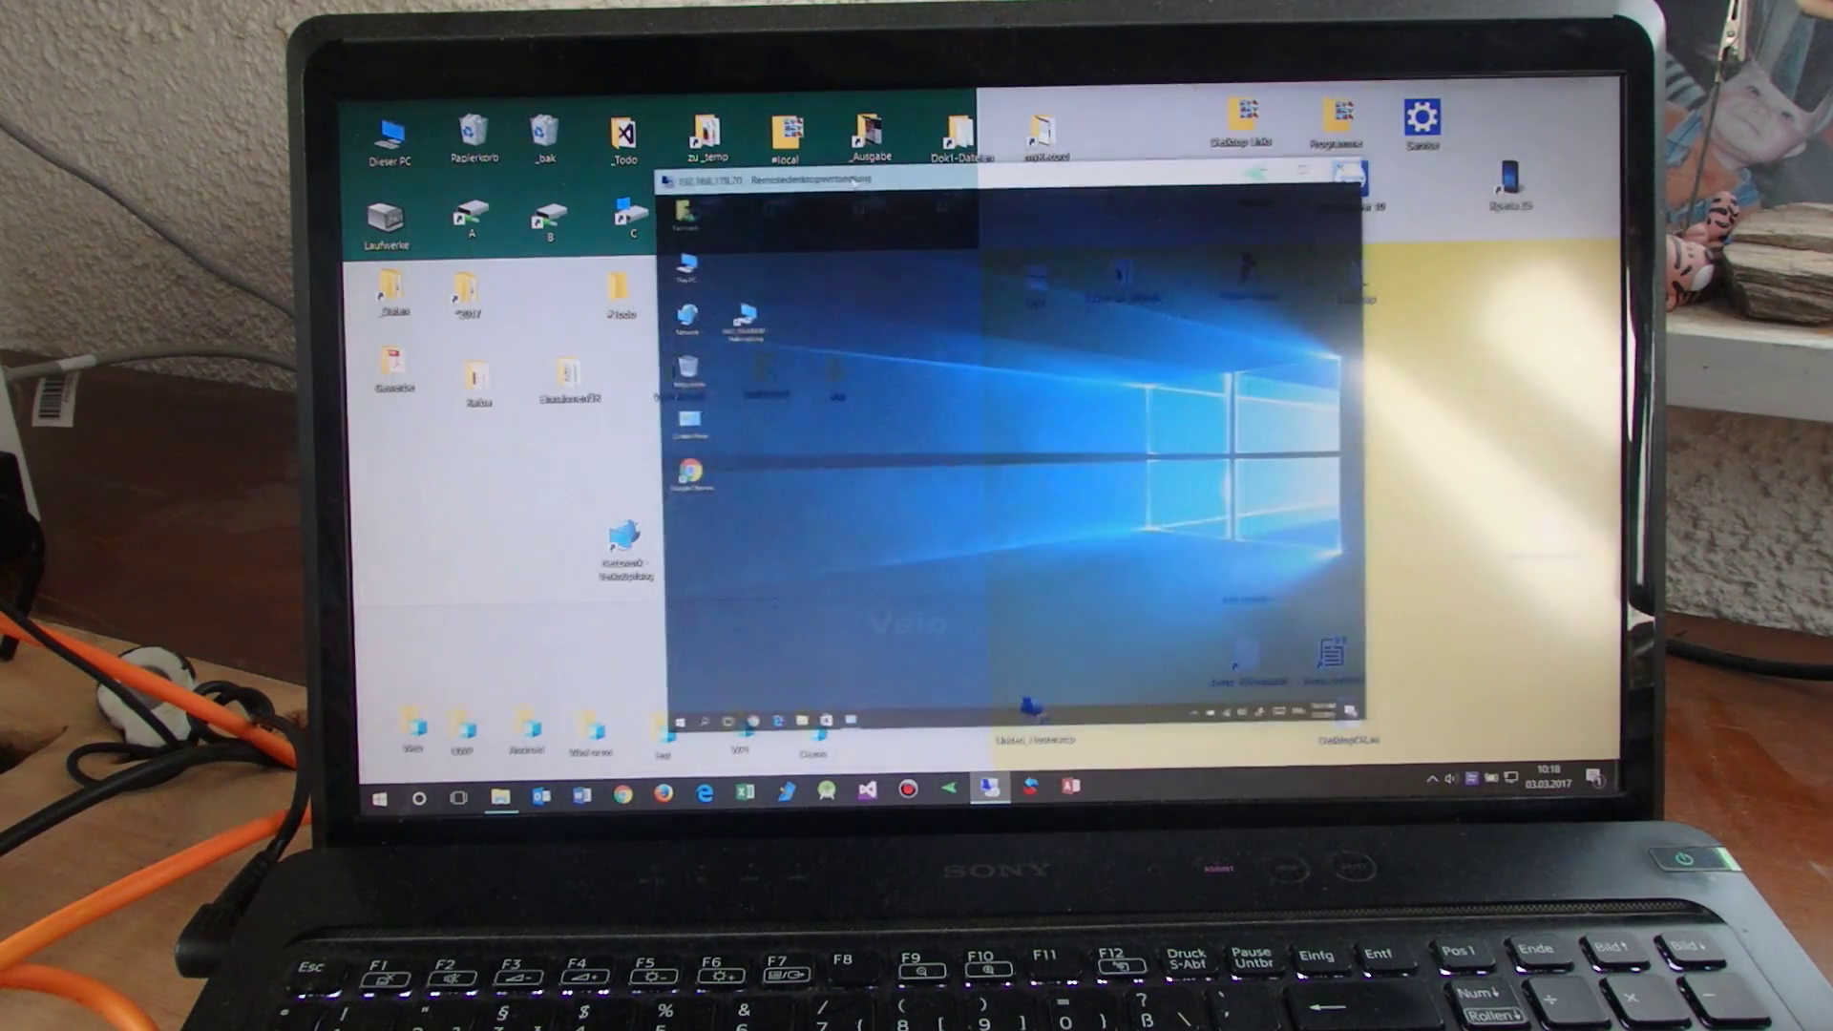
{"action": "right_click", "coordinate": [924, 362]}
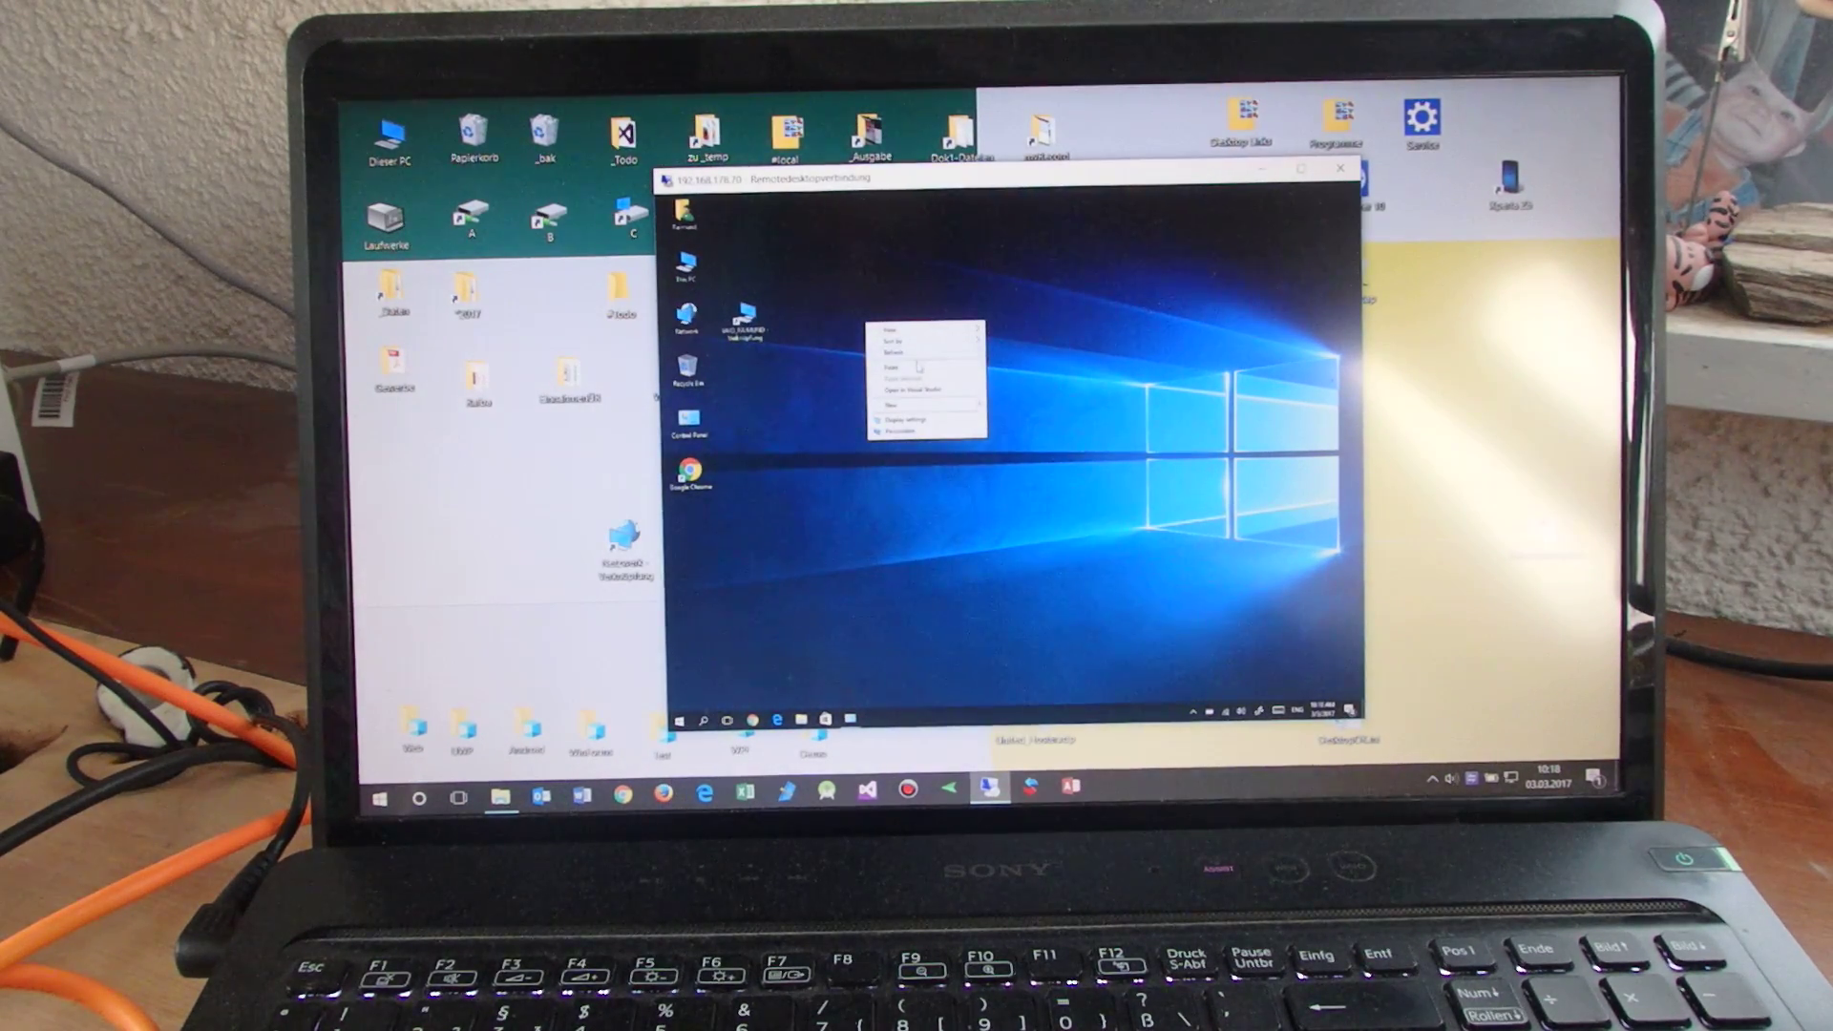